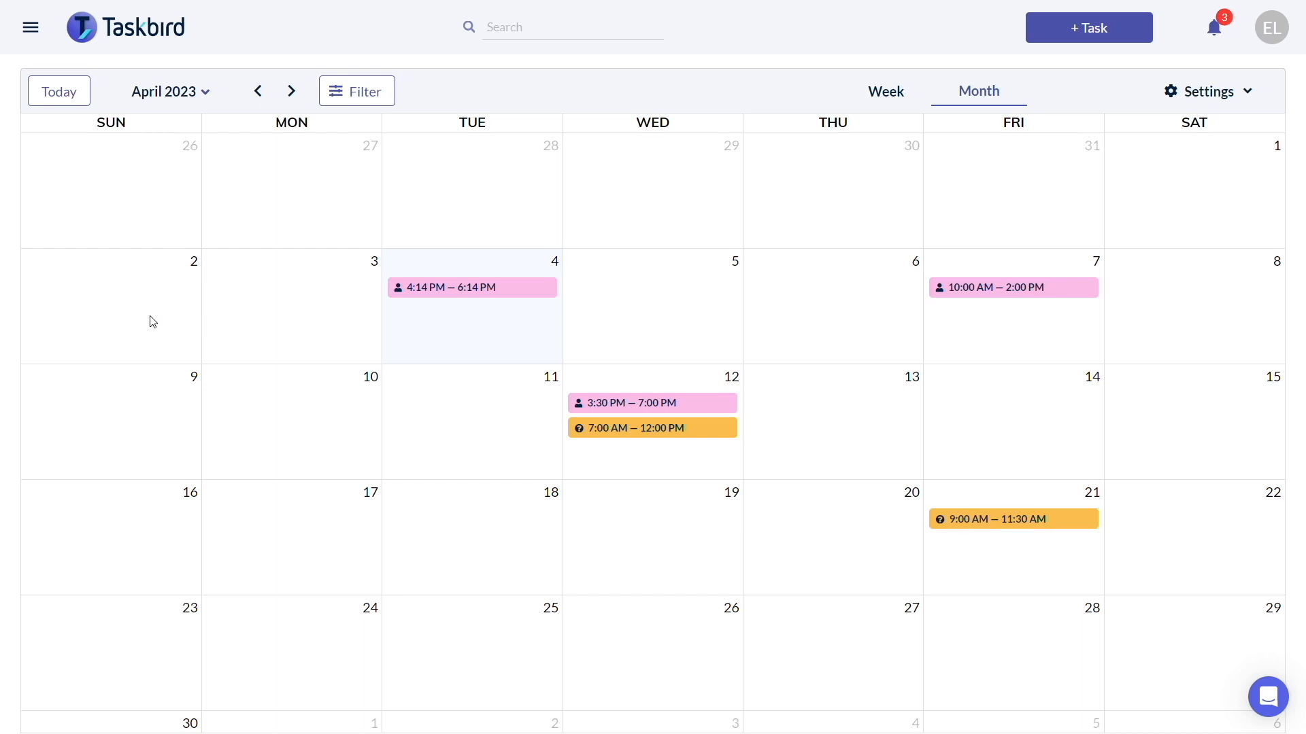
mouse_move(218, 242)
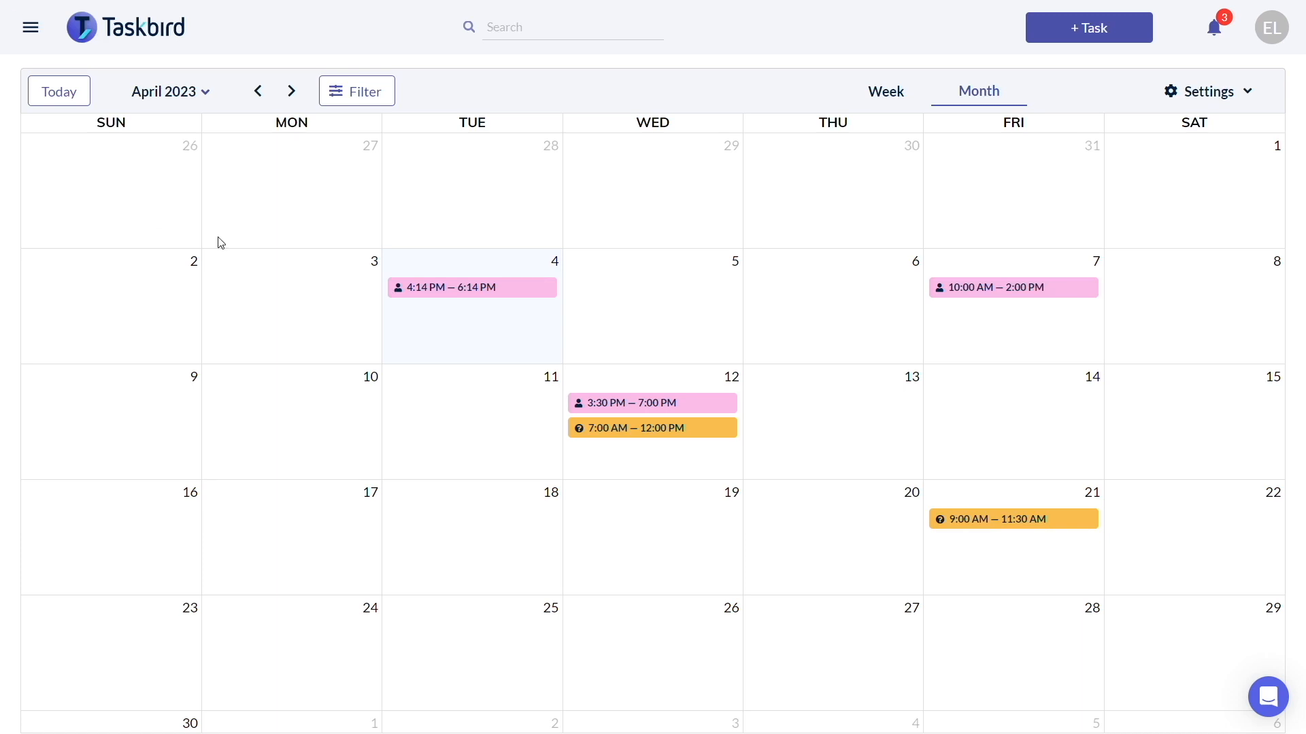
mouse_move(202, 212)
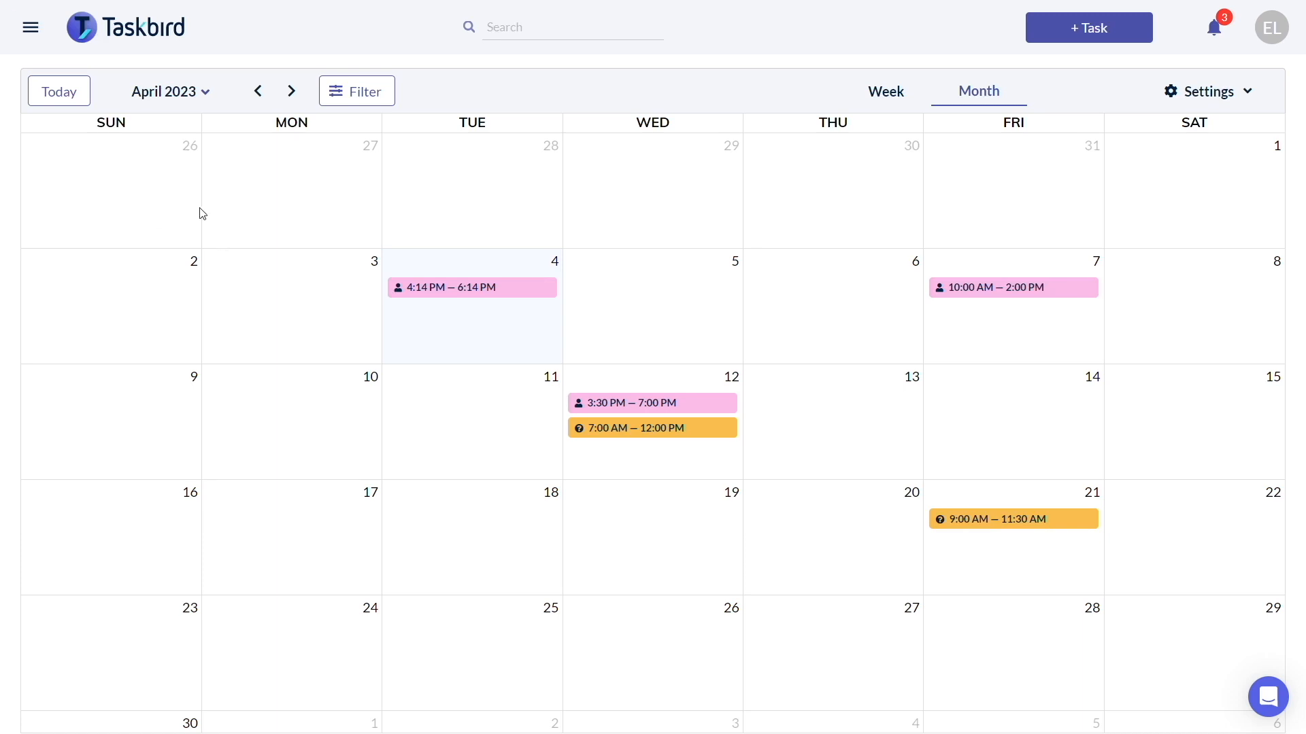
Expand the sidebar menu listing Tasks, Team, Customers, Checklists, Booking Site and Integrations.
click(31, 26)
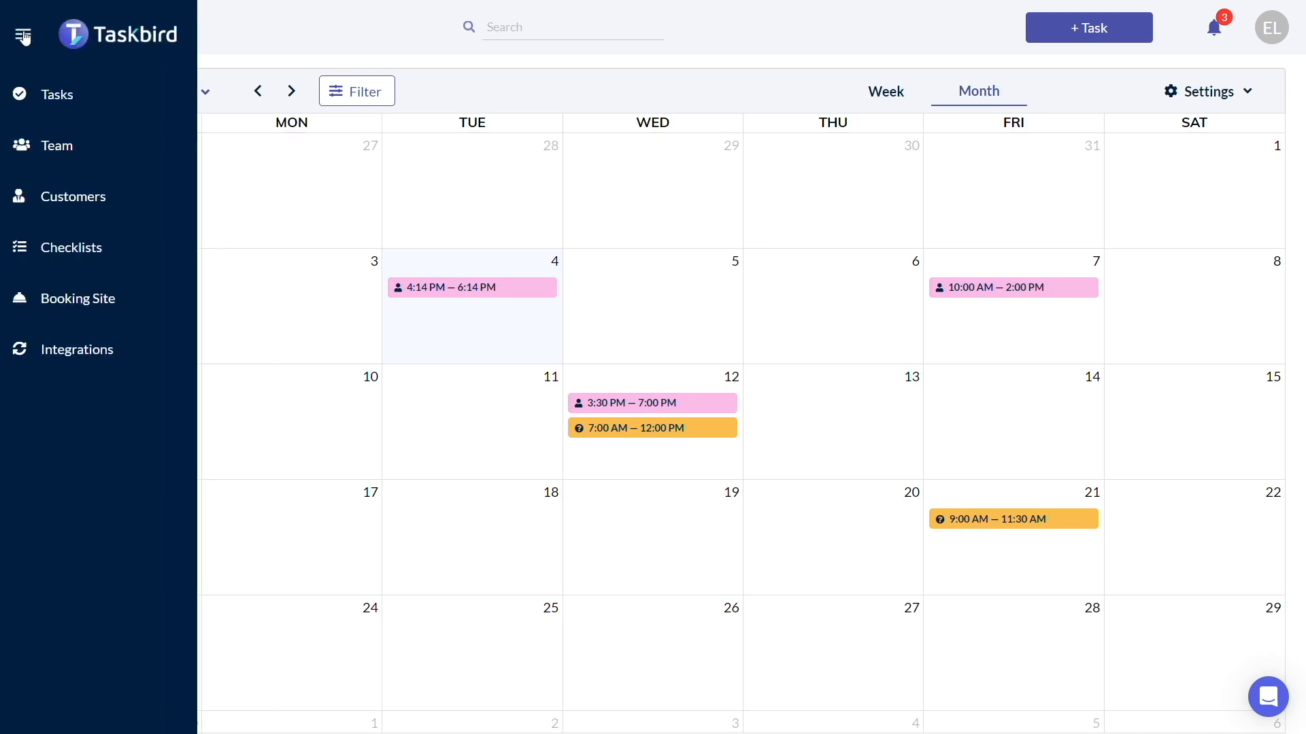
mouse_move(150, 298)
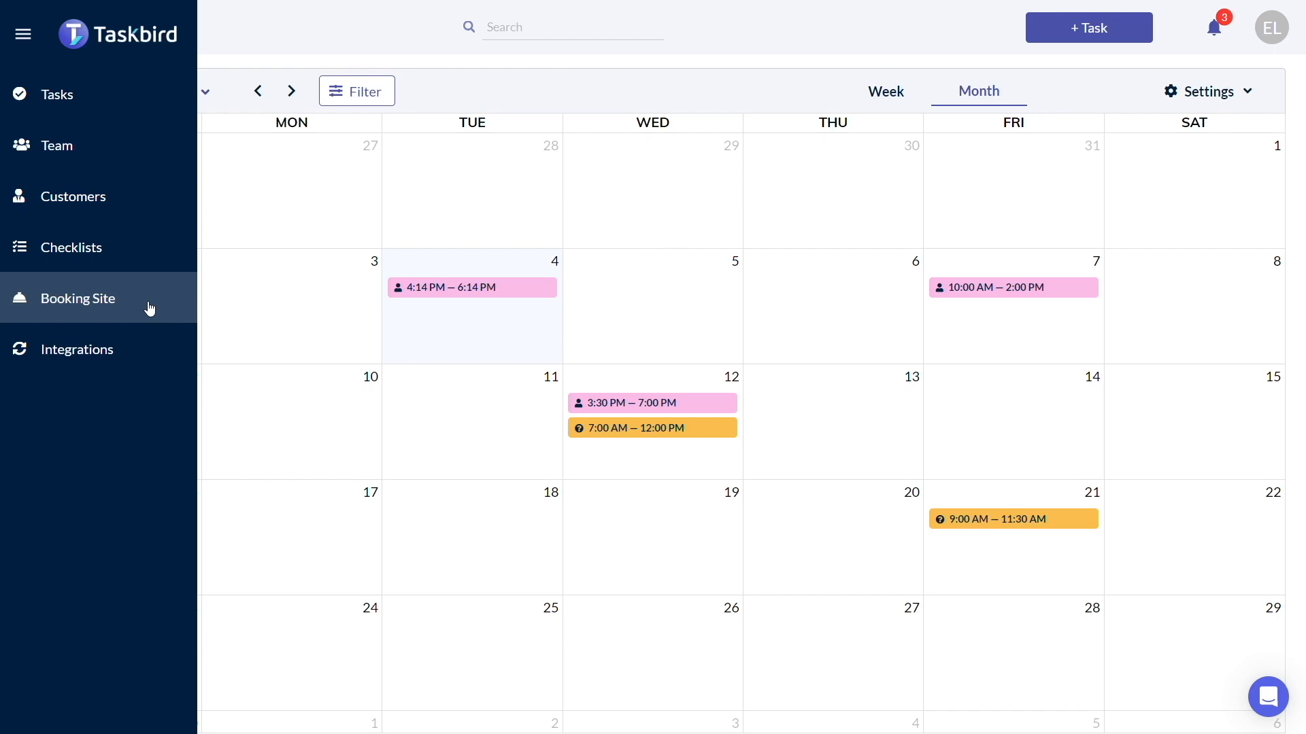
Go to Booking Site to see the five active cleaning and trash pick-up services.
click(78, 298)
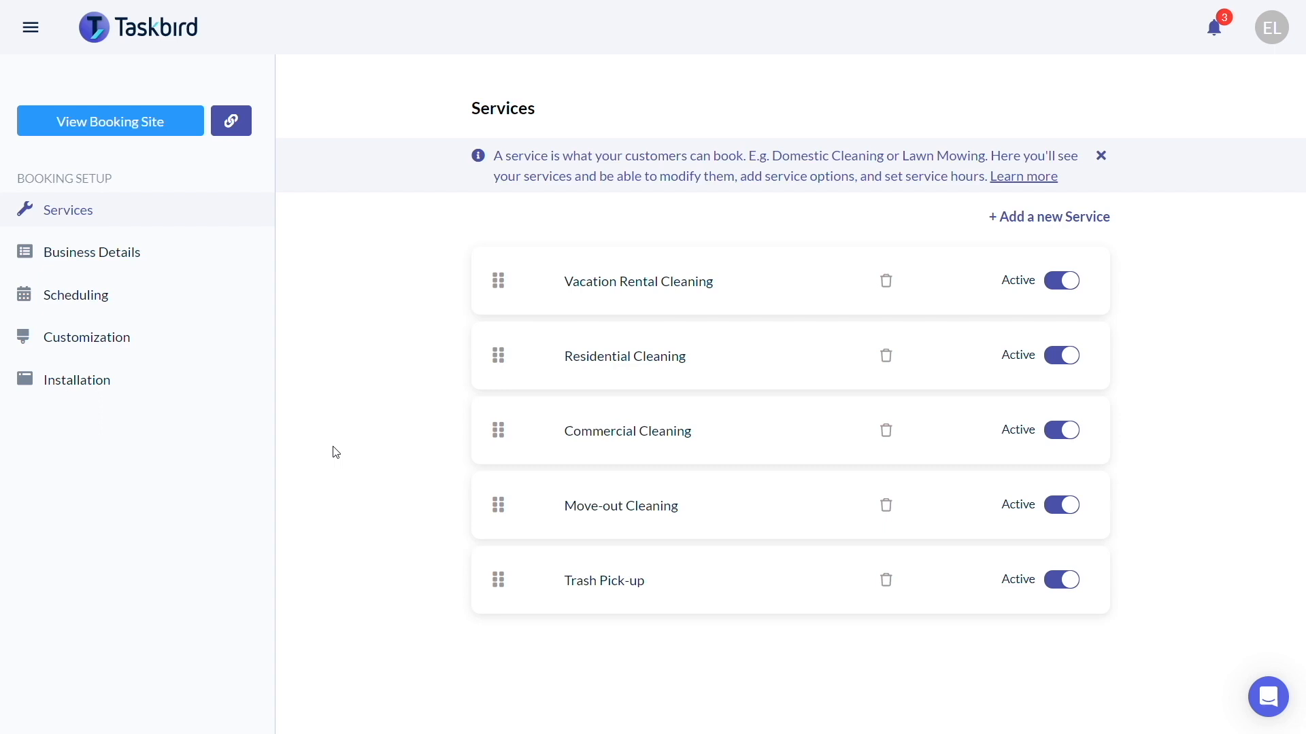
Show Business Details with name, contact info, location and social links.
click(93, 251)
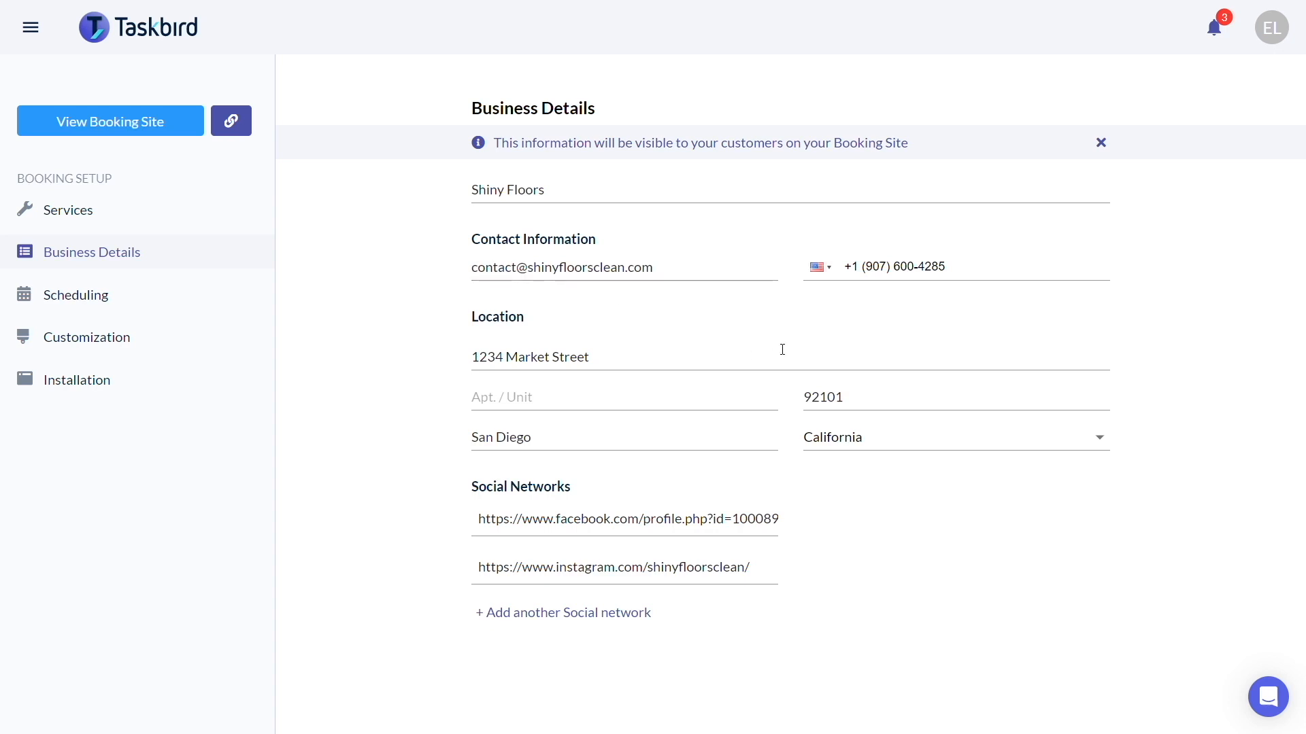
mouse_move(797, 307)
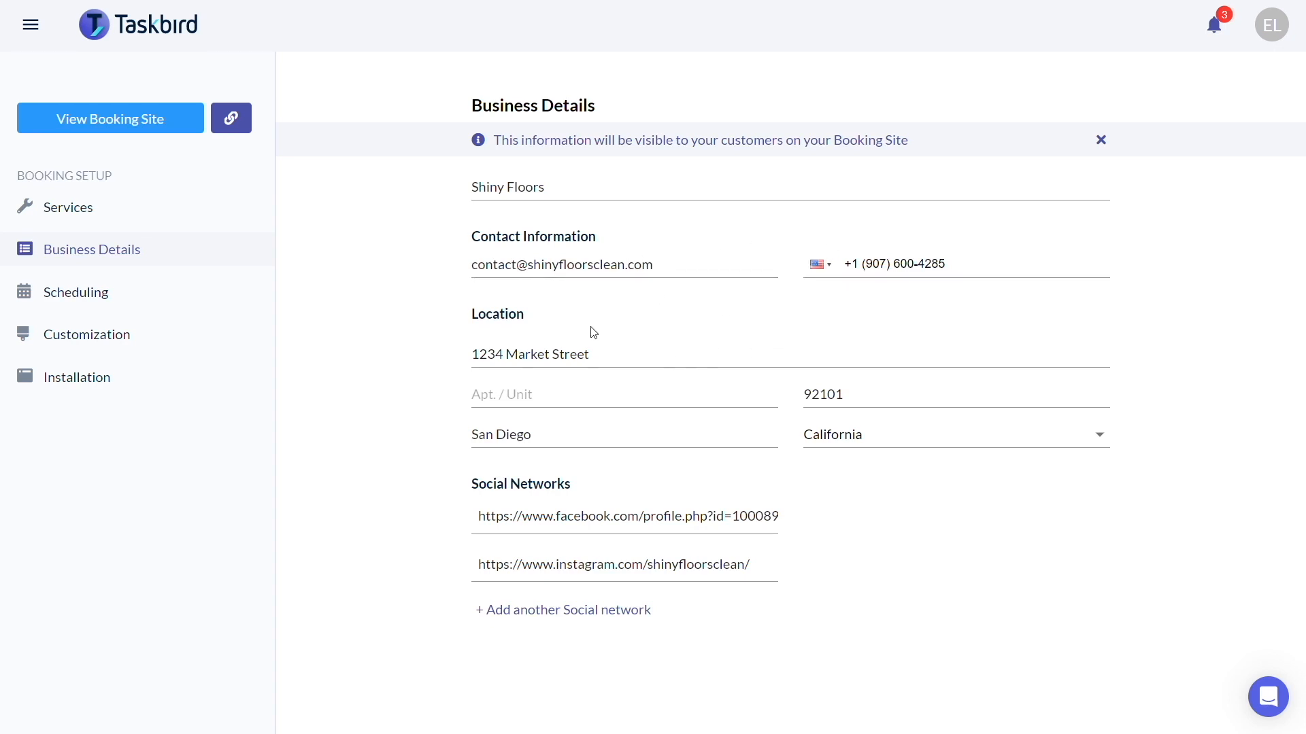
mouse_move(878, 535)
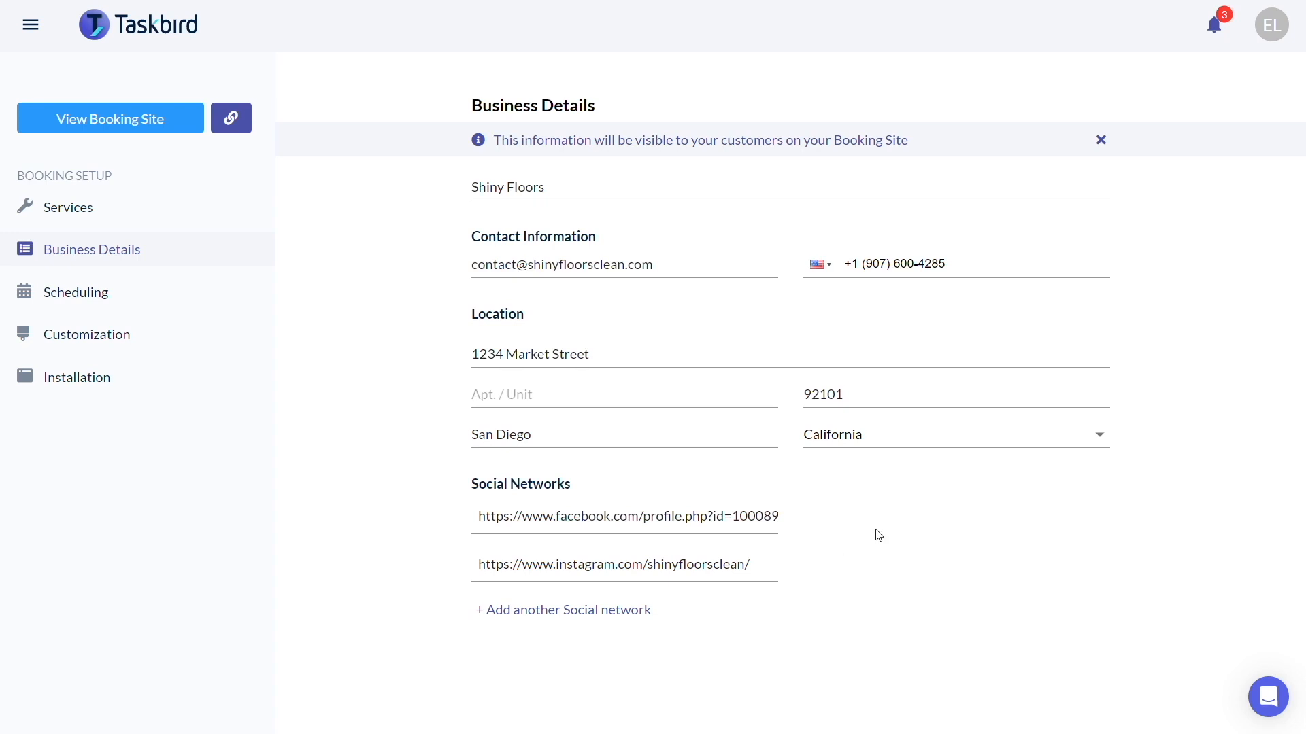
mouse_move(100, 300)
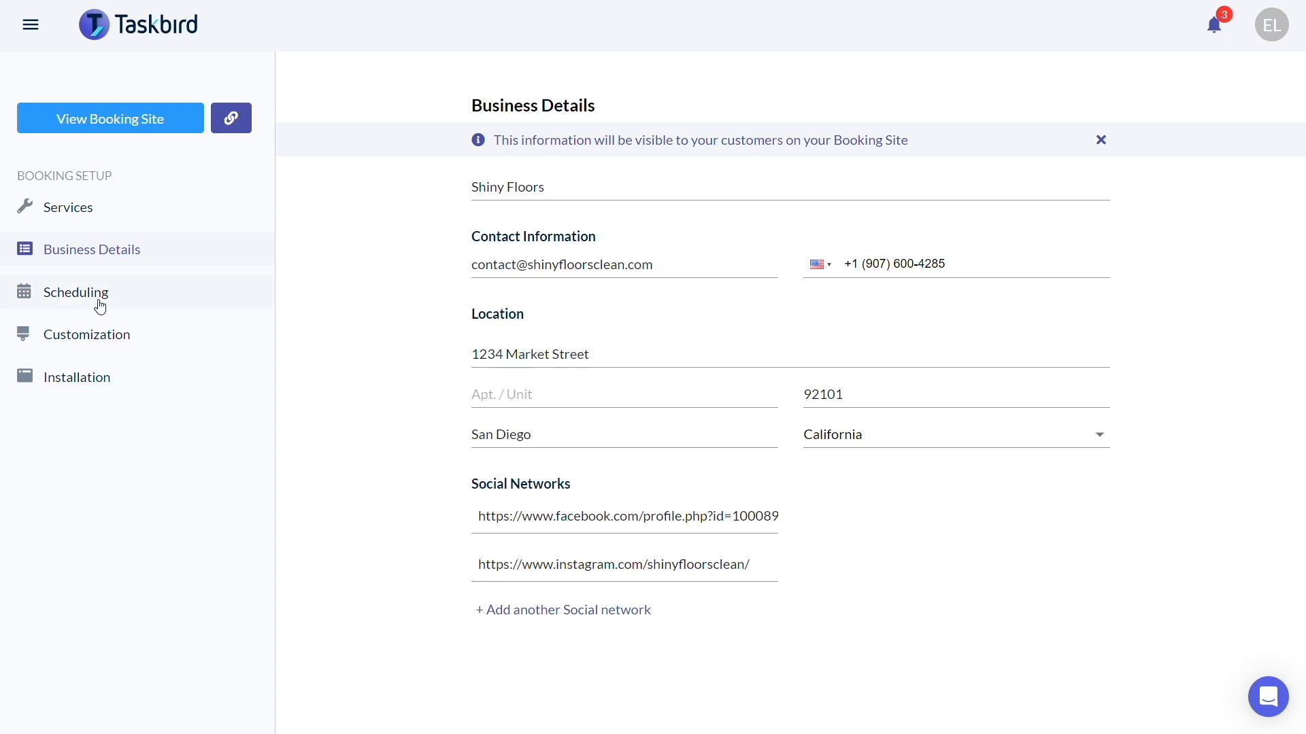
View Scheduling business hours: weekdays 9am–5pm, Saturday until 1pm, Sunday off.
click(76, 292)
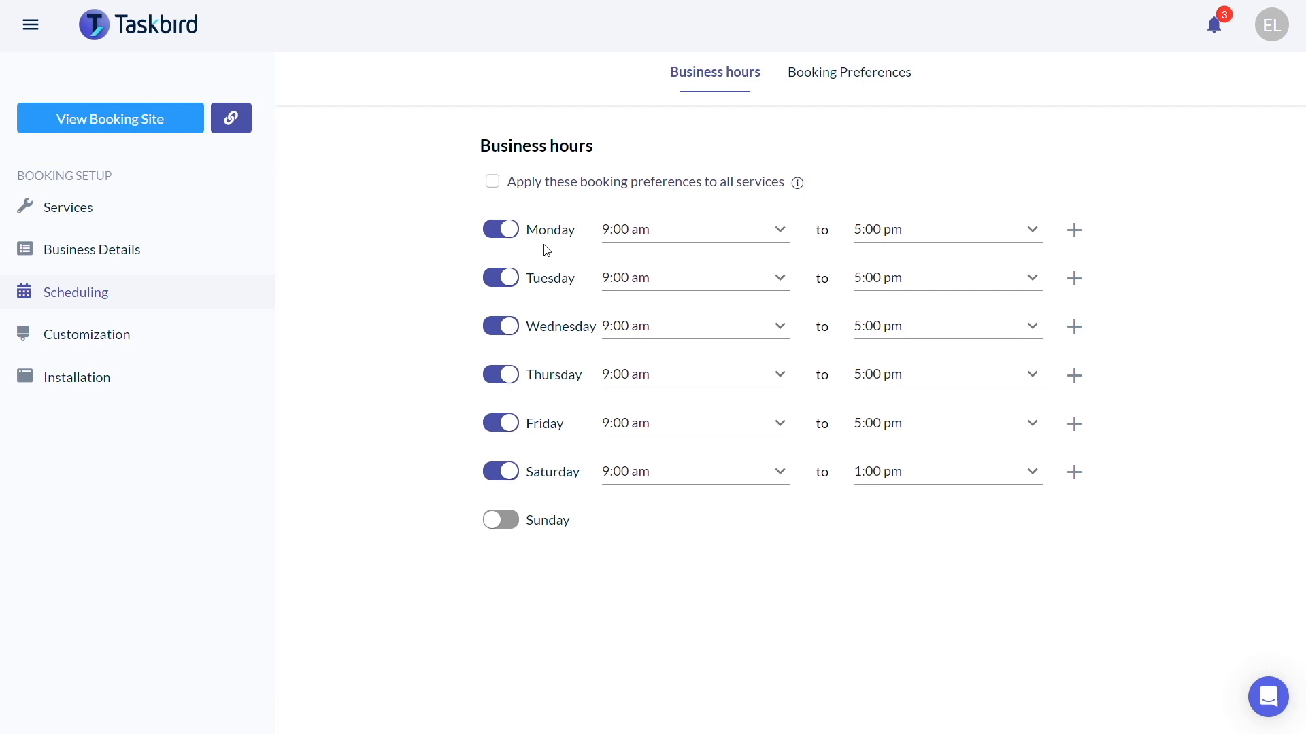
mouse_move(541, 297)
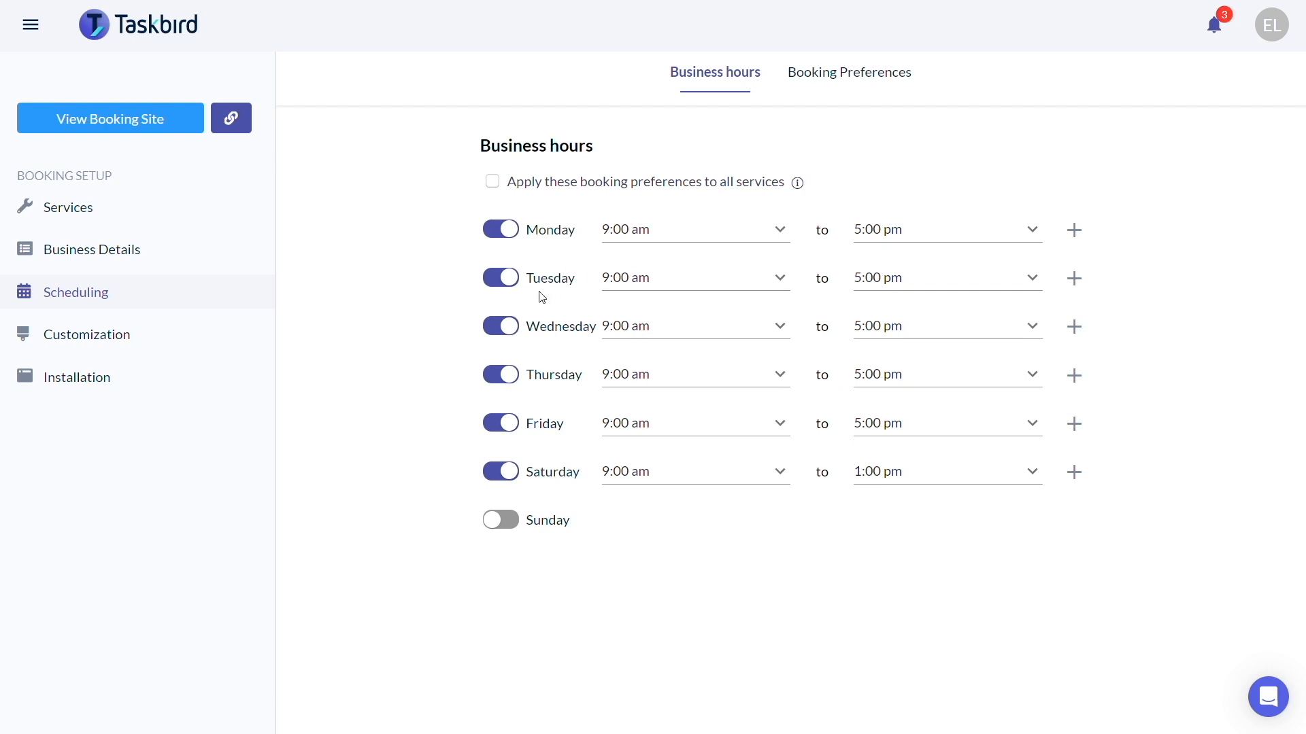
mouse_move(682, 374)
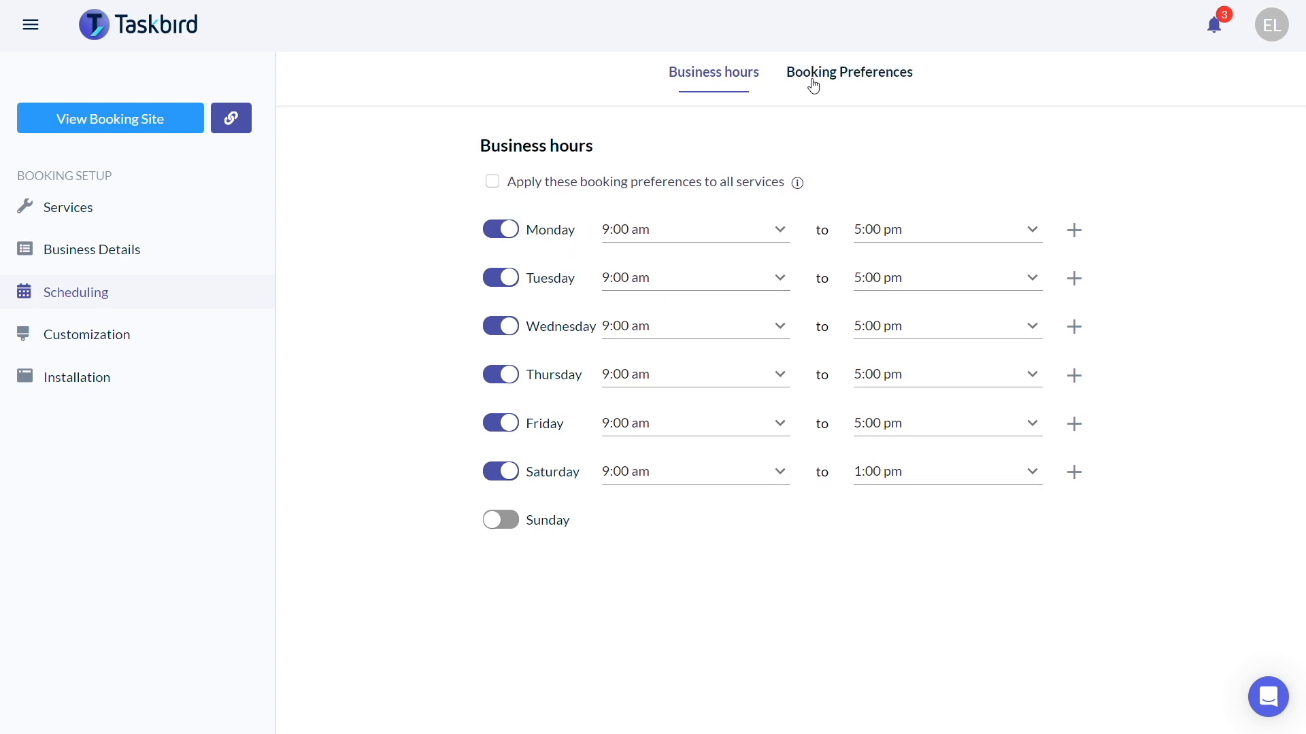
Switch Booking Preferences to a 2-hour time window and review the remaining options.
click(848, 71)
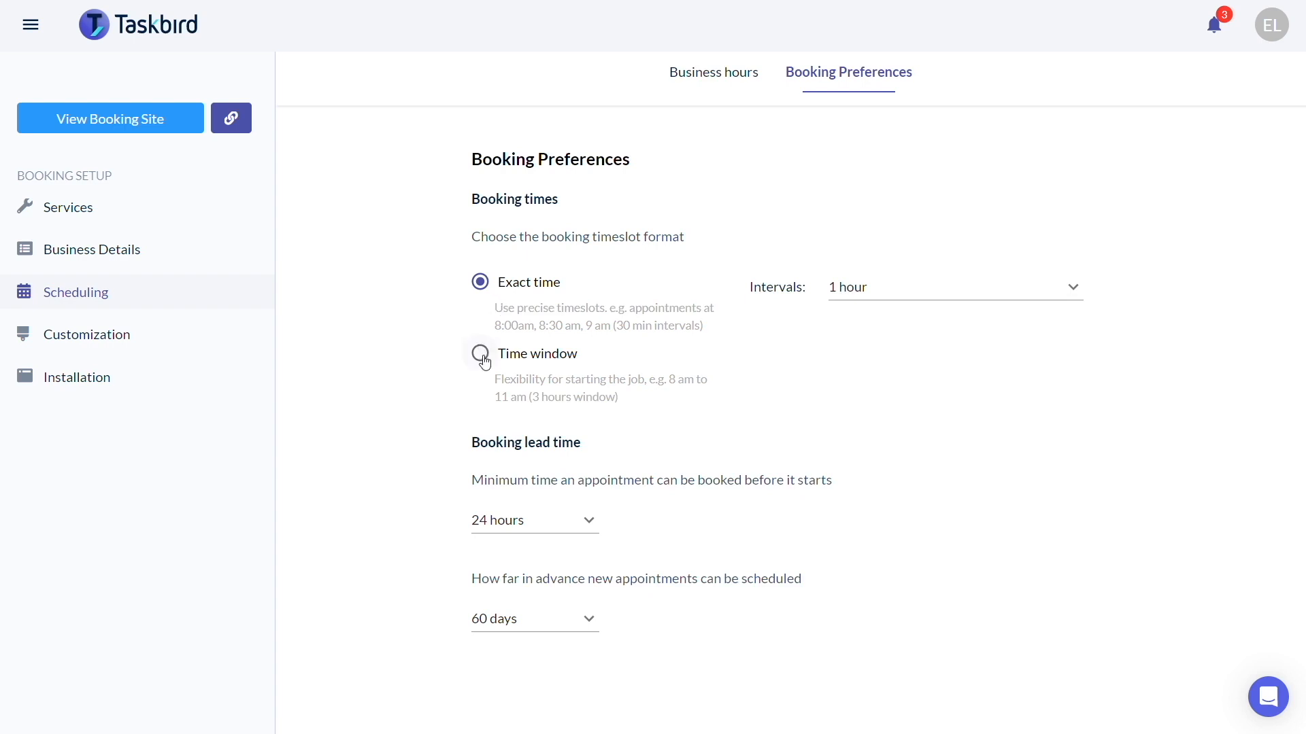
click(481, 353)
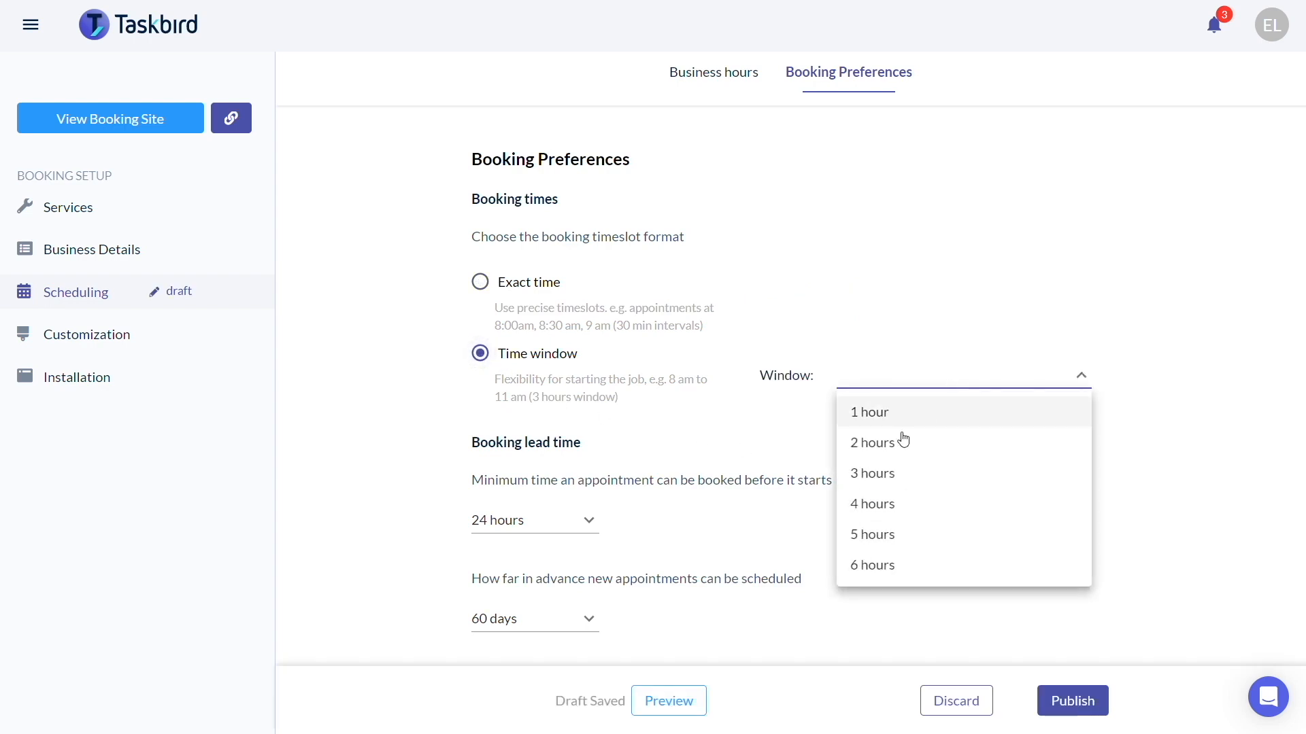
click(871, 442)
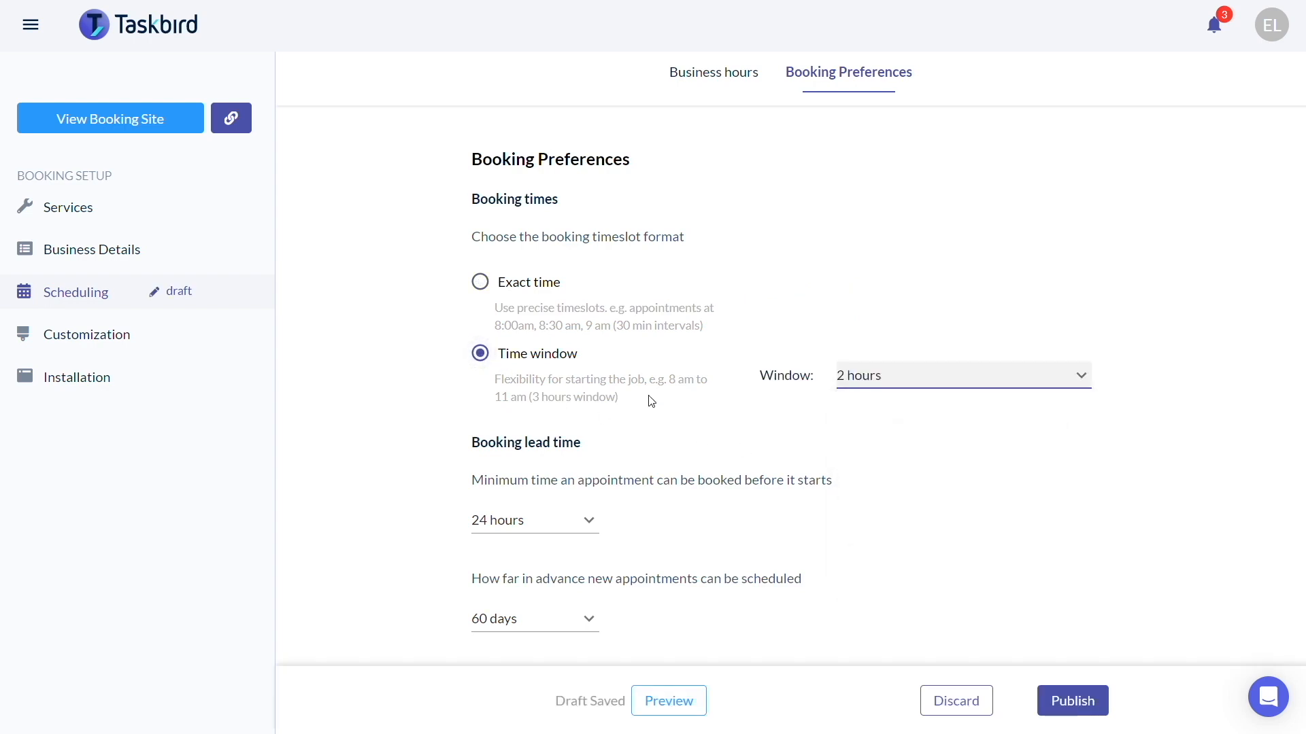
mouse_move(781, 399)
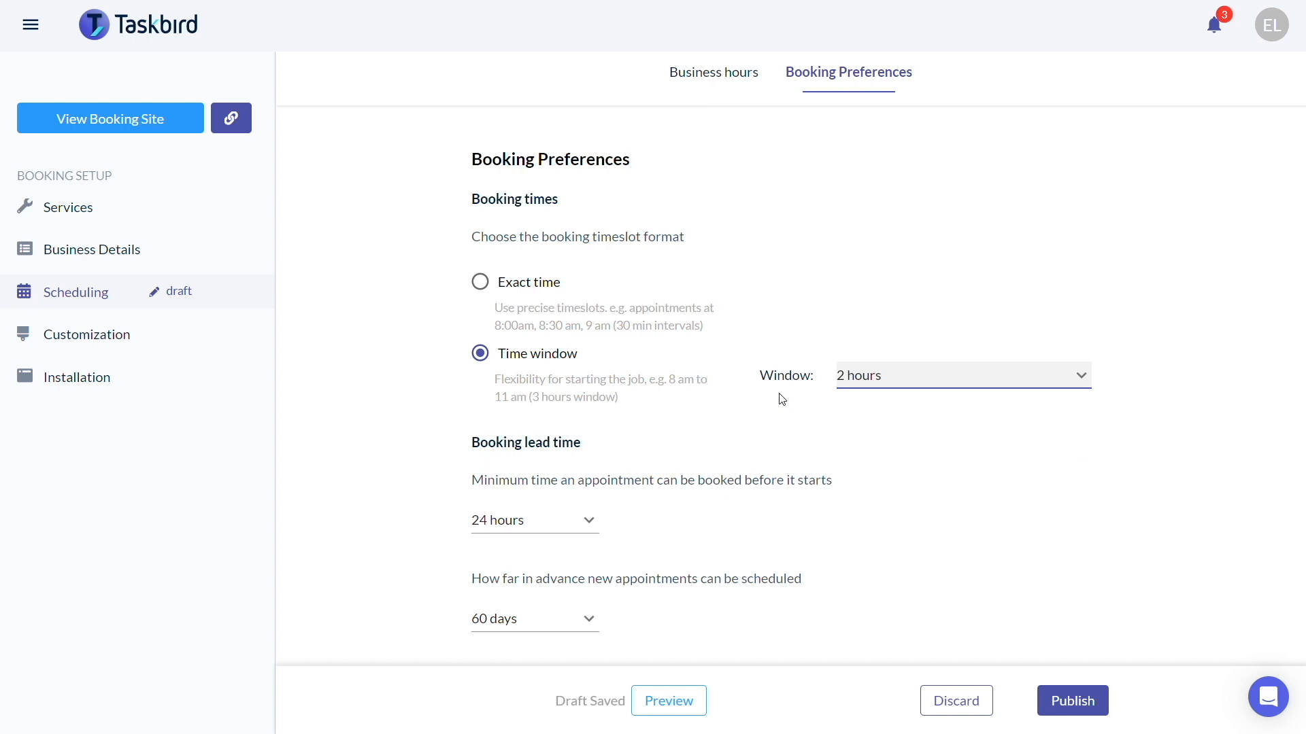
mouse_move(848, 408)
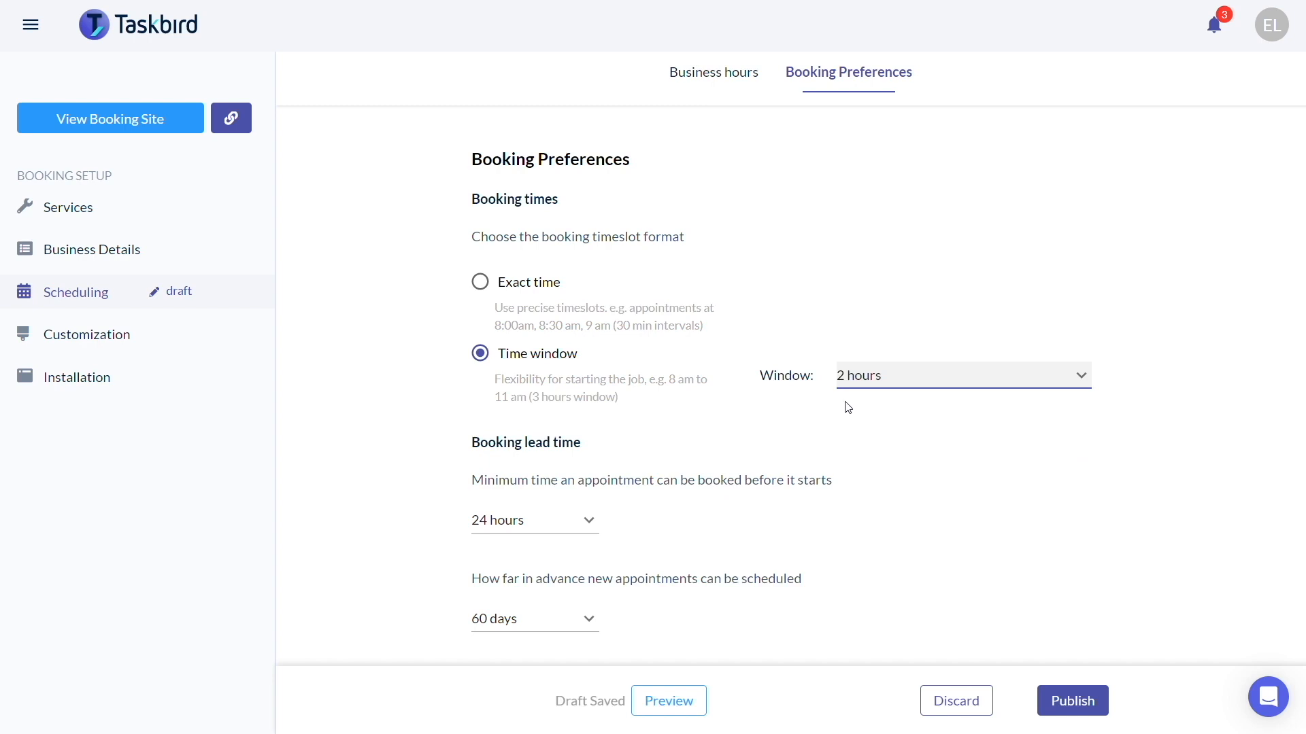
scroll(down, 3)
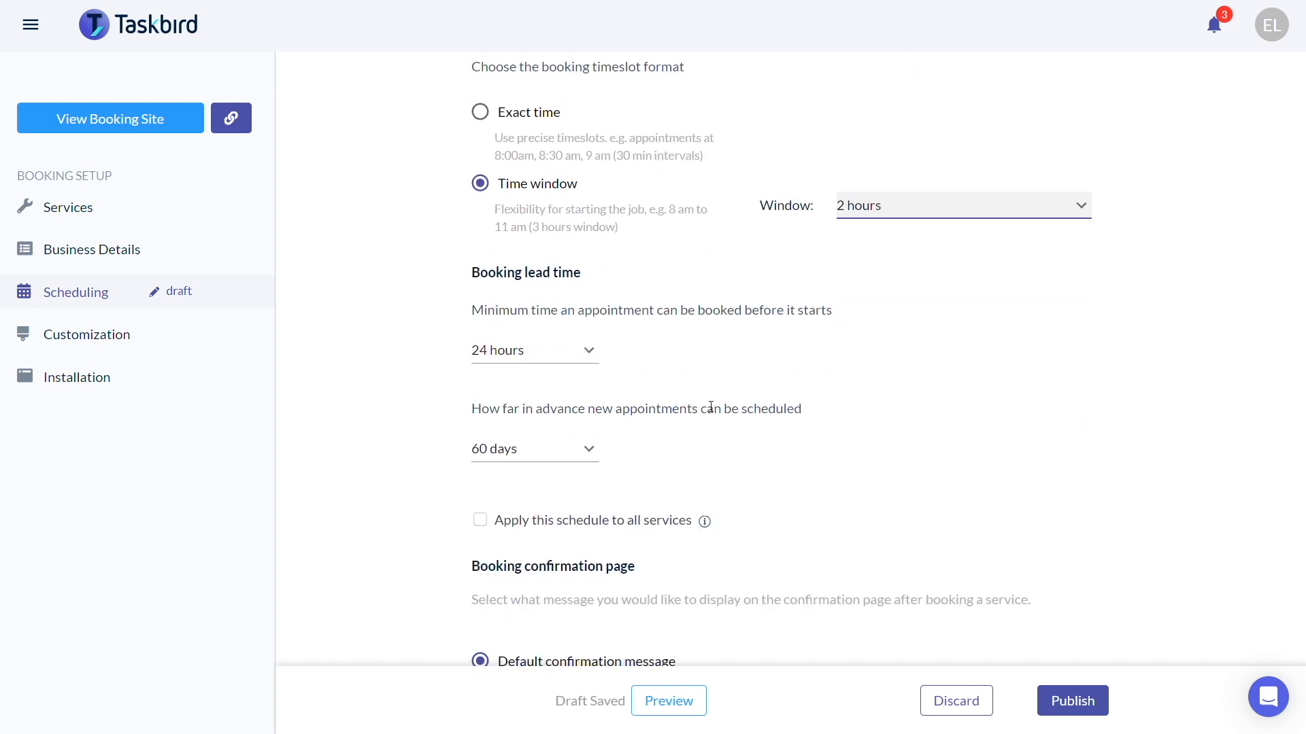
scroll(down, 3)
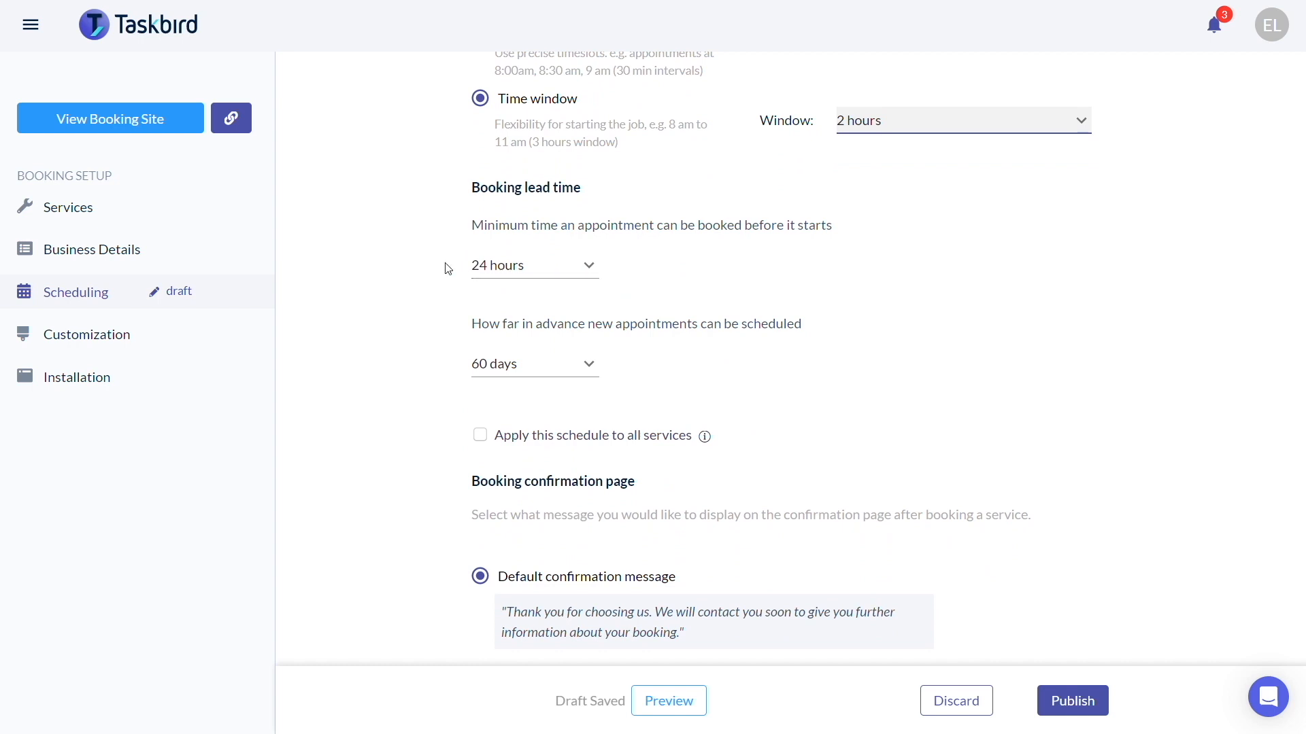
mouse_move(409, 241)
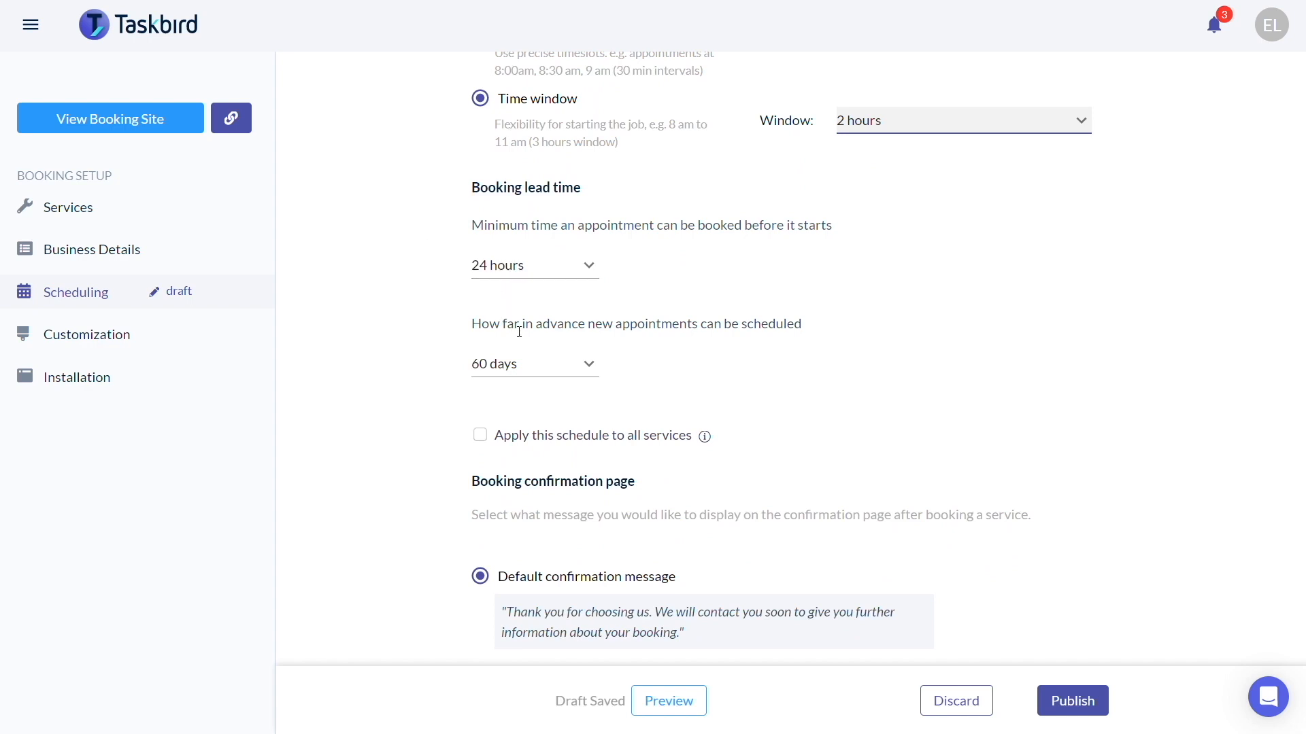
mouse_move(837, 102)
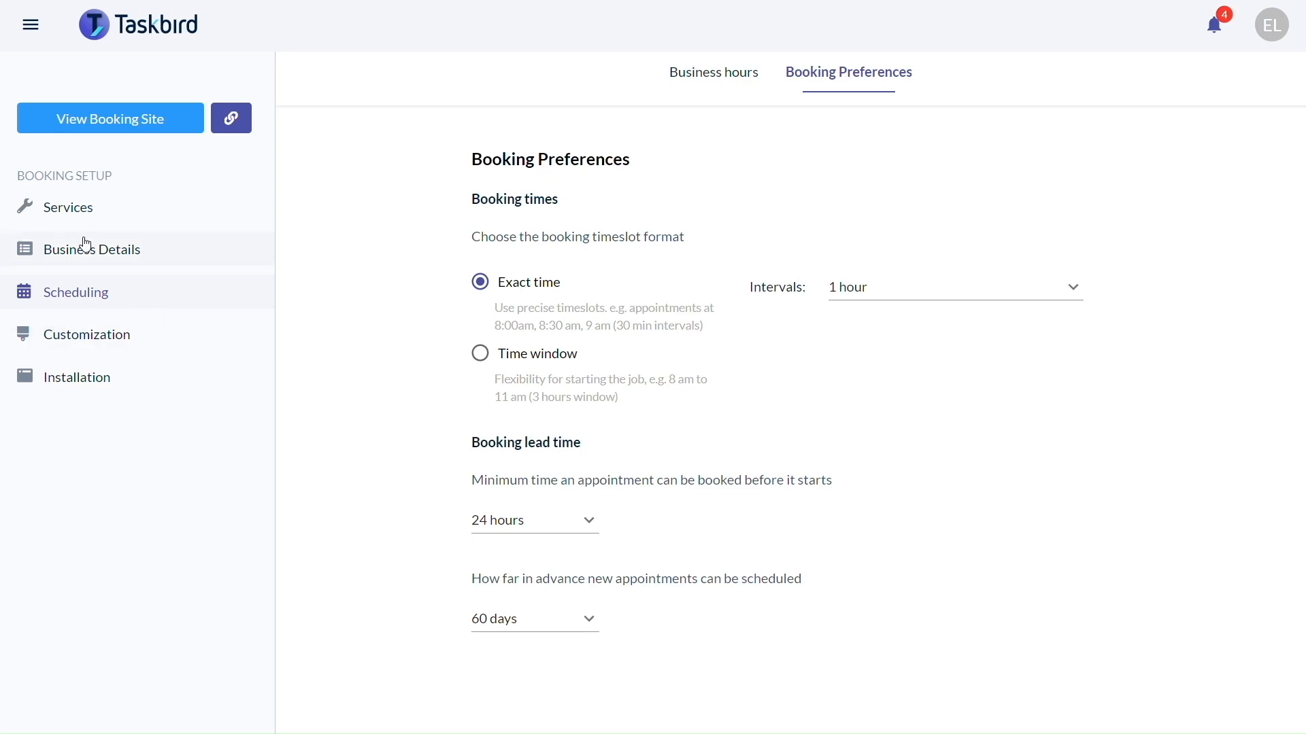
Return to the Services list of five active services.
click(68, 206)
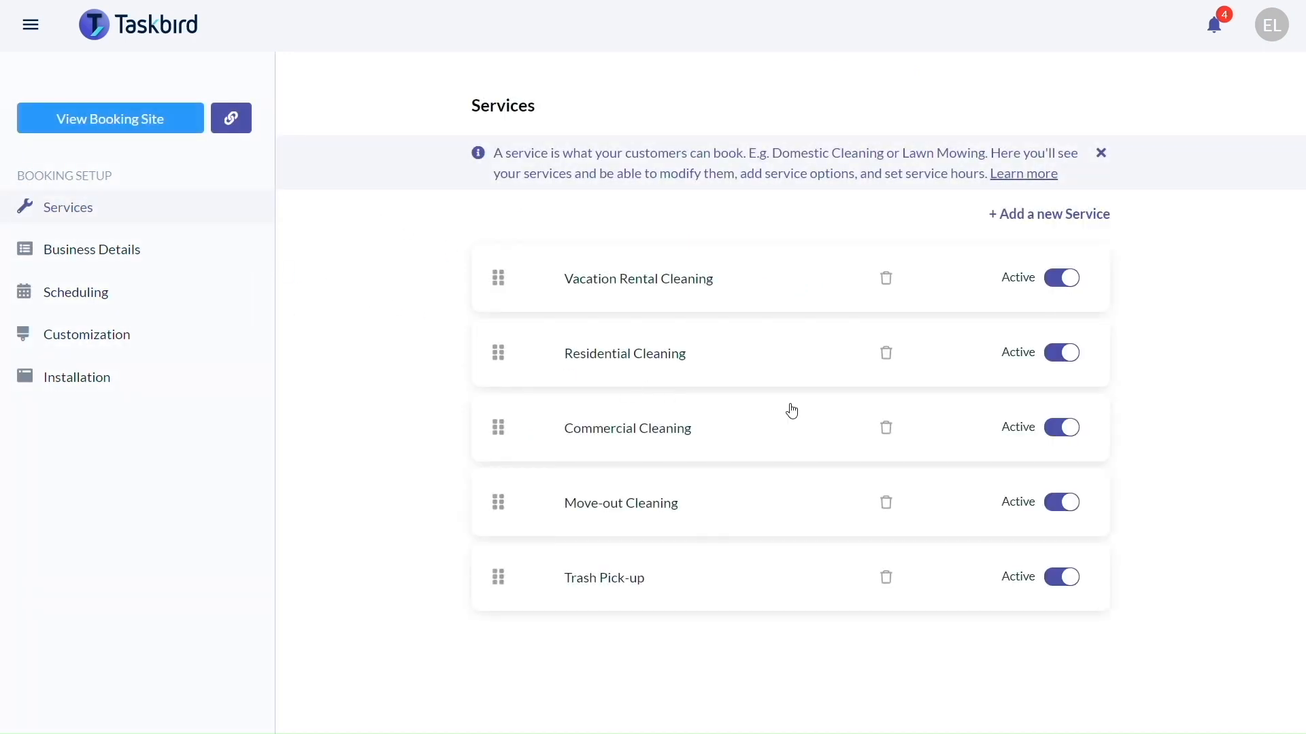
mouse_move(752, 345)
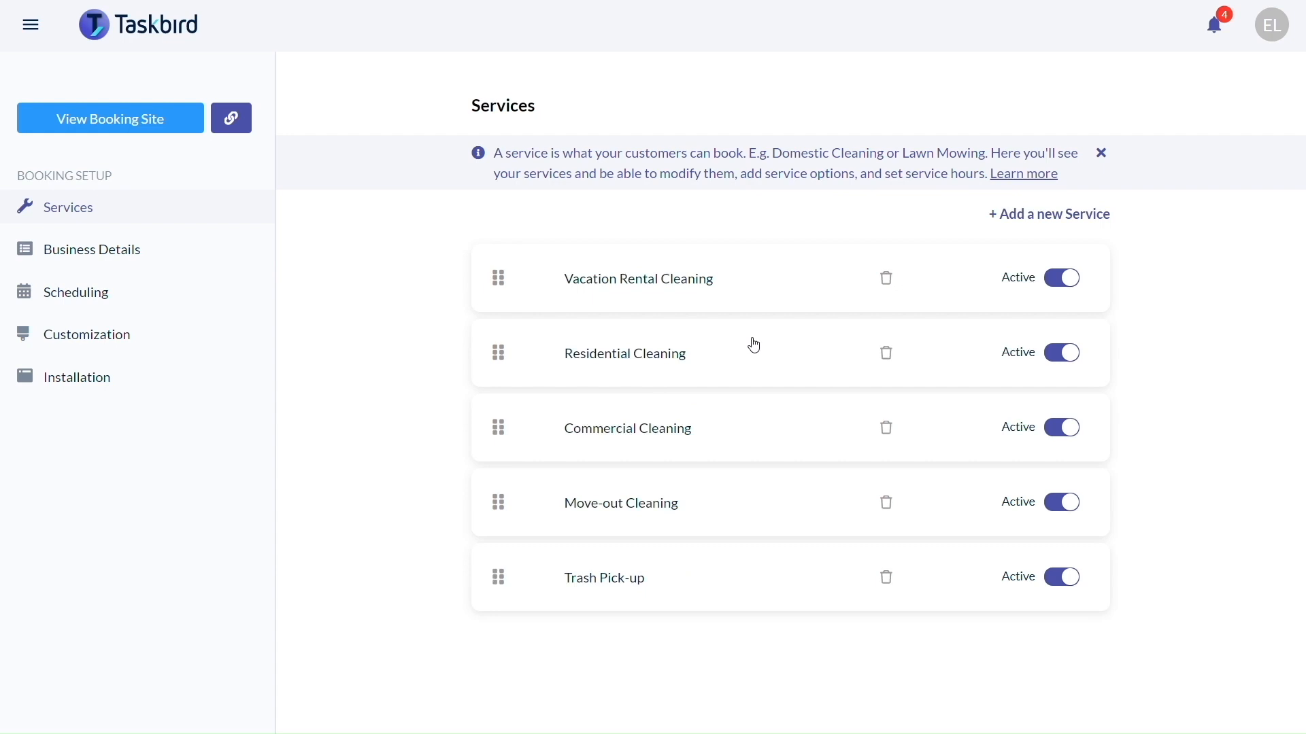
mouse_move(567, 453)
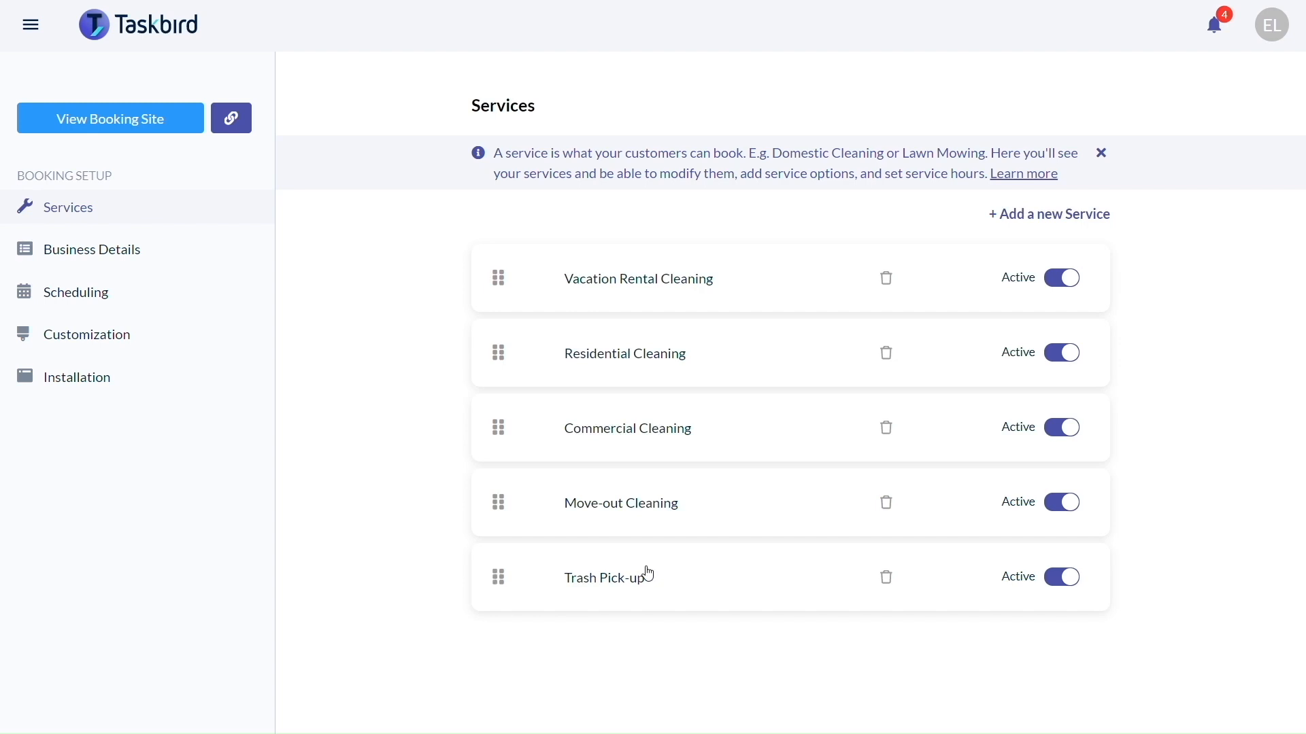
mouse_move(583, 290)
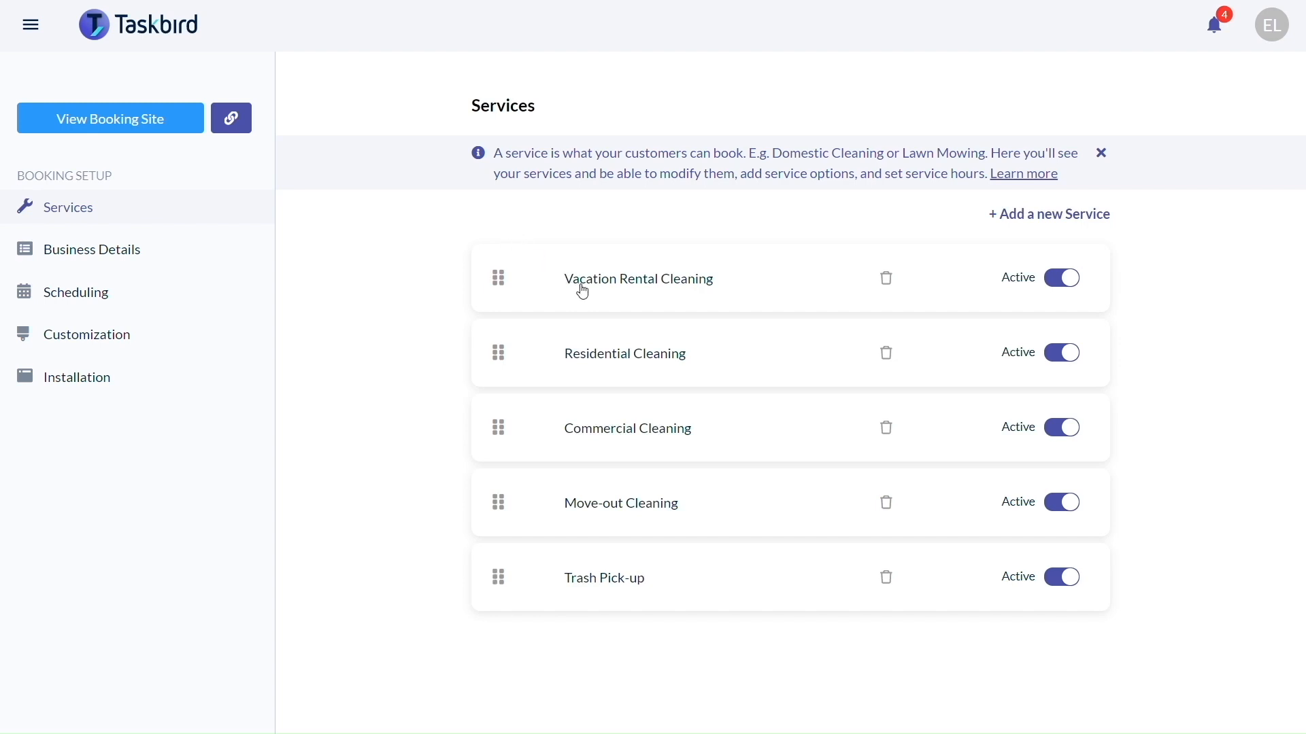
click(638, 278)
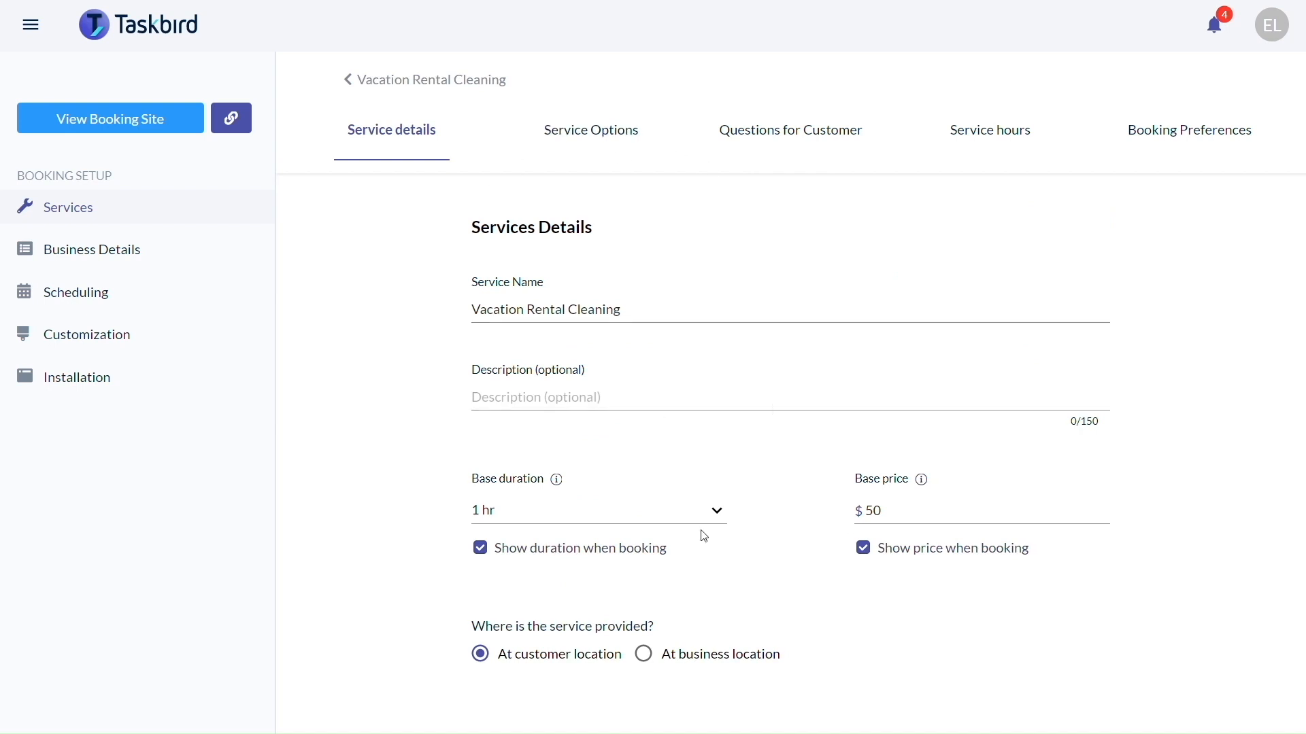
mouse_move(712, 335)
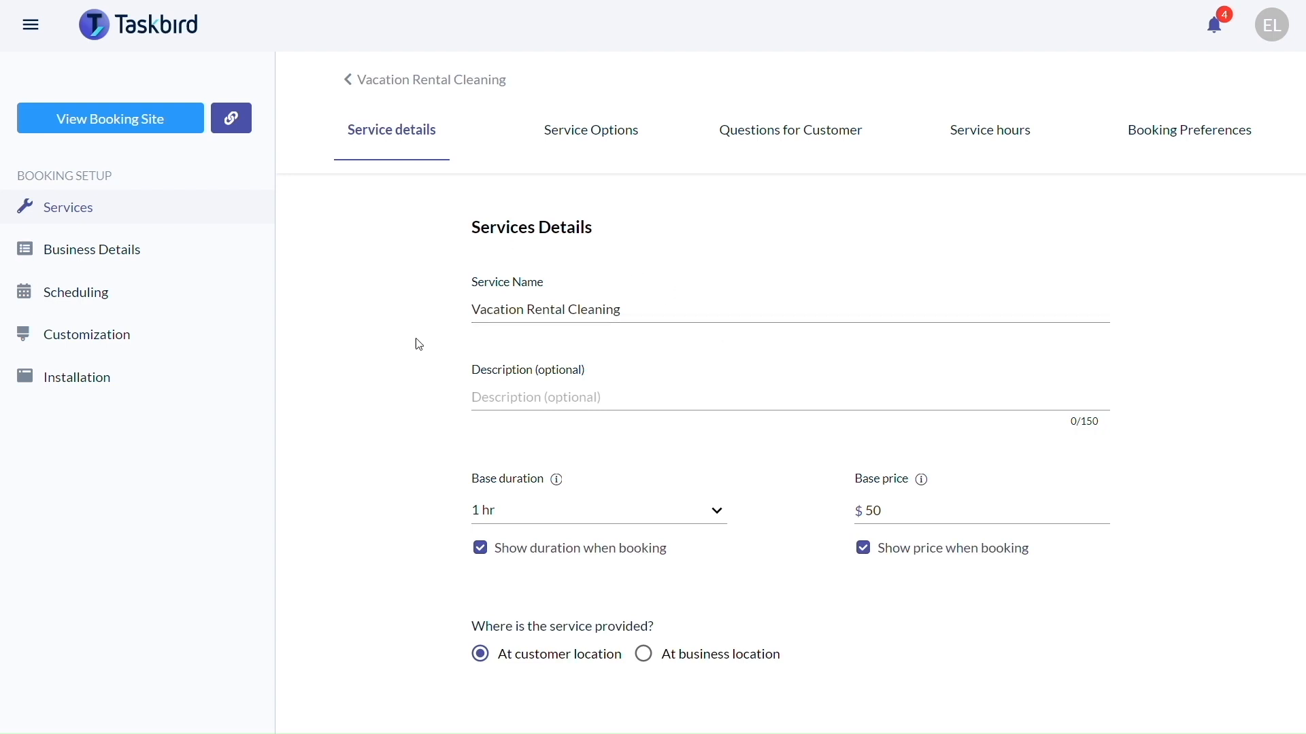
mouse_move(387, 325)
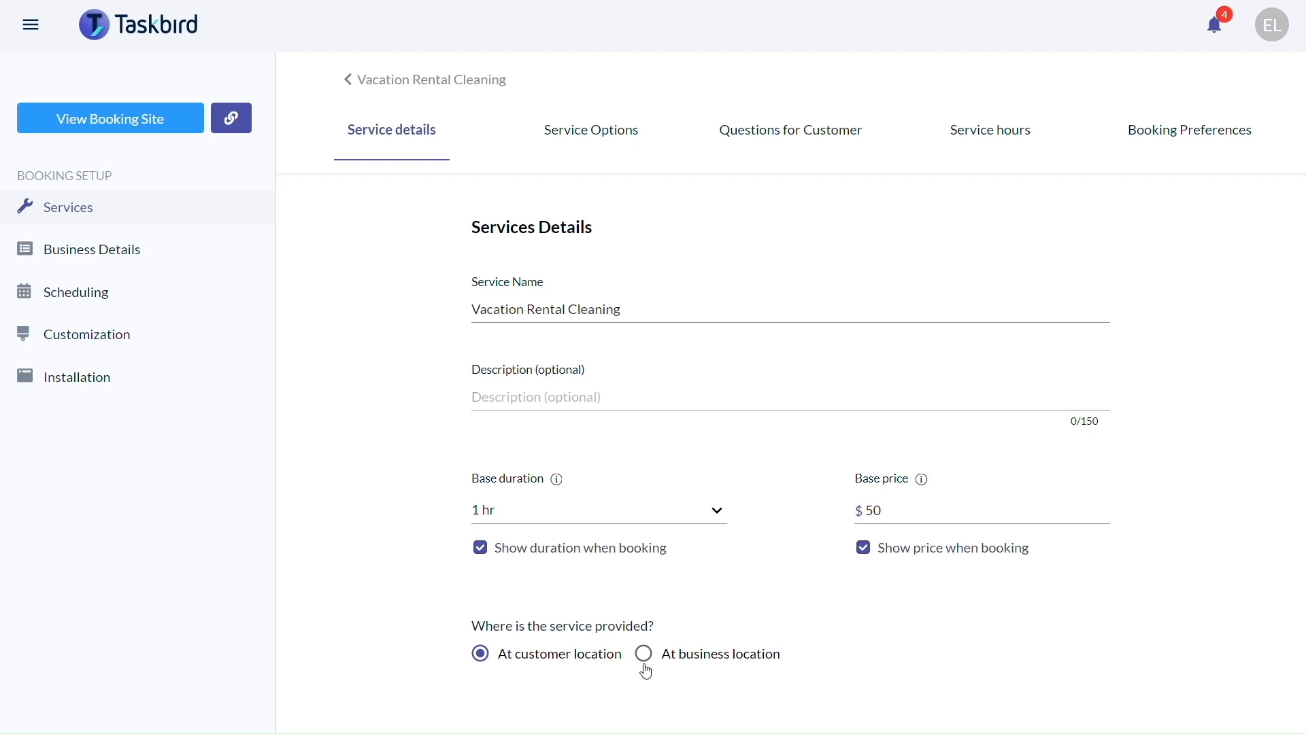
mouse_move(416, 544)
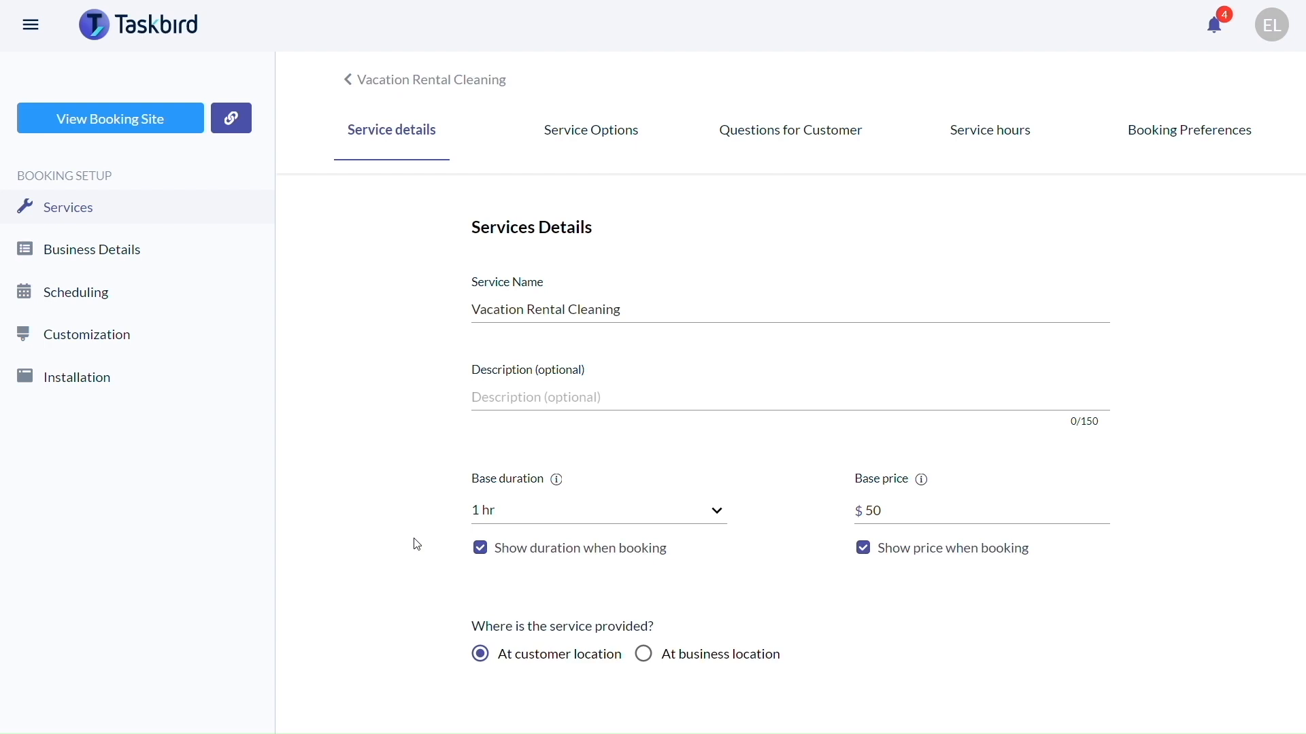
mouse_move(750, 526)
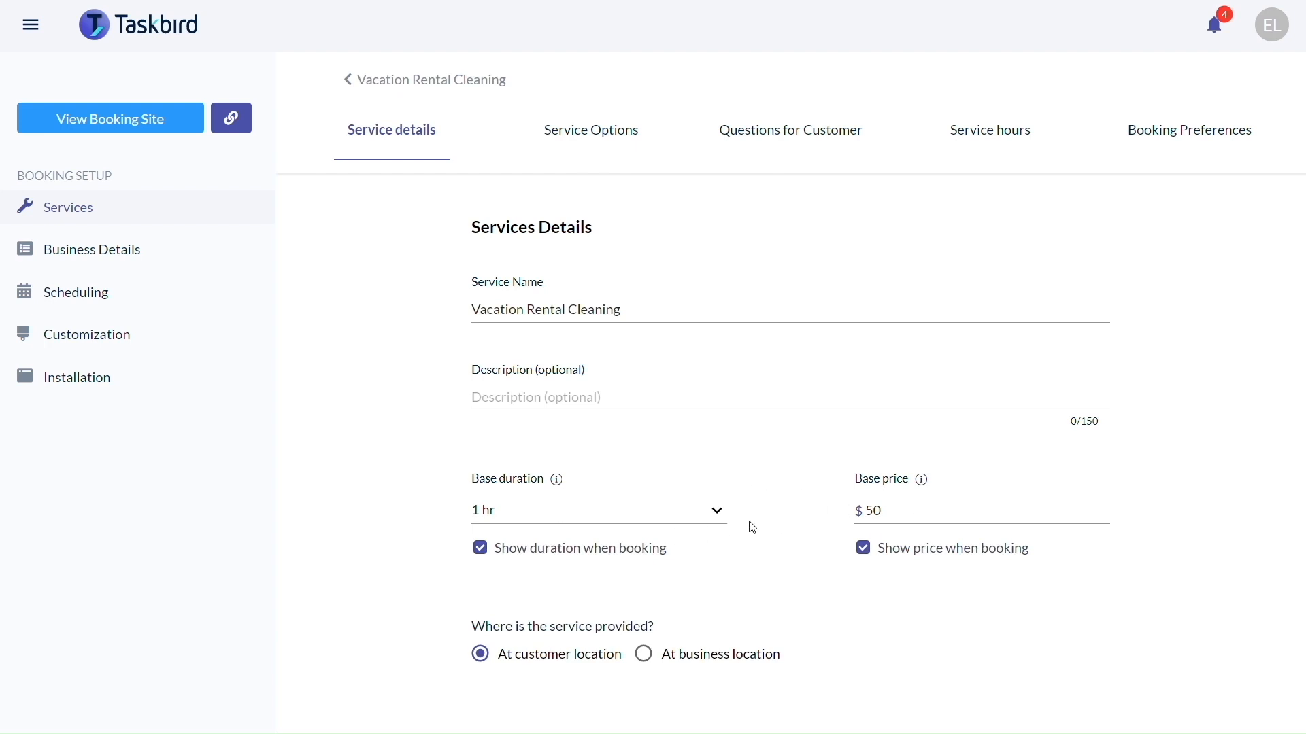
mouse_move(738, 531)
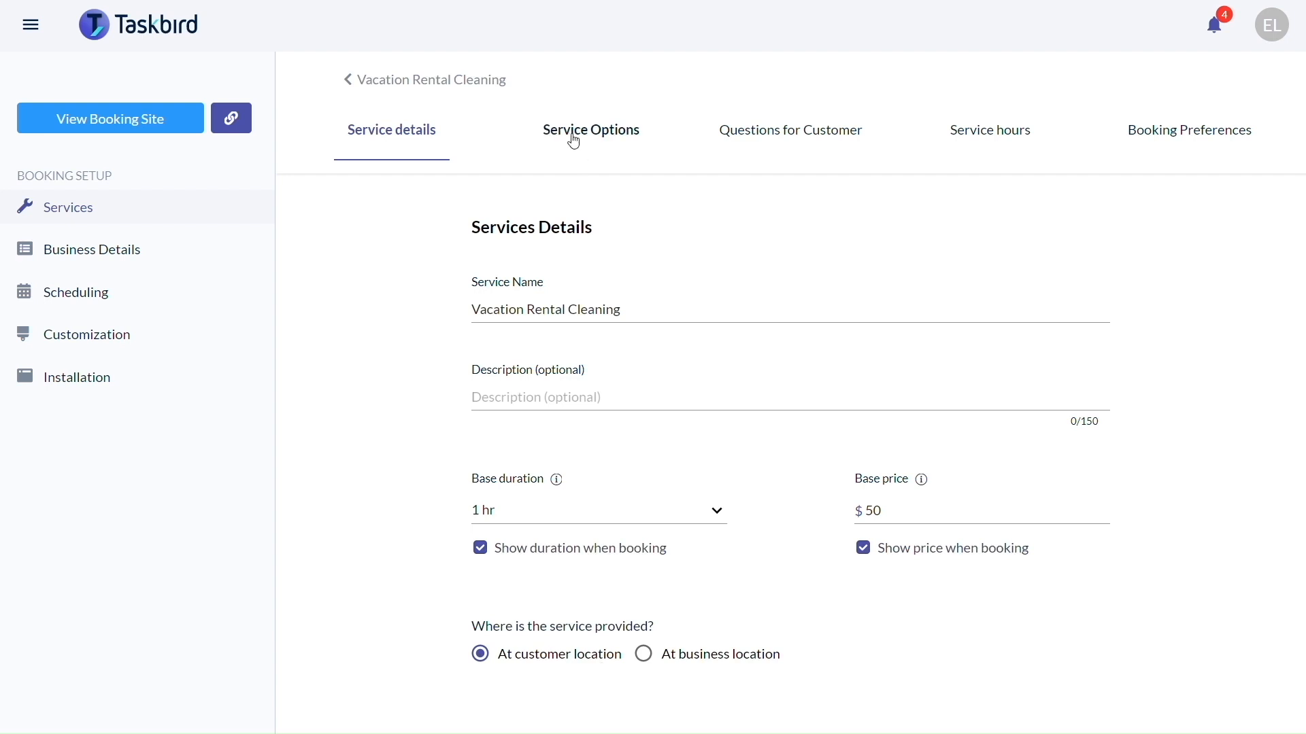
Review Vacation Rental Cleaning's Extras option group, then close it without changes.
click(590, 130)
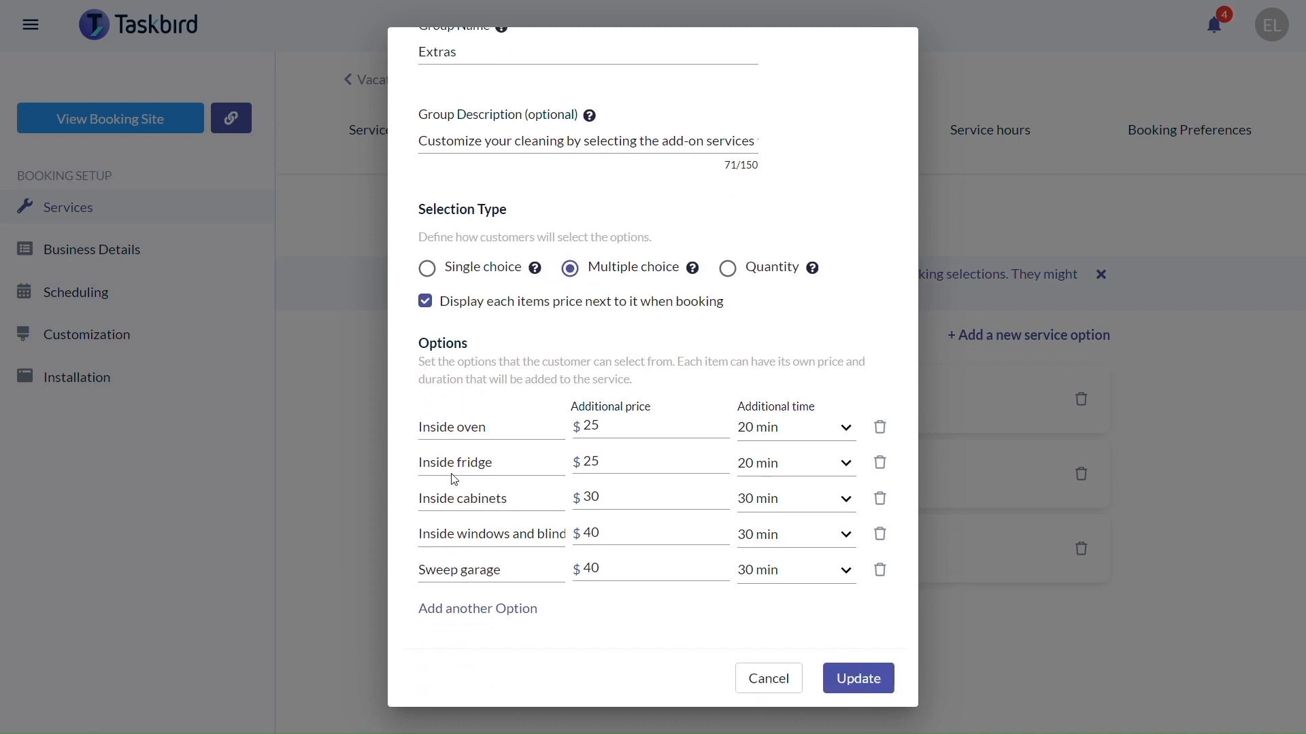
mouse_move(477, 448)
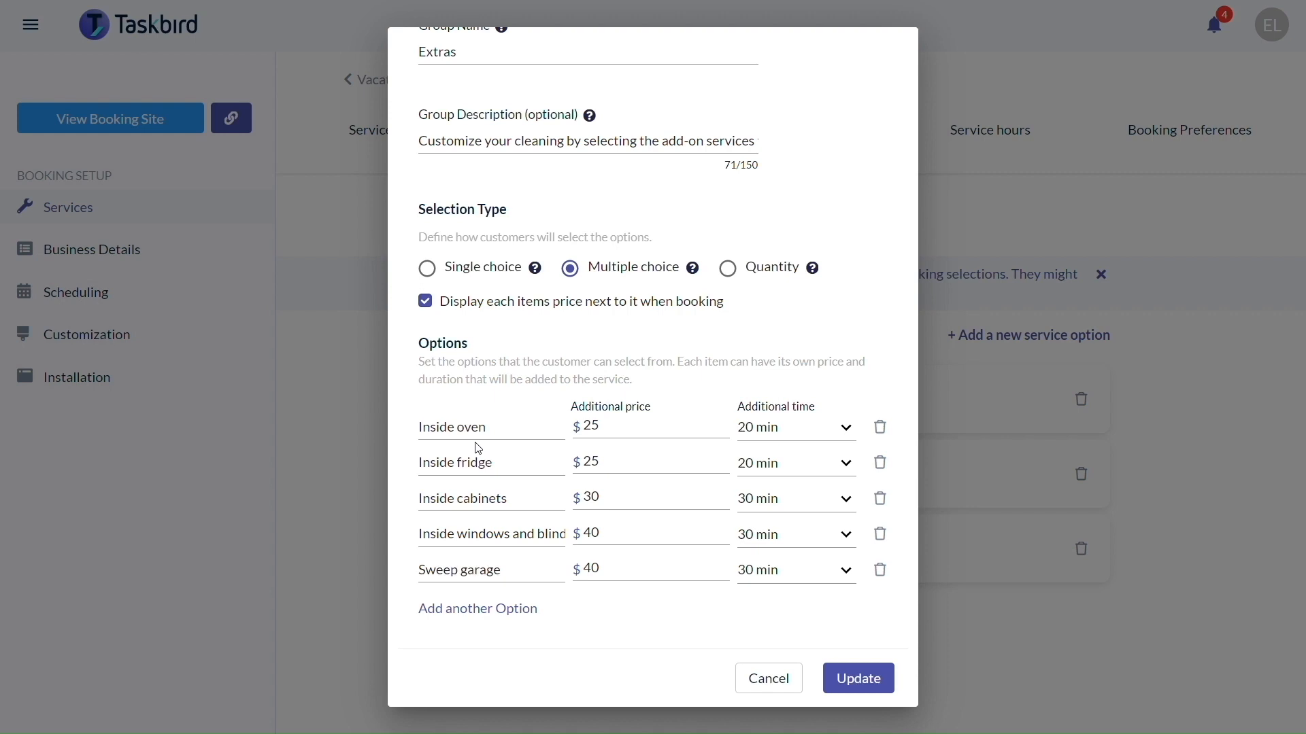
mouse_move(442, 484)
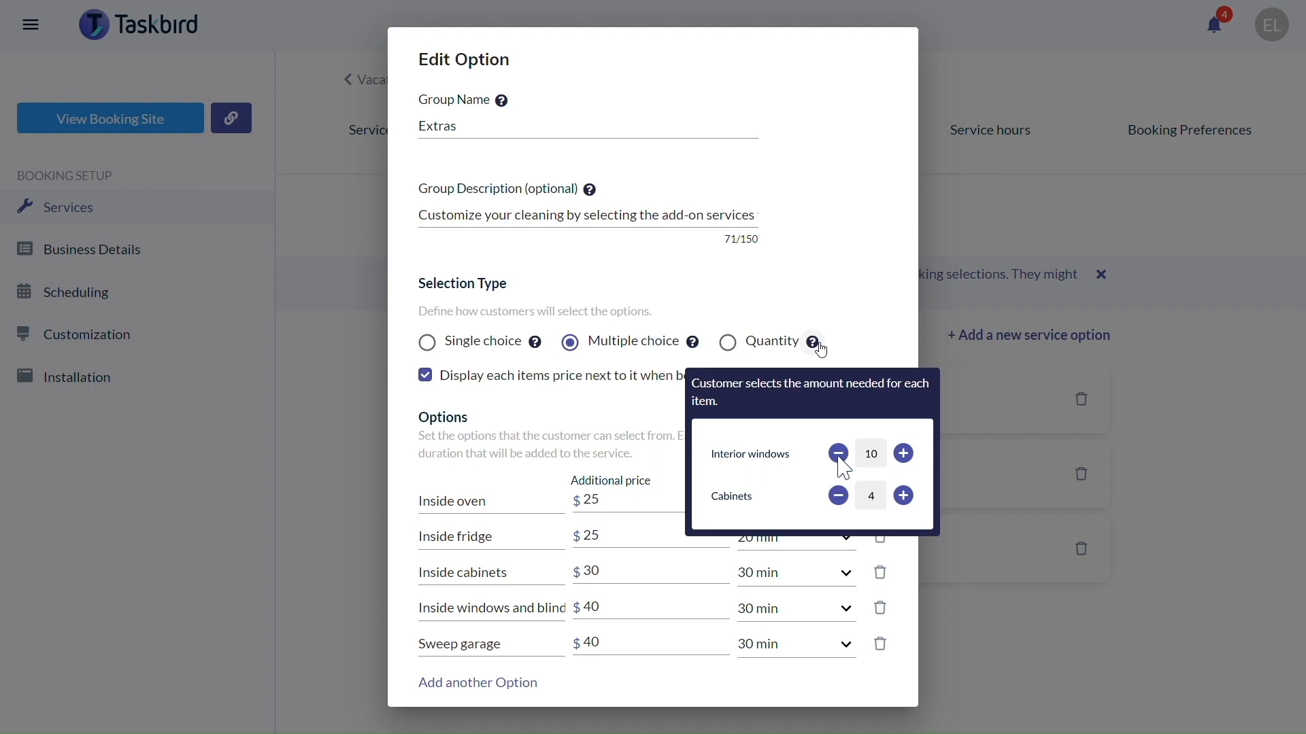
click(789, 130)
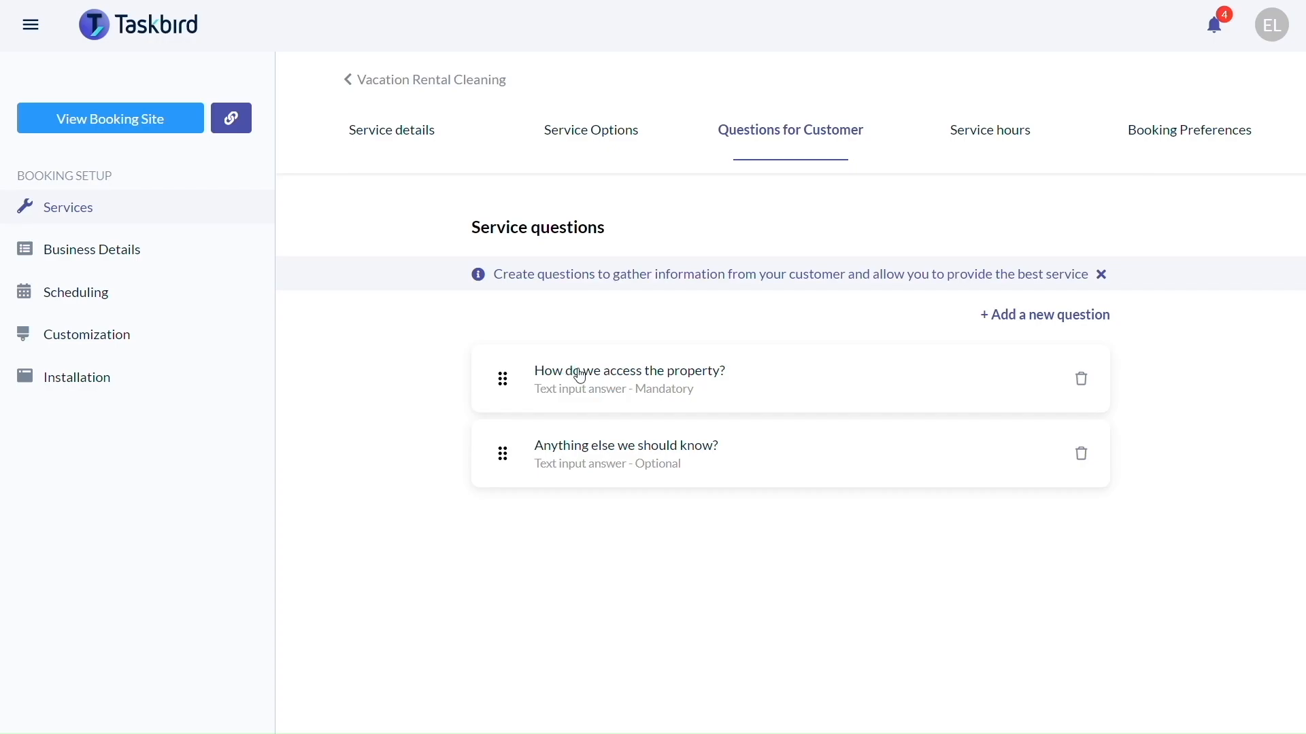
click(628, 370)
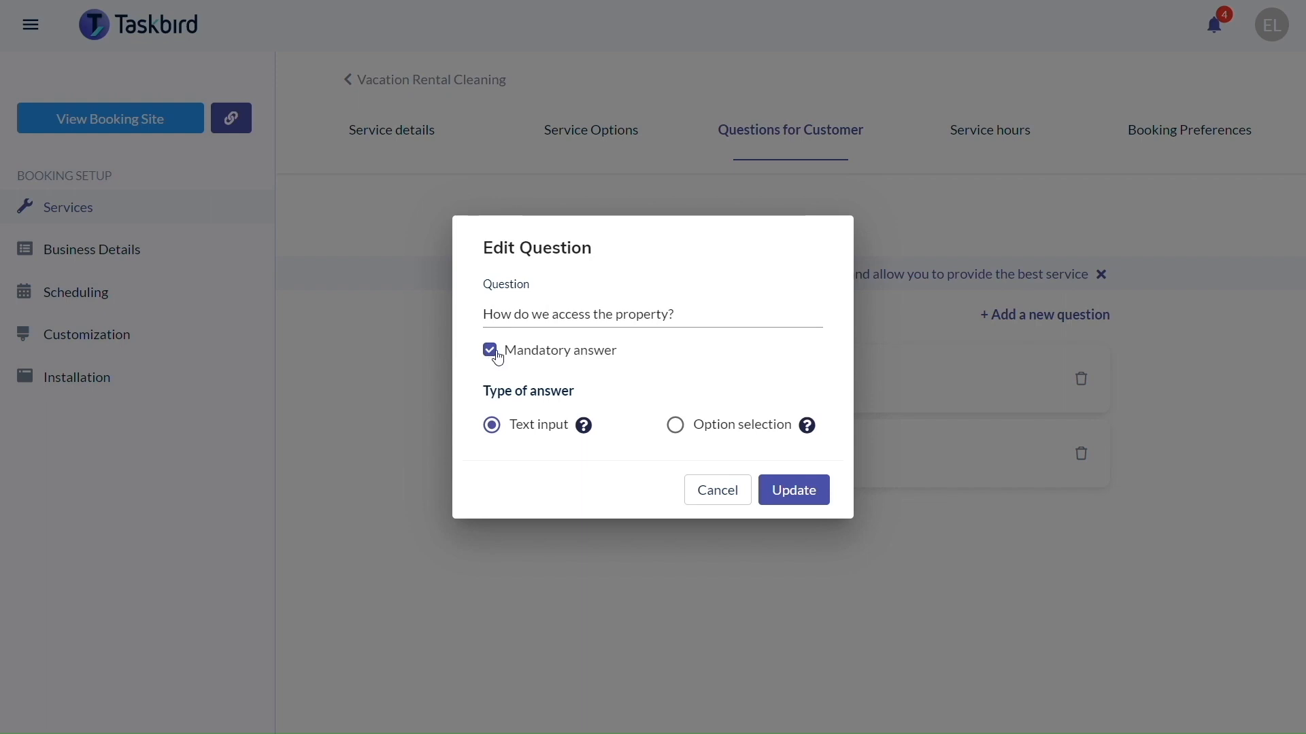
mouse_move(533, 432)
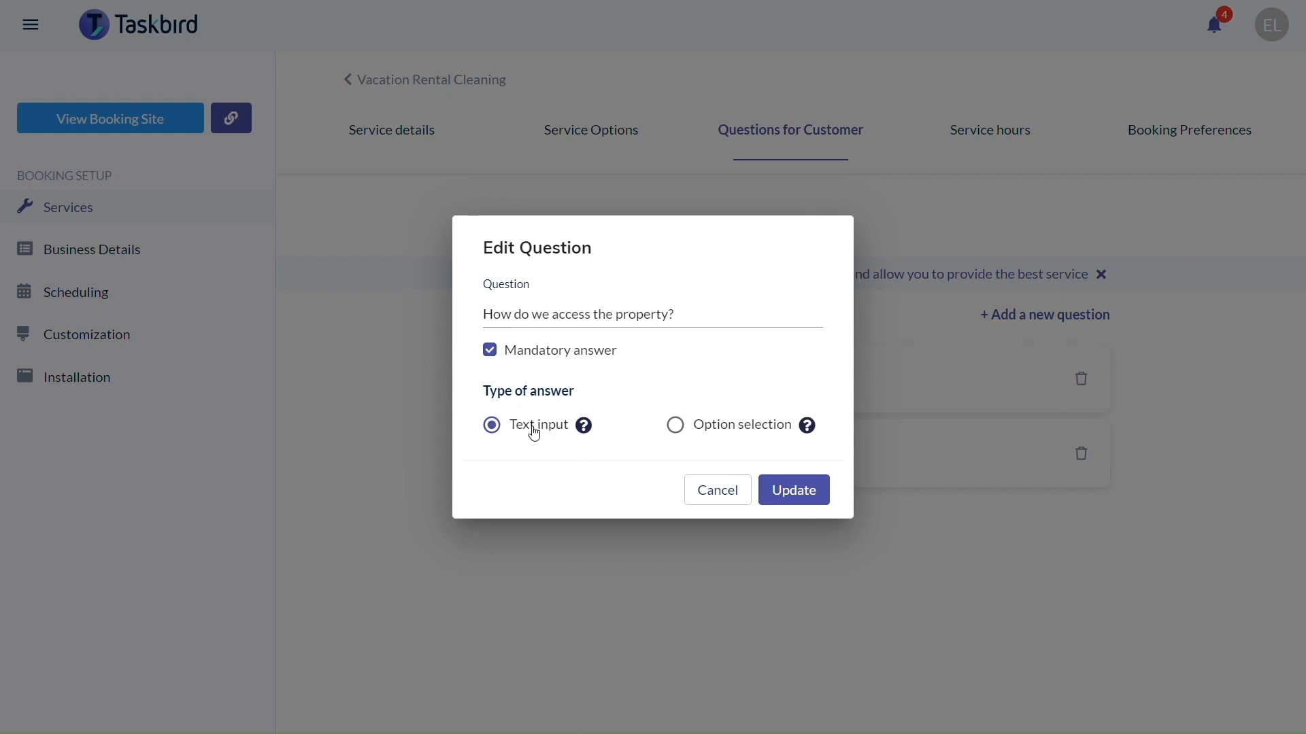
mouse_move(583, 424)
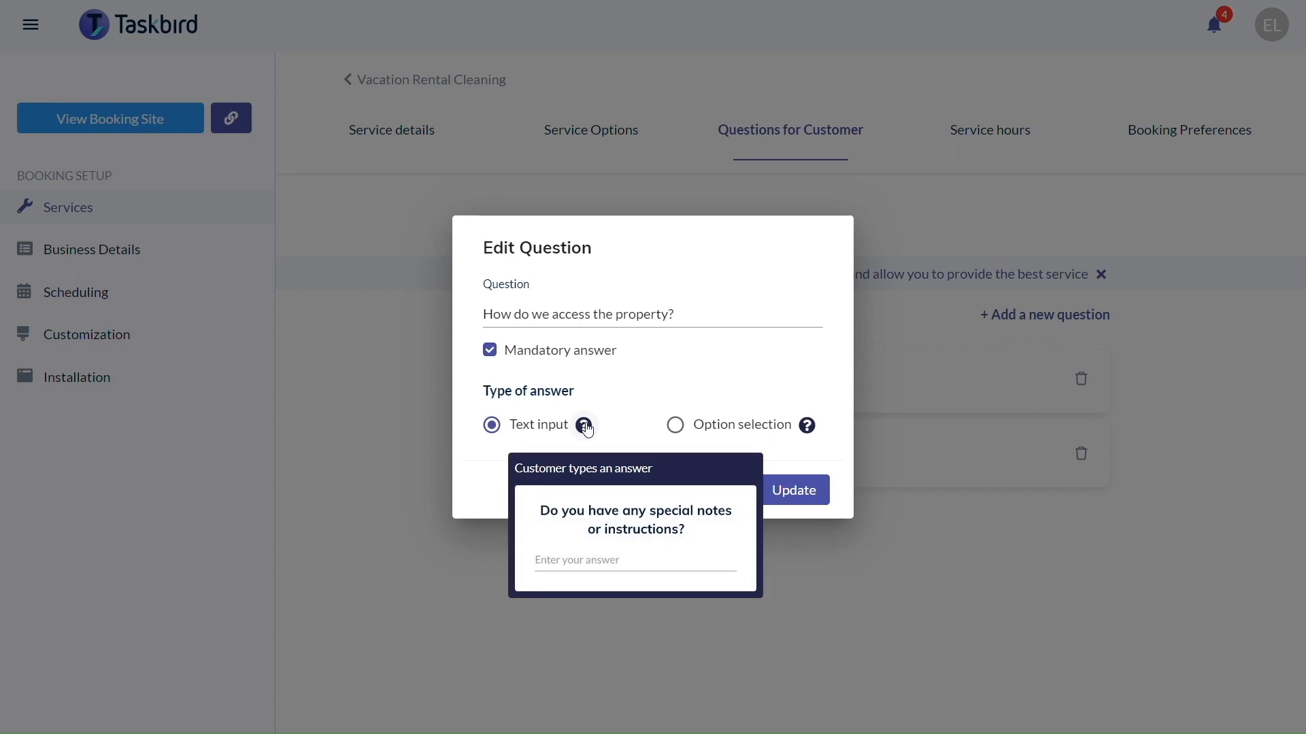
mouse_move(828, 447)
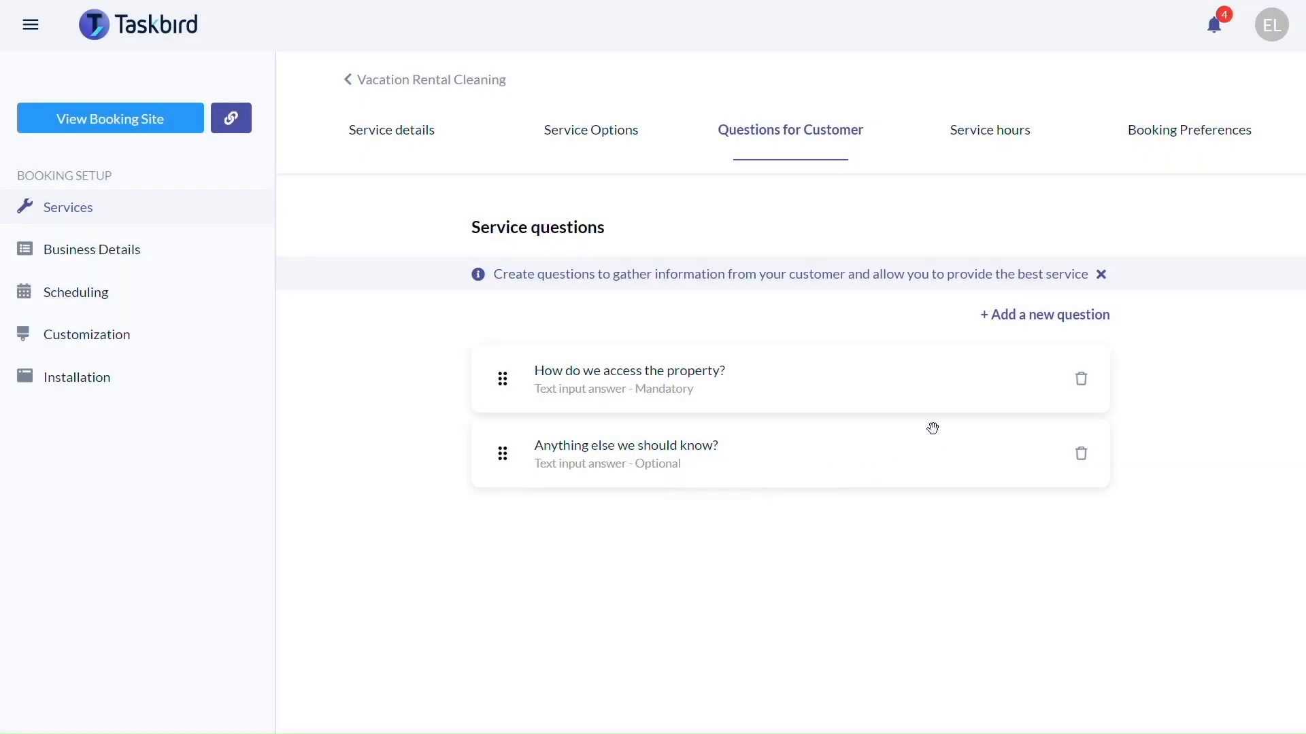
mouse_move(987, 137)
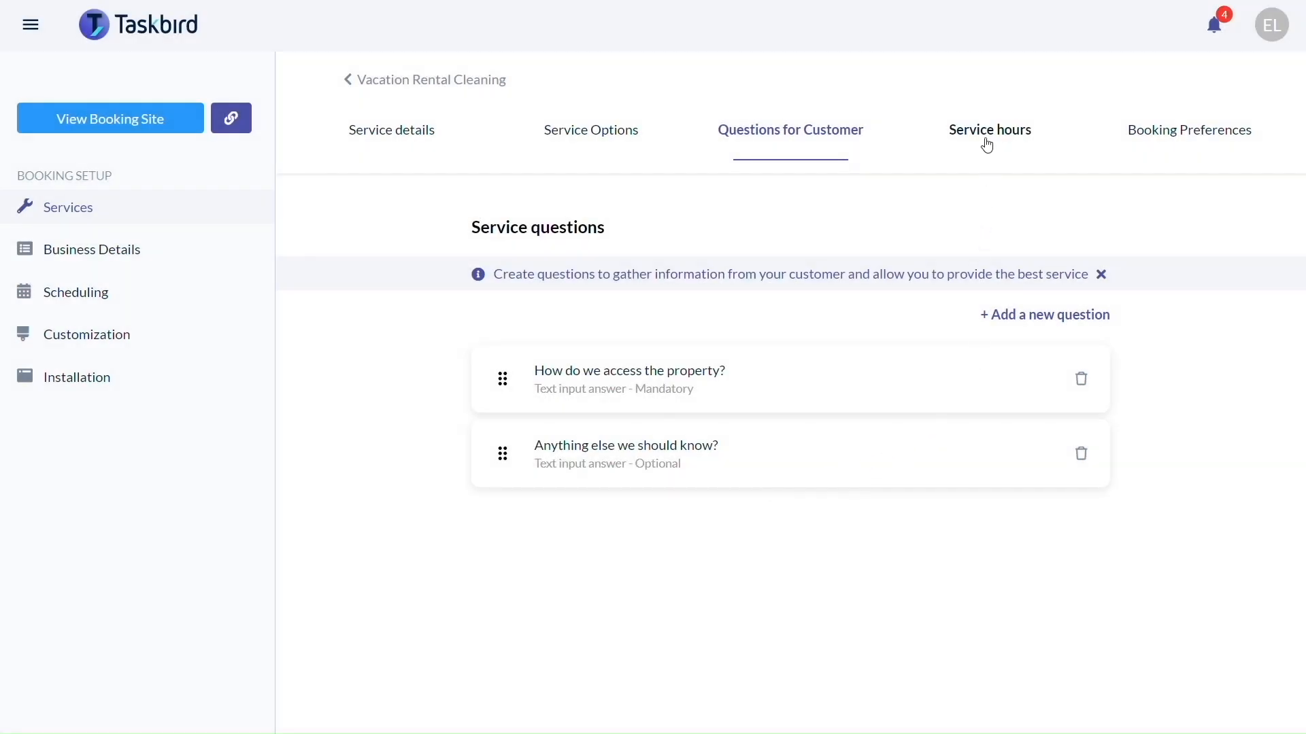
Show Vacation Rental Cleaning's service hours, using general business hours.
click(989, 129)
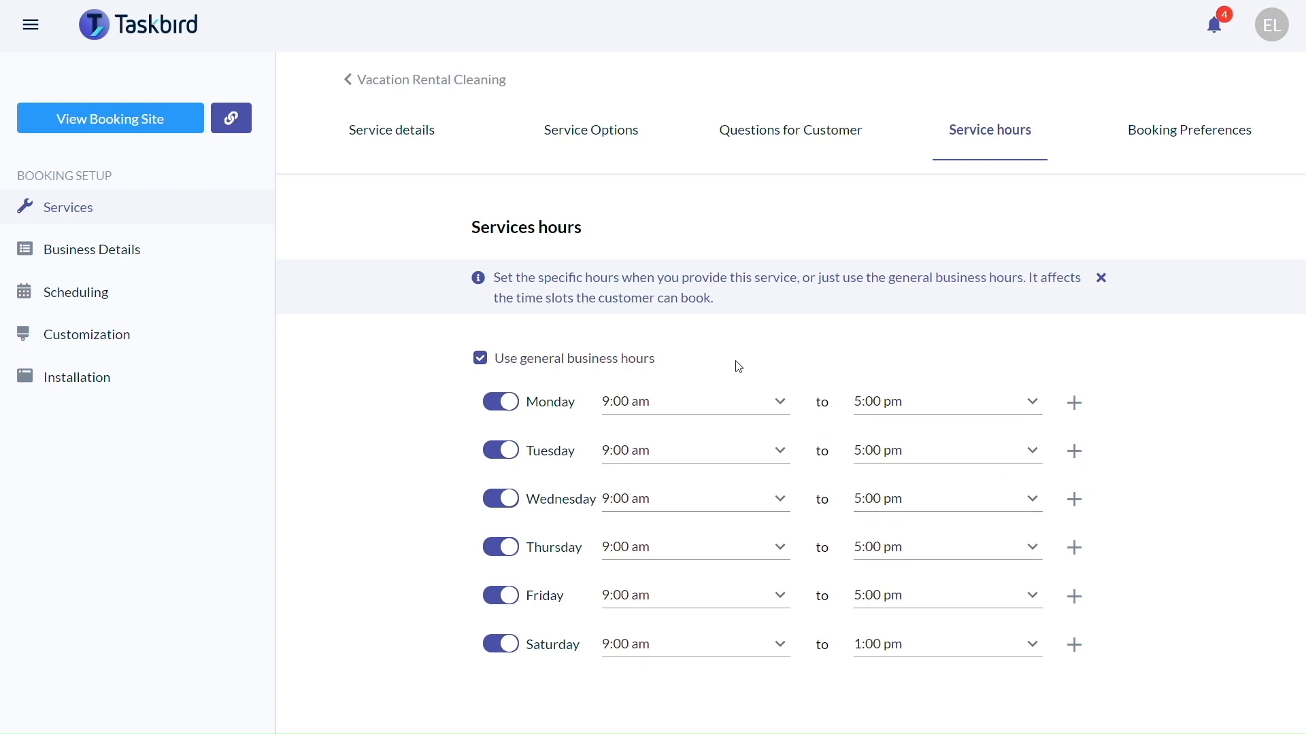
Review Vacation Rental Cleaning's booking preferences: one-hour slots, 24-hour lead, 60-day advance.
click(1188, 130)
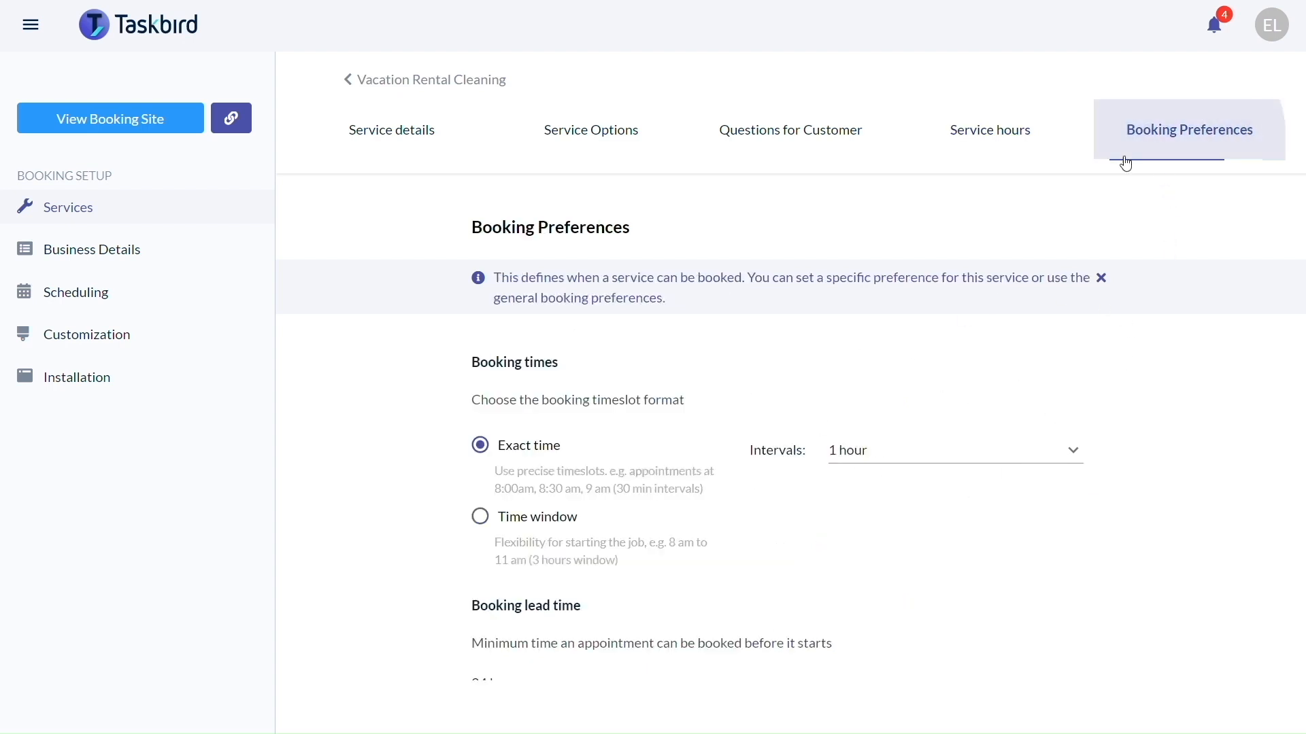
scroll(down, 3)
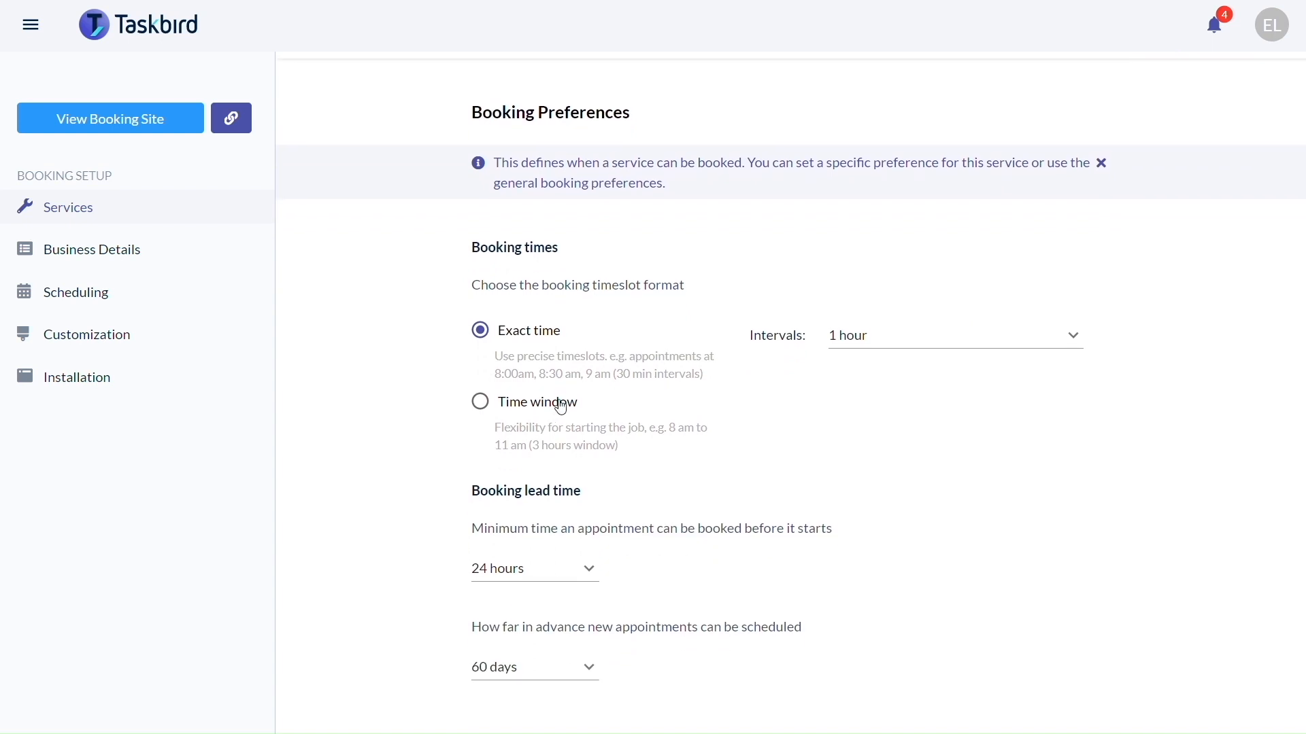
mouse_move(587, 390)
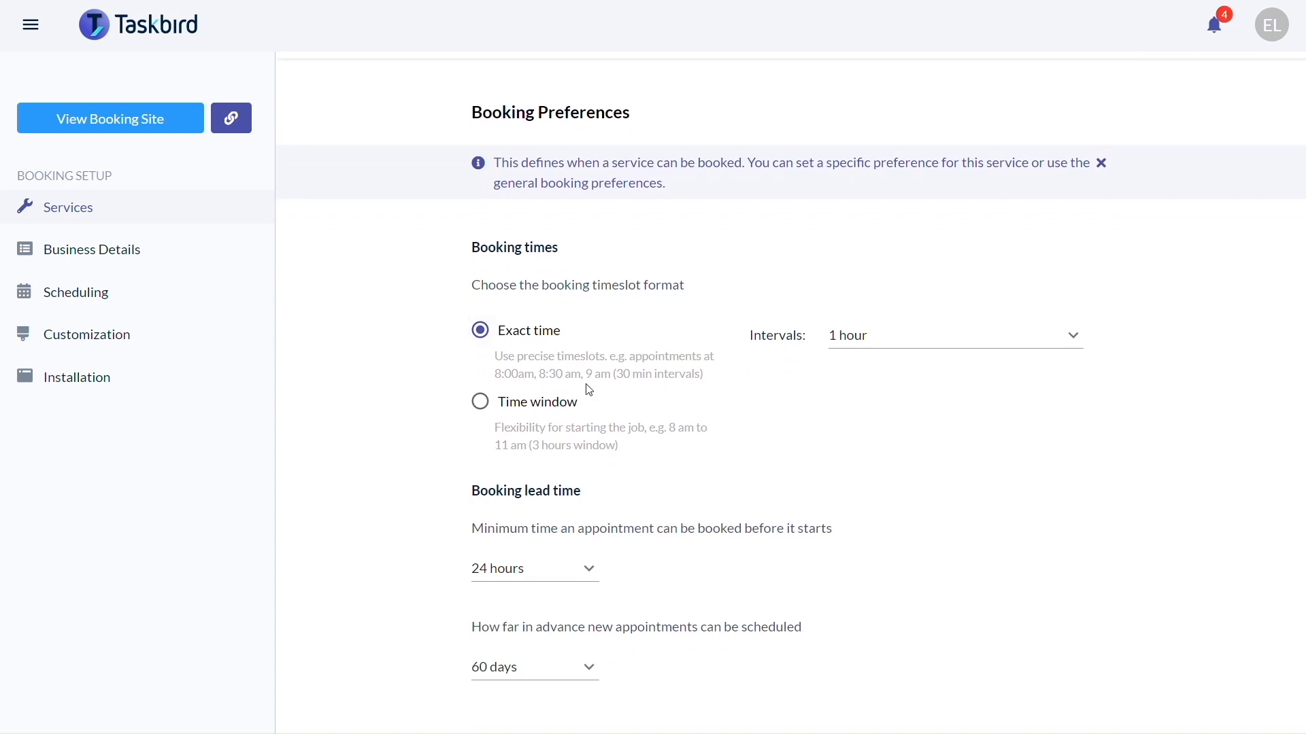
mouse_move(481, 401)
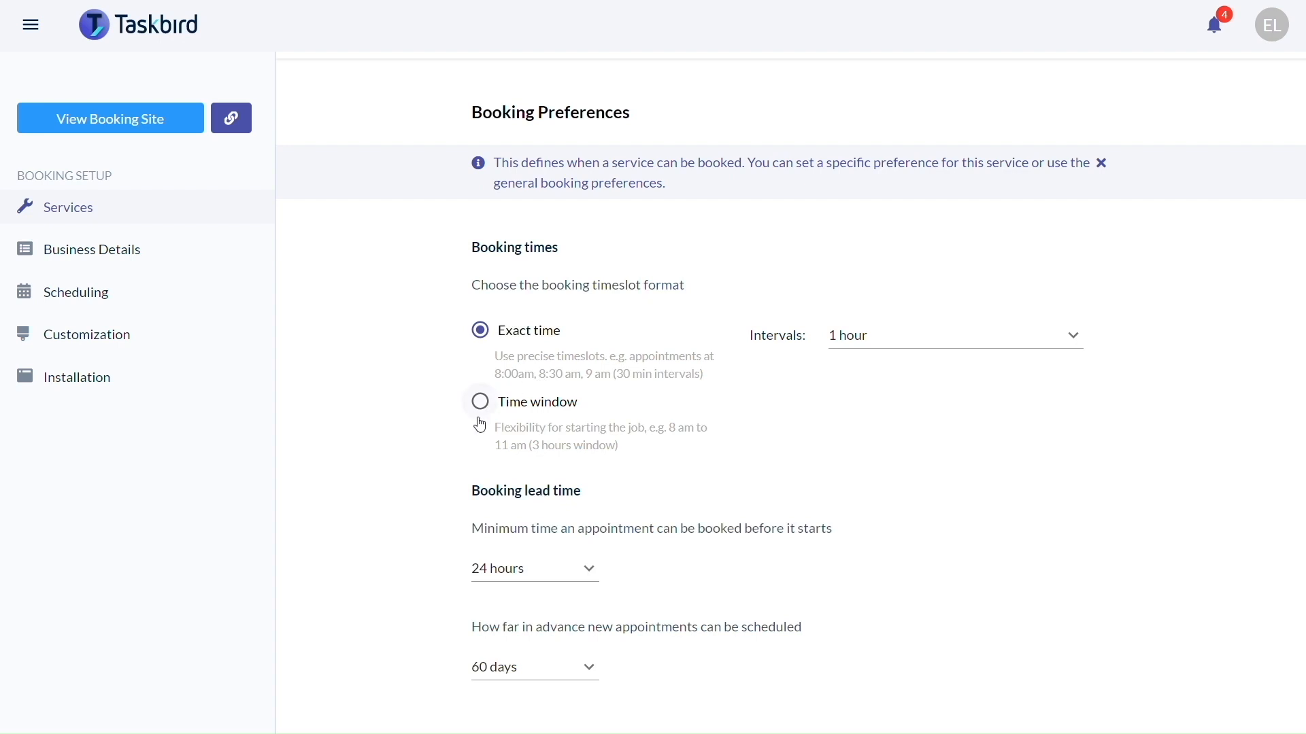
mouse_move(109, 281)
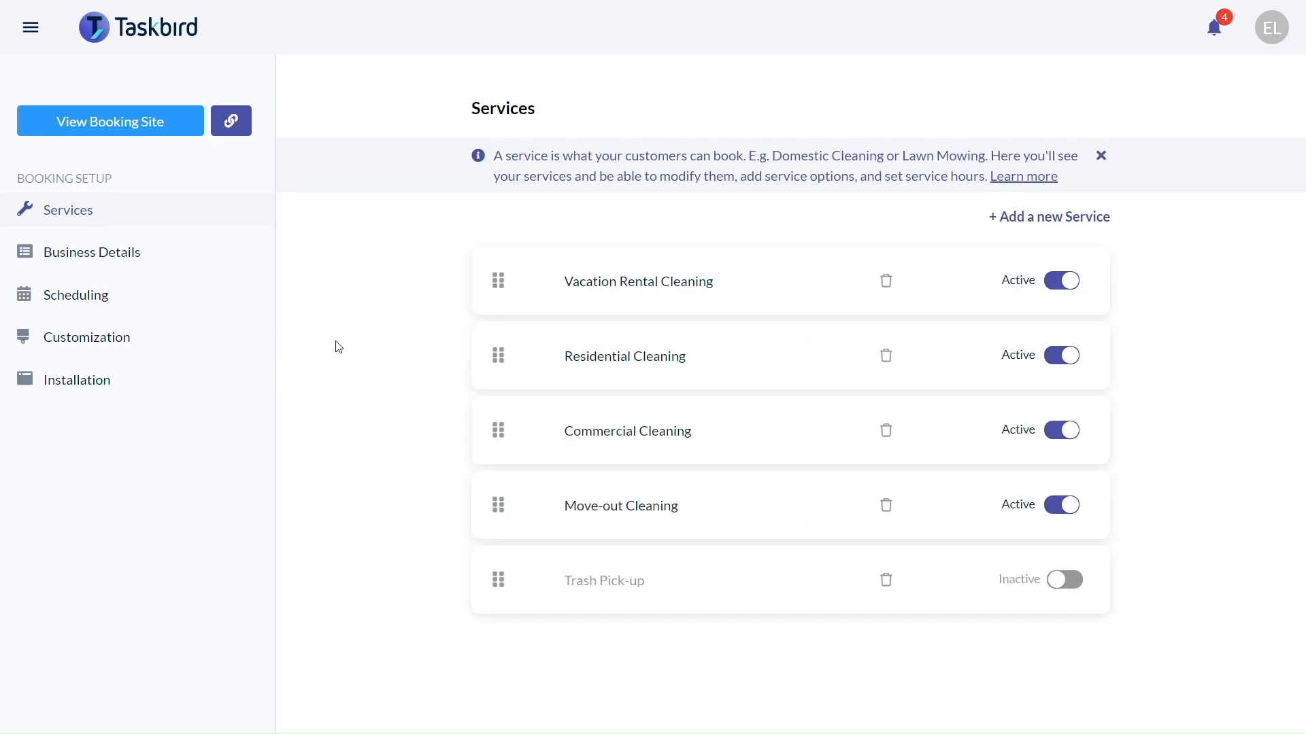
mouse_move(287, 295)
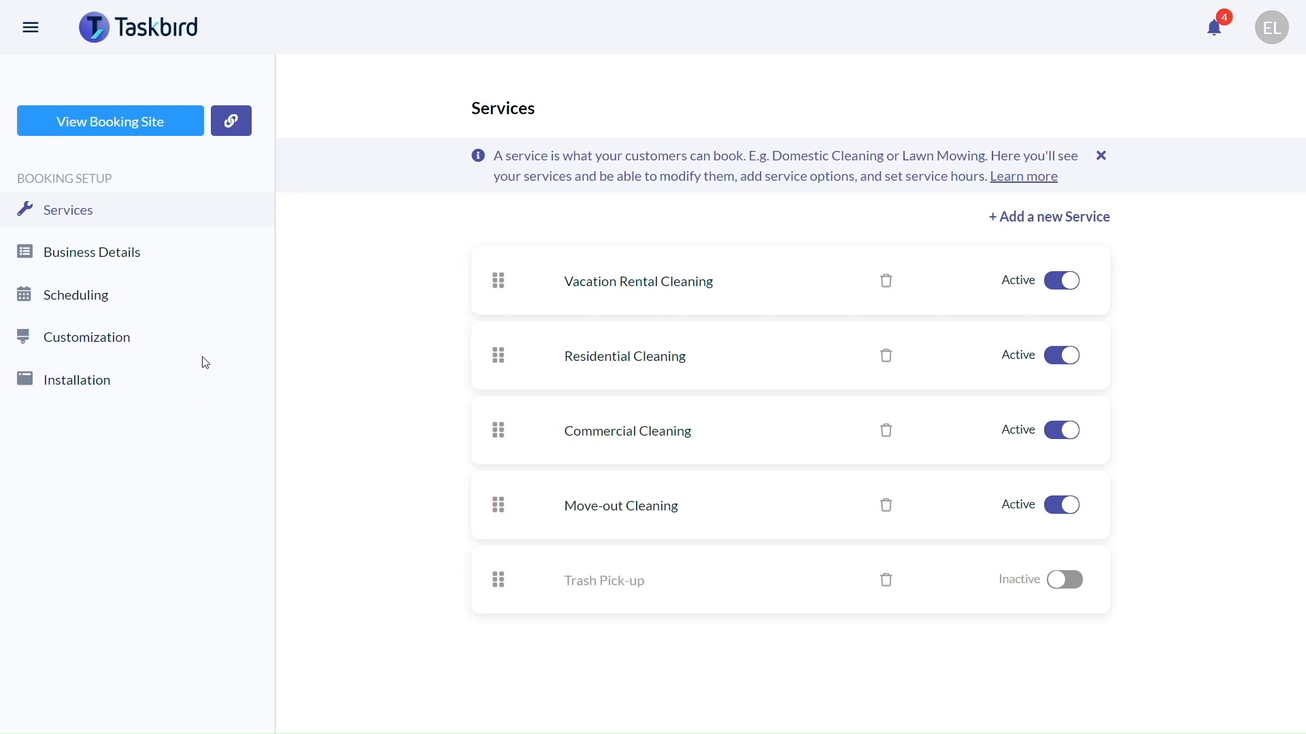
Open Customization's Appearance tab previewing Shiny Floors services, contacts and FAQs.
click(86, 337)
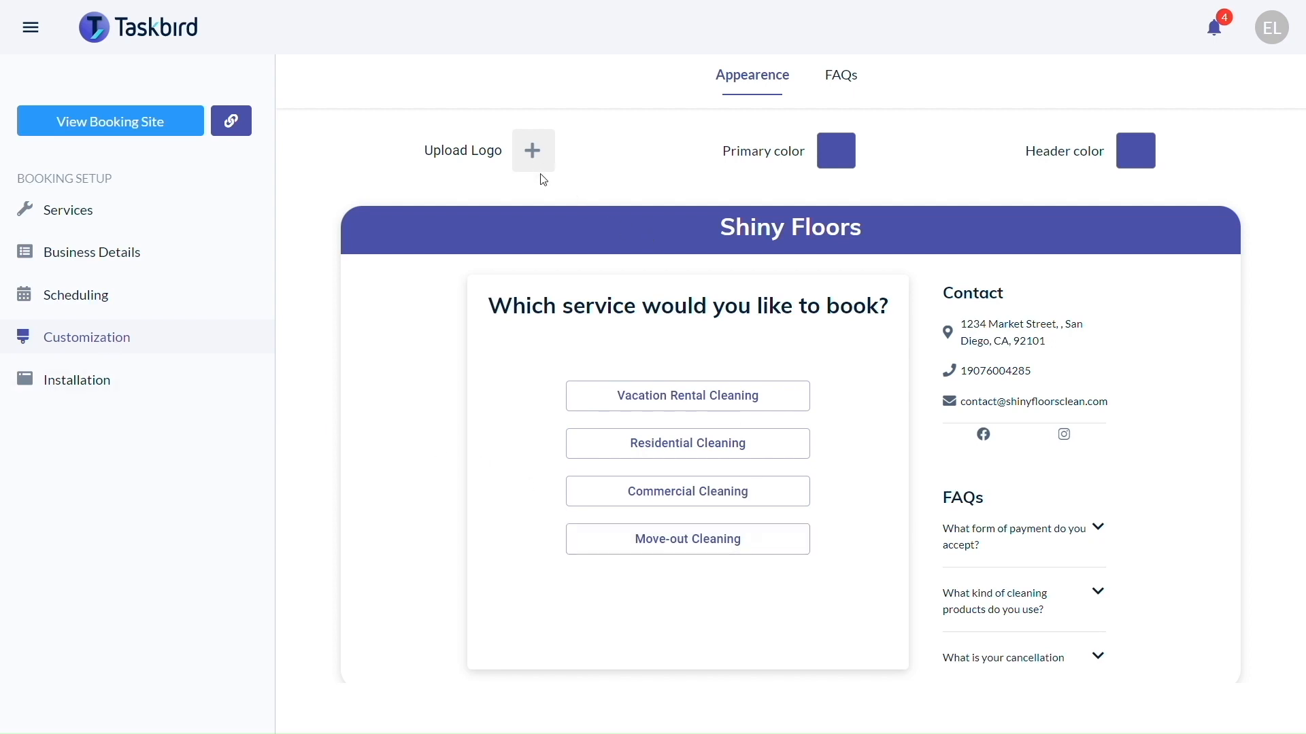
mouse_move(530, 168)
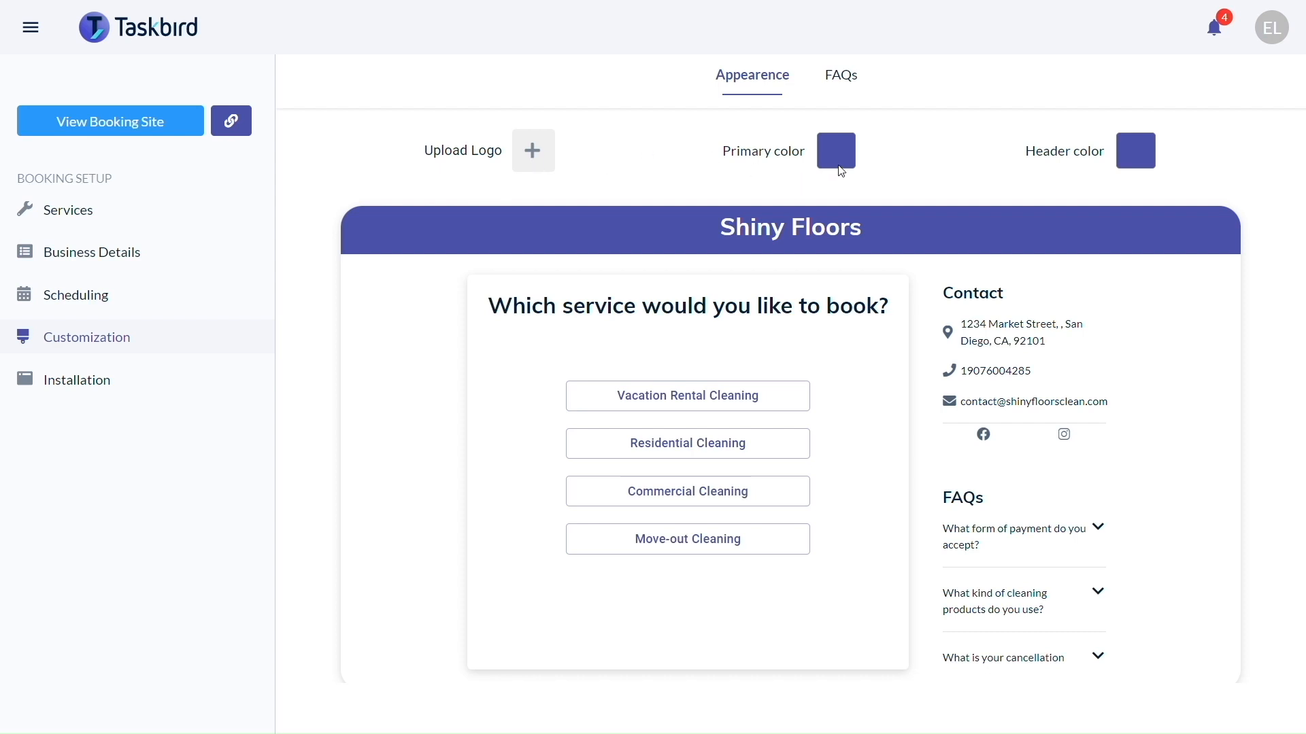
mouse_move(895, 157)
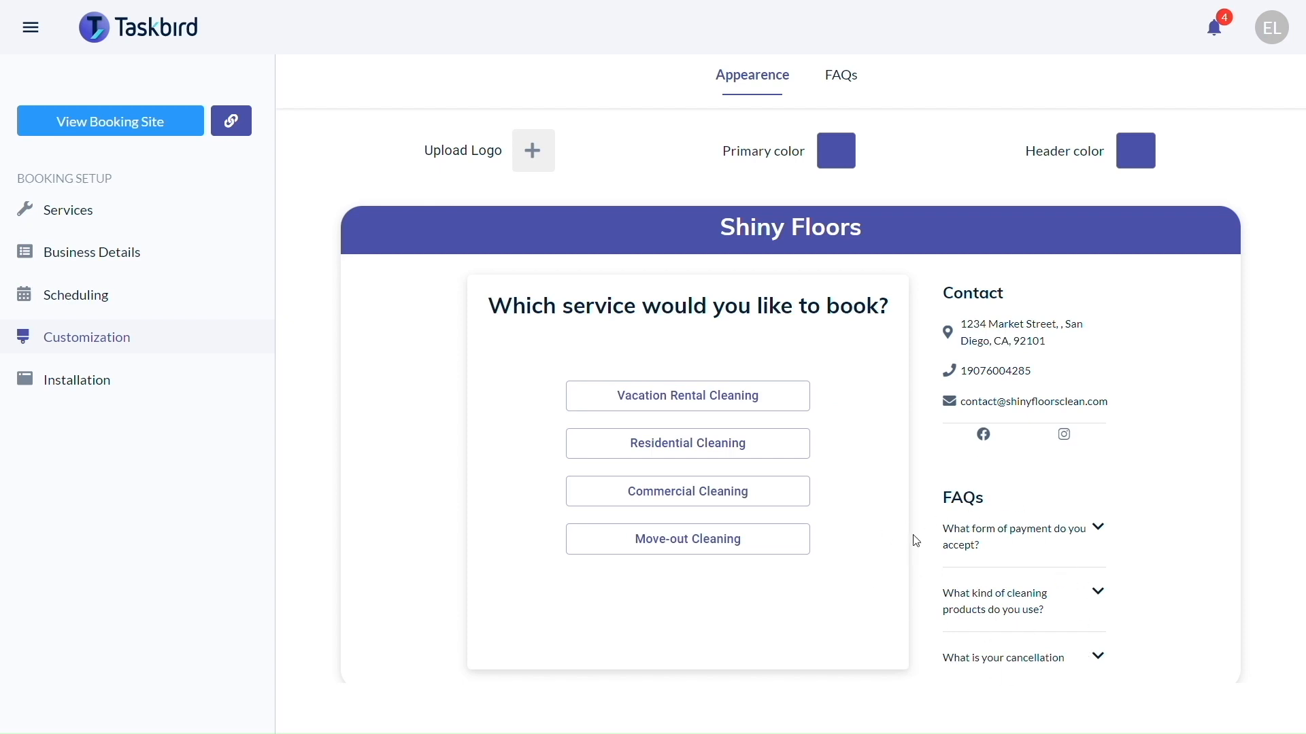
mouse_move(1016, 461)
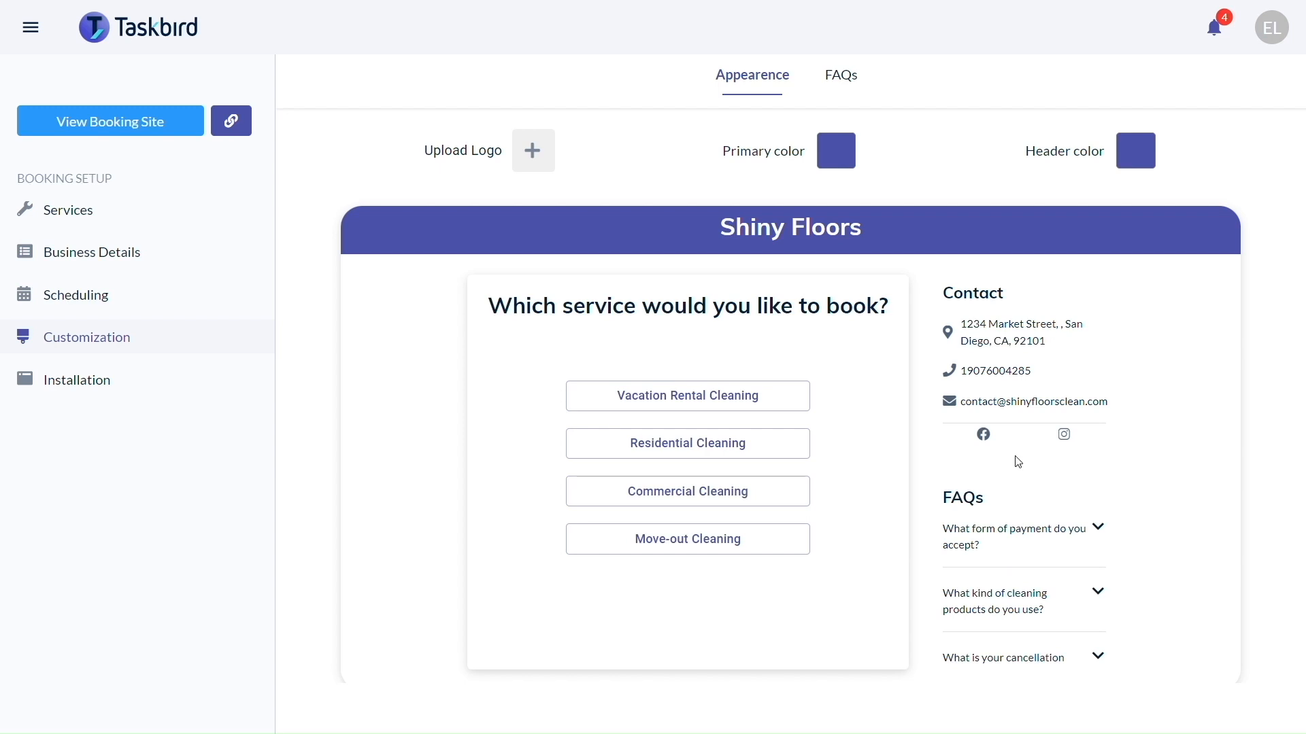
Review the three FAQs on payment, cleaning products and cancellation, then return to the appearance preview.
click(839, 75)
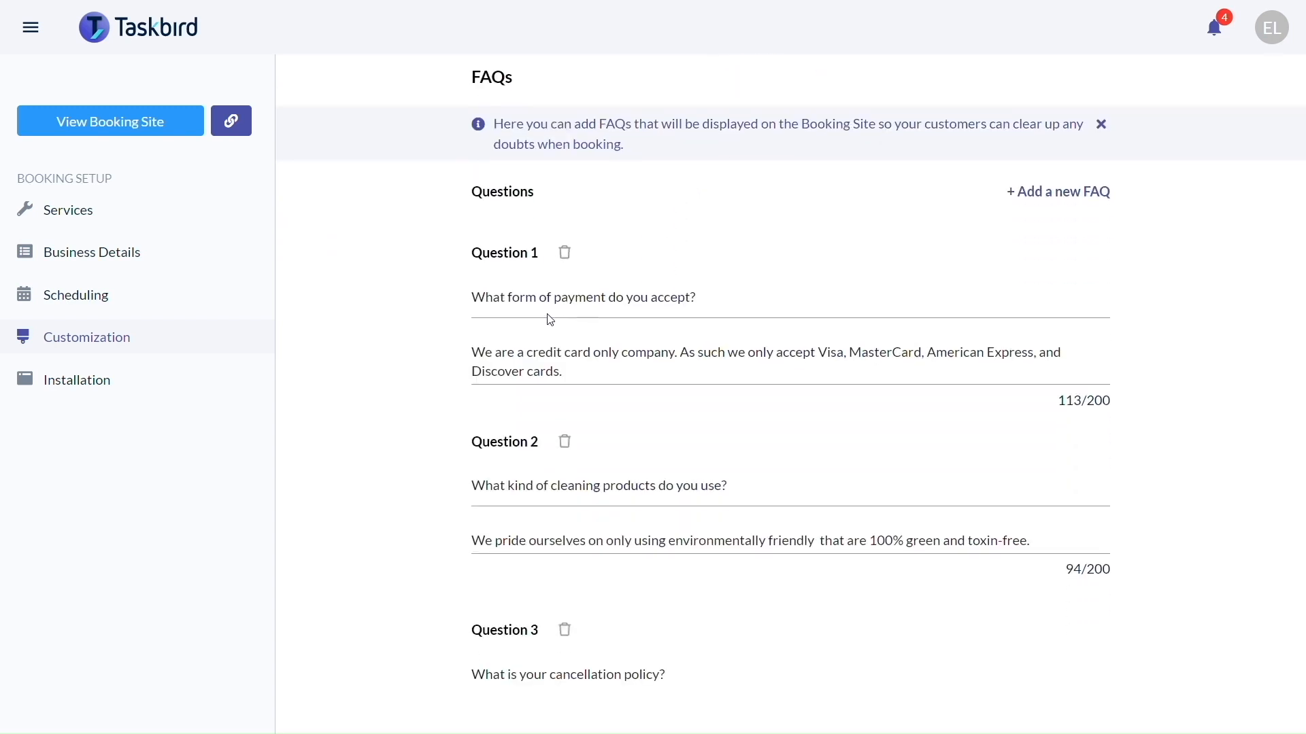
scroll(down, 3)
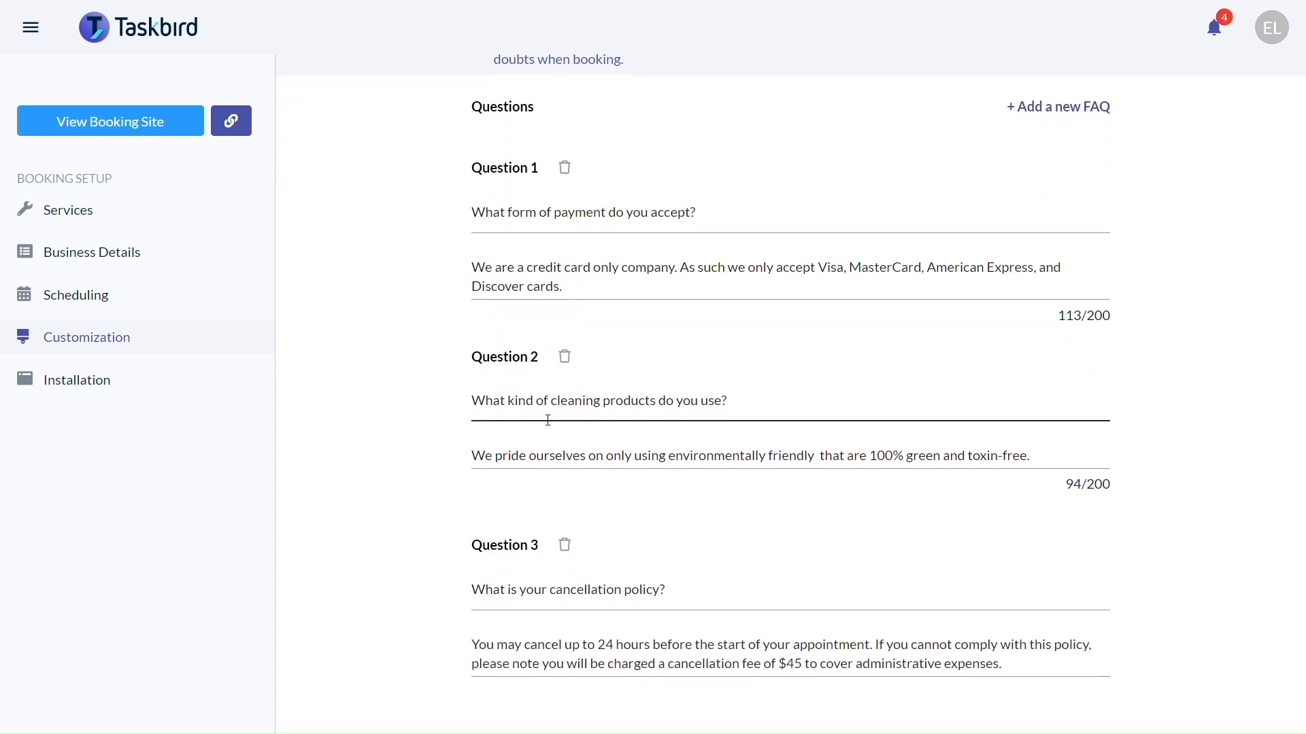
scroll(up, 3)
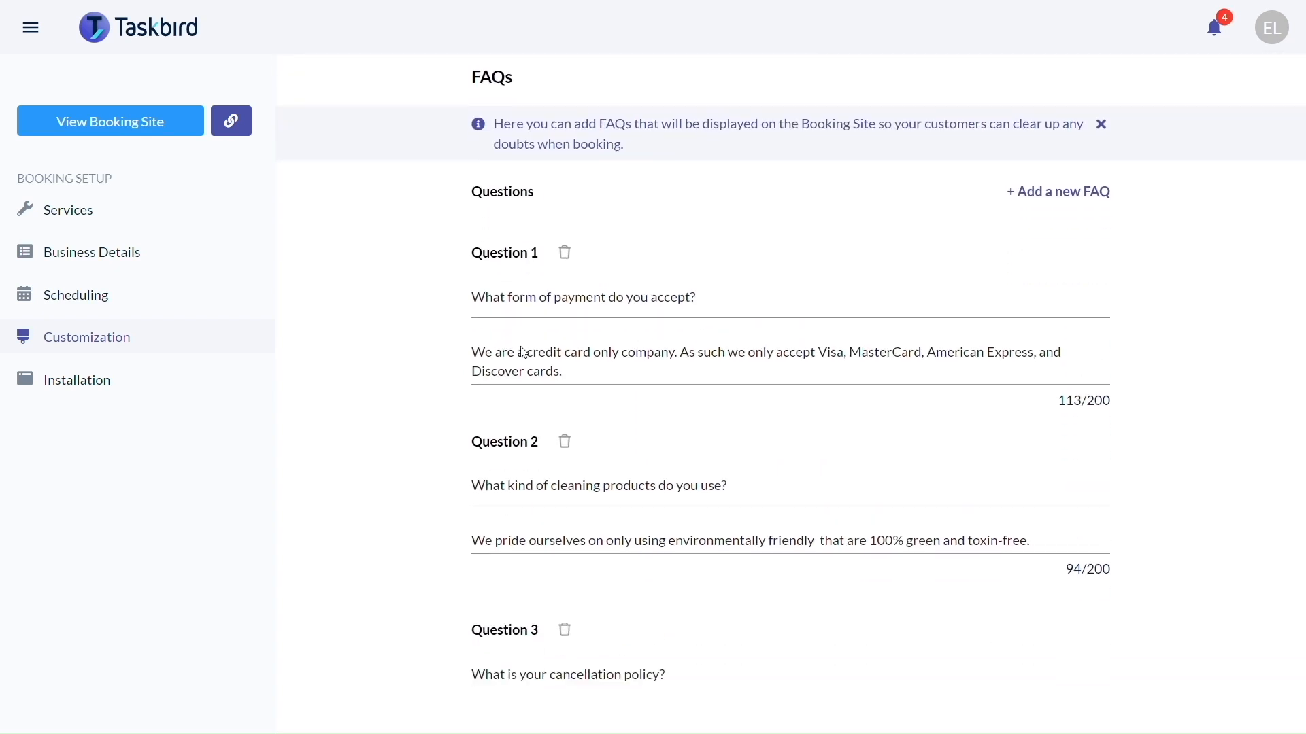
click(750, 75)
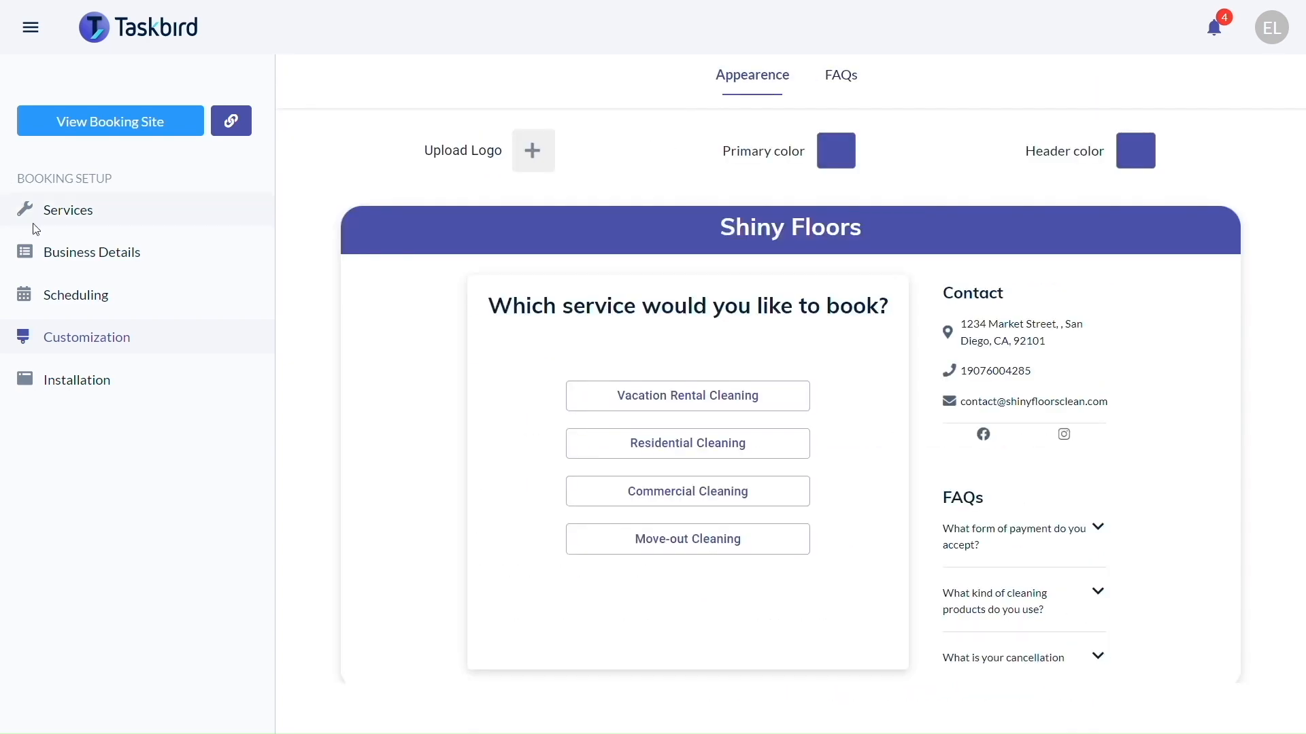
mouse_move(112, 397)
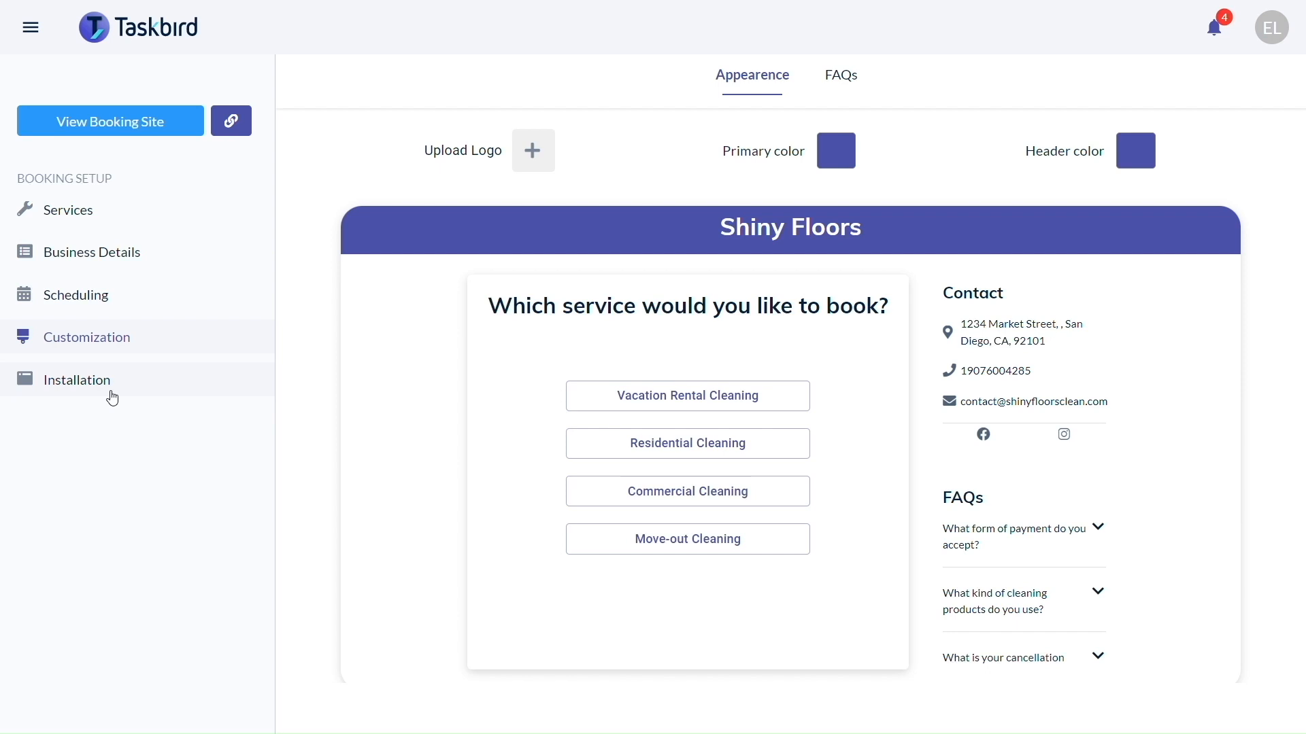
Open Booking Site Installation and copy the Shiny Floors booking link.
click(77, 379)
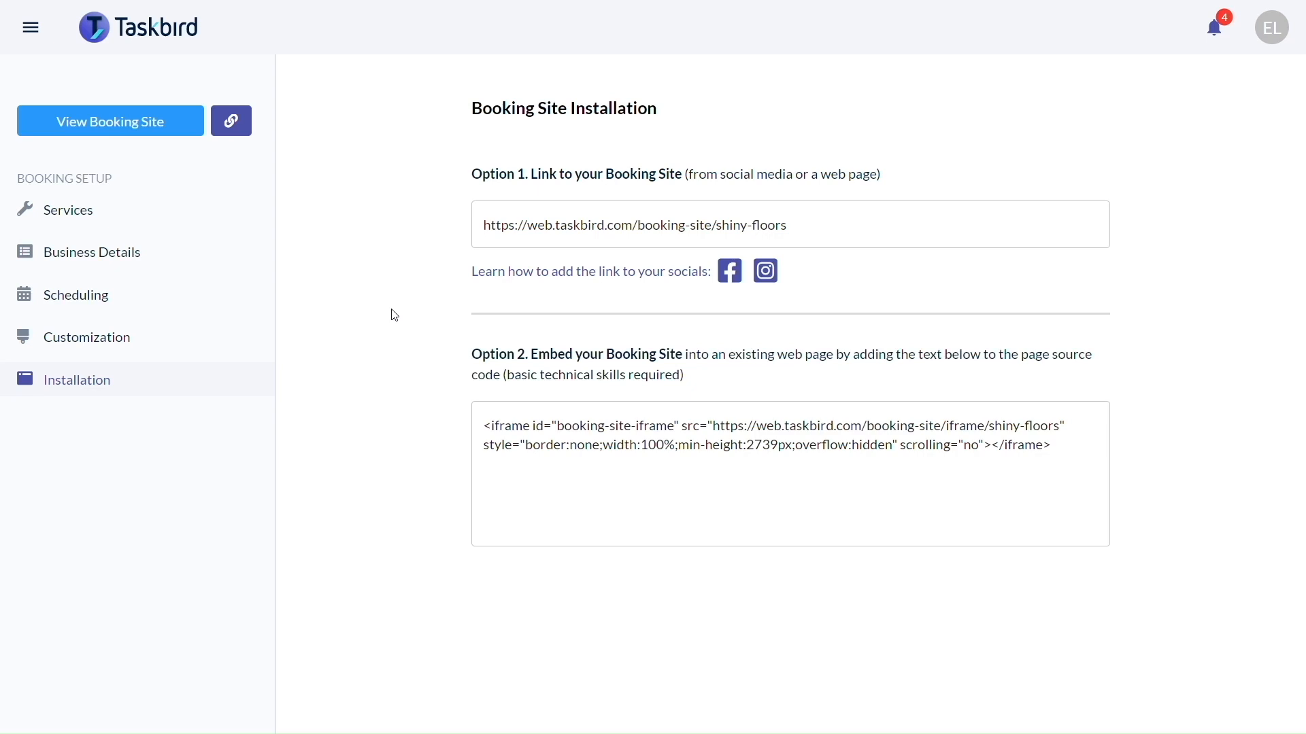
mouse_move(389, 348)
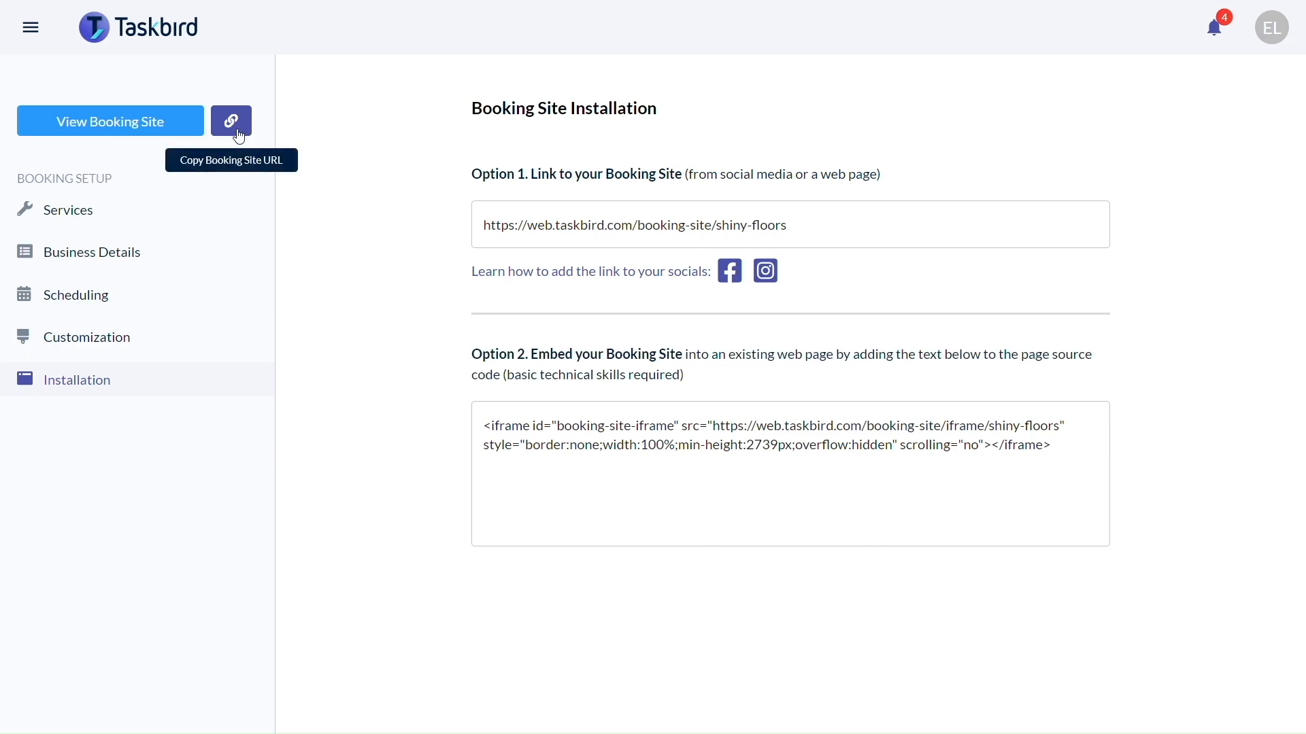
click(230, 121)
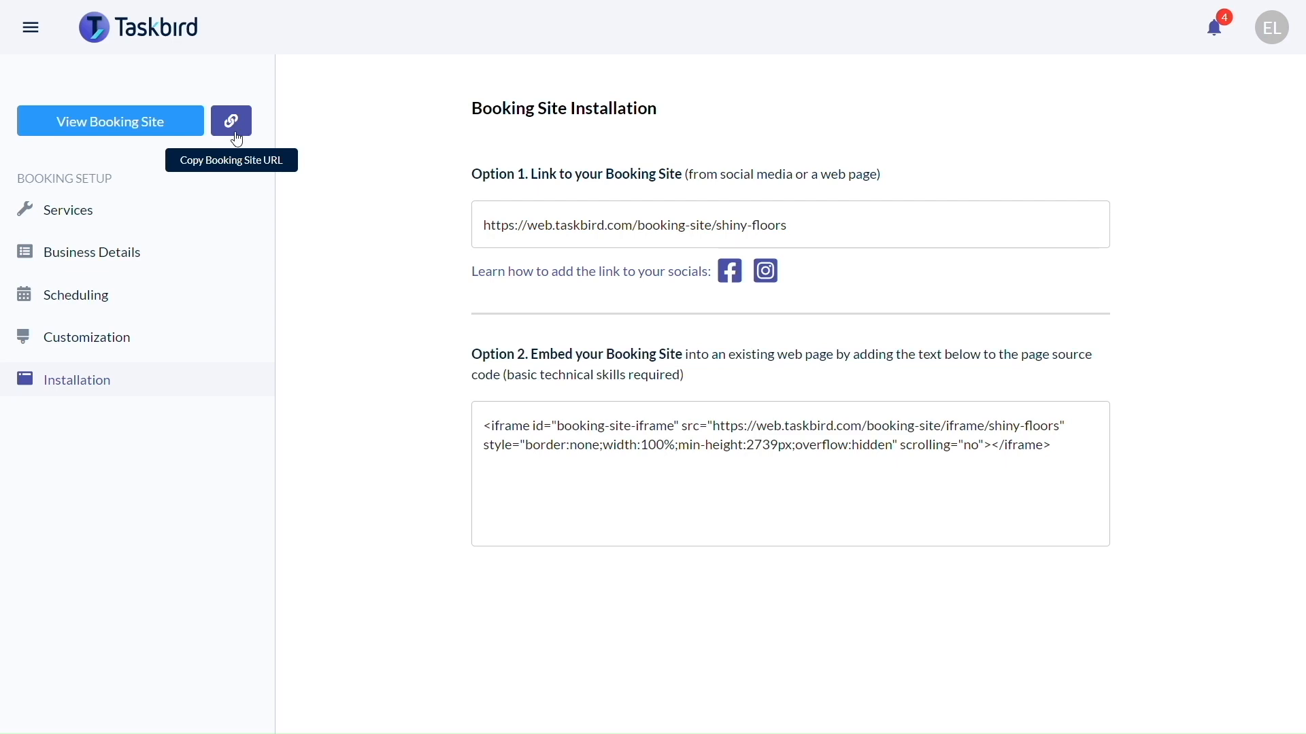
mouse_move(116, 121)
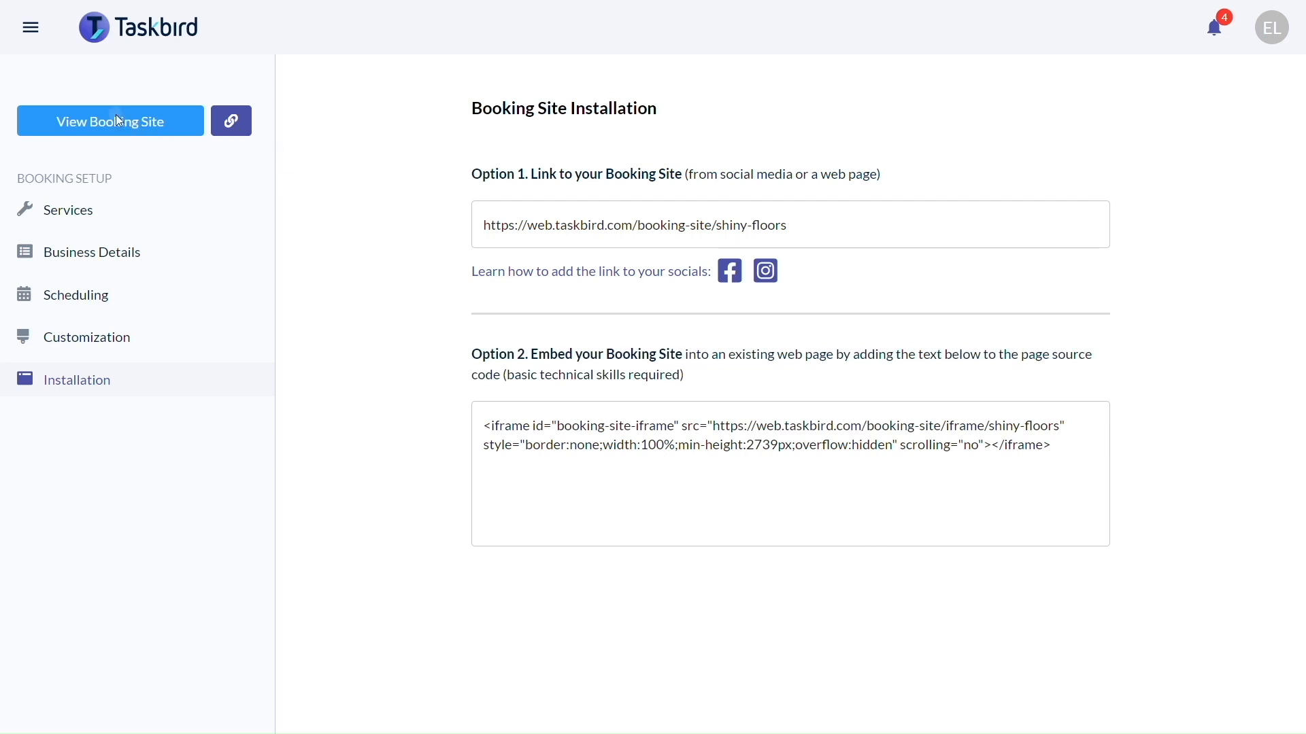
On the live Shiny Floors site, choose Vacation Rental Cleaning on Apr 6, 2023 at 11 am.
click(110, 121)
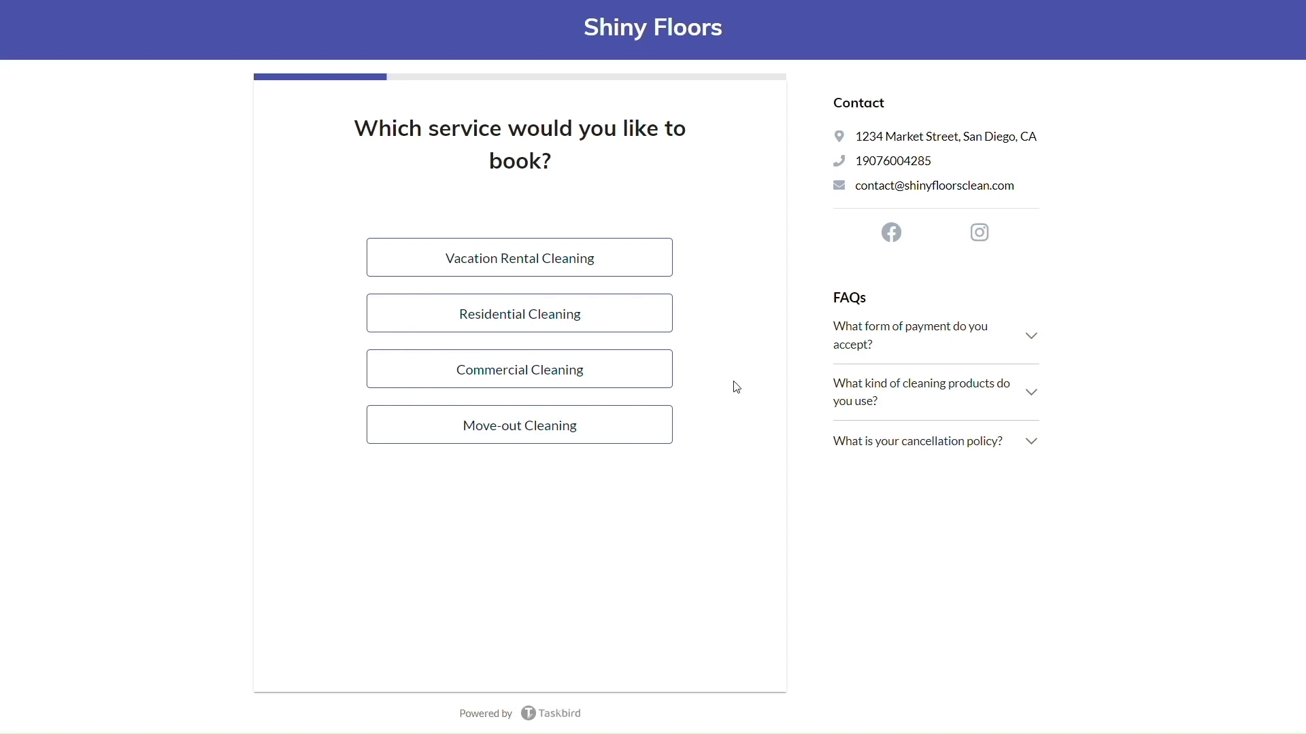
click(519, 257)
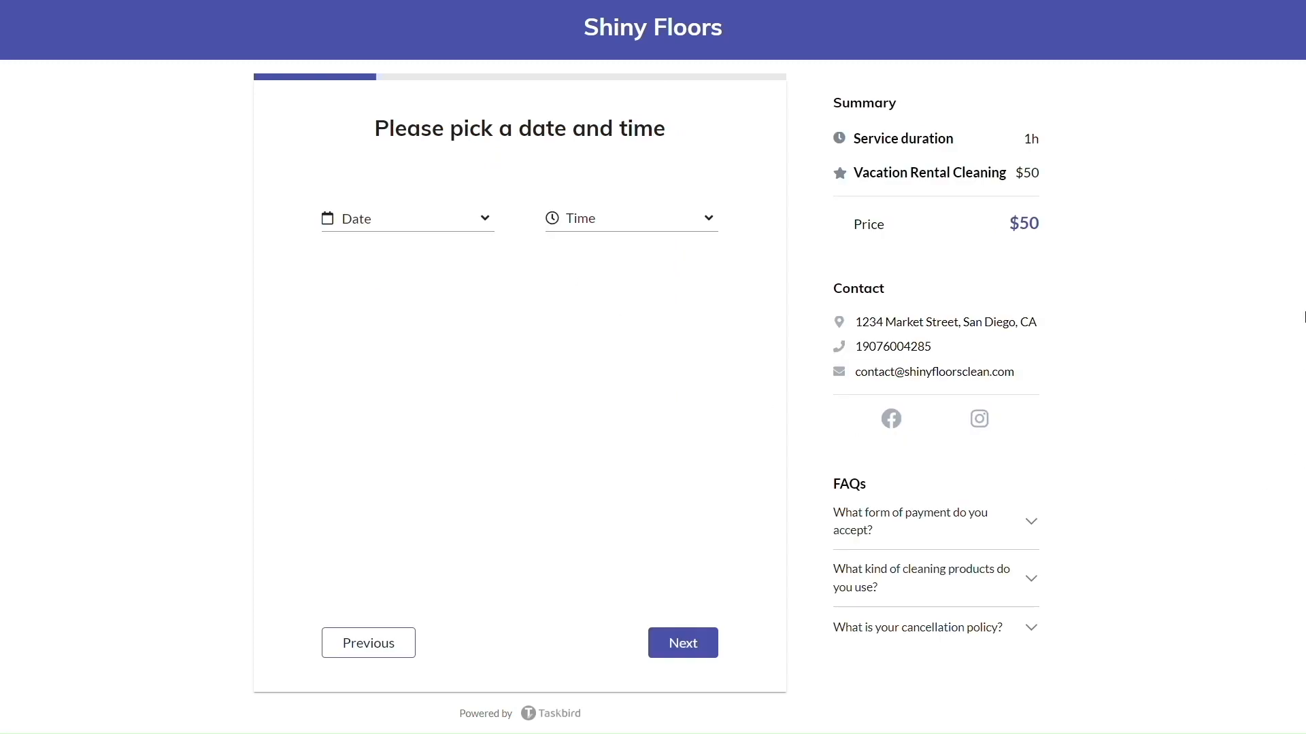
mouse_move(539, 171)
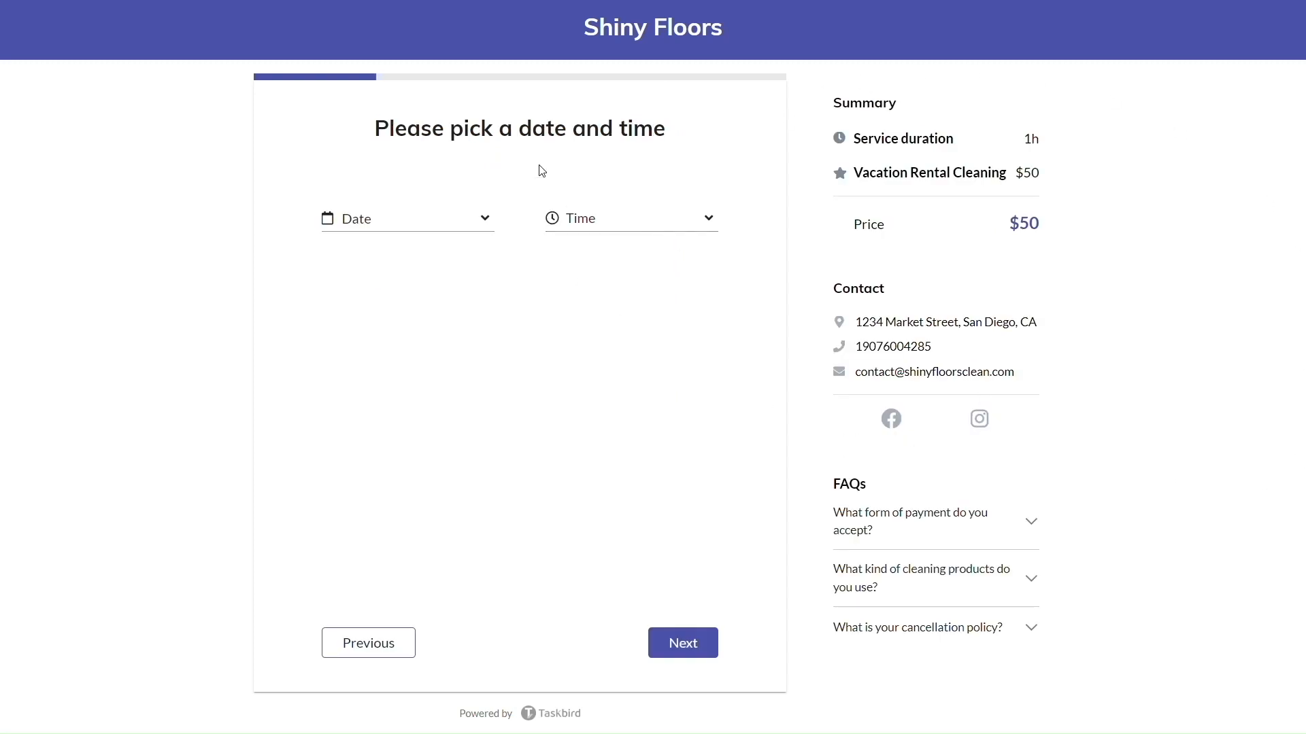
click(407, 219)
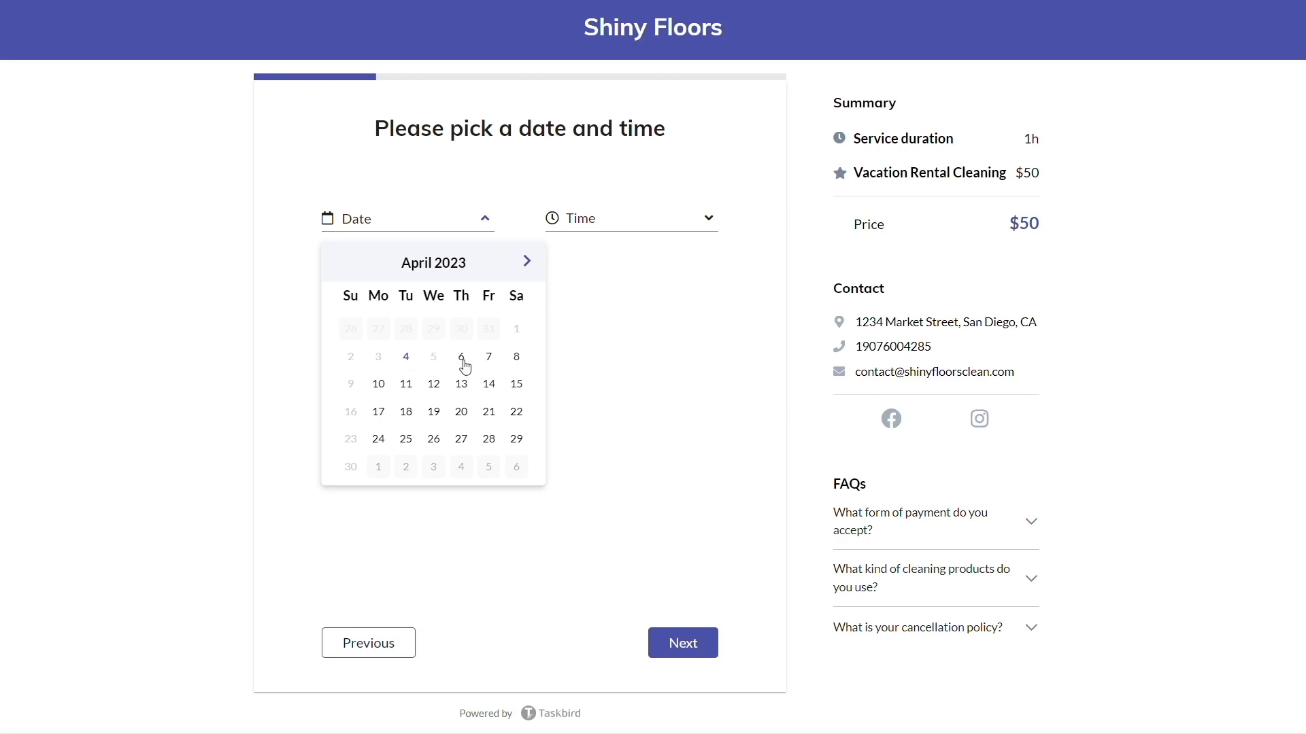
click(461, 356)
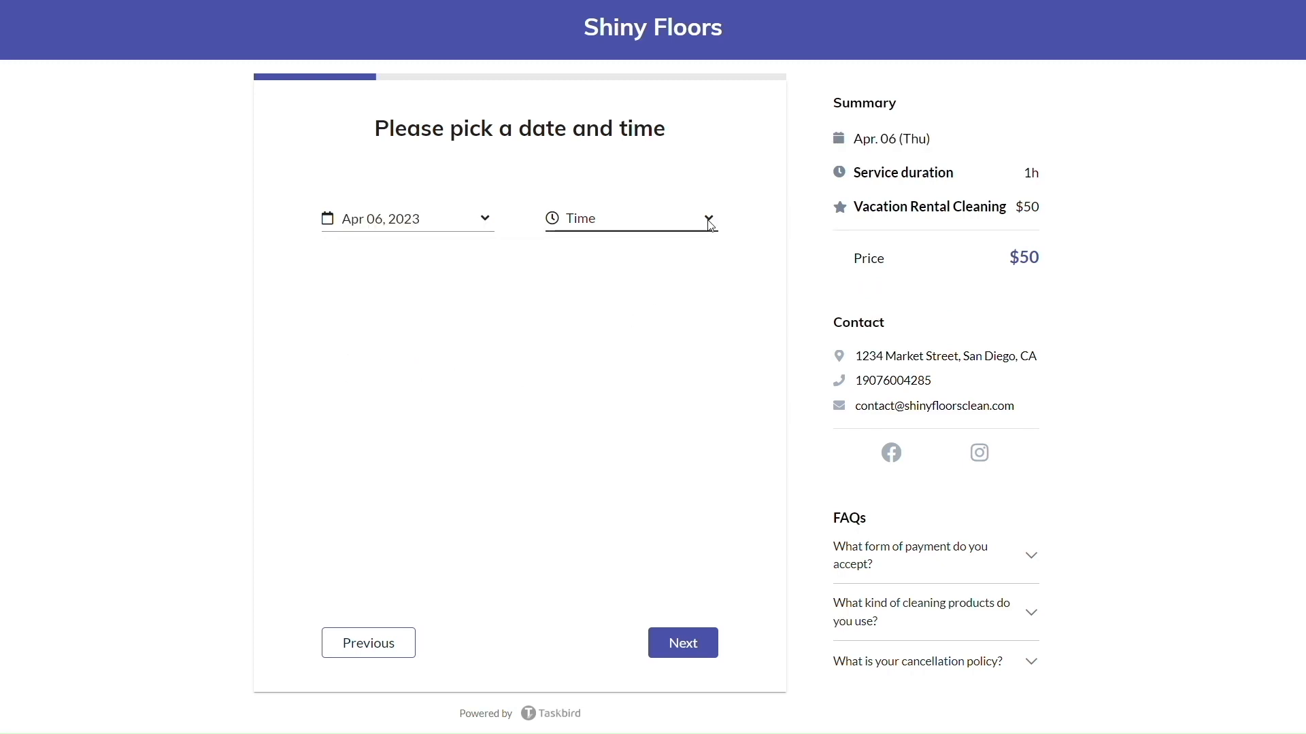
click(630, 218)
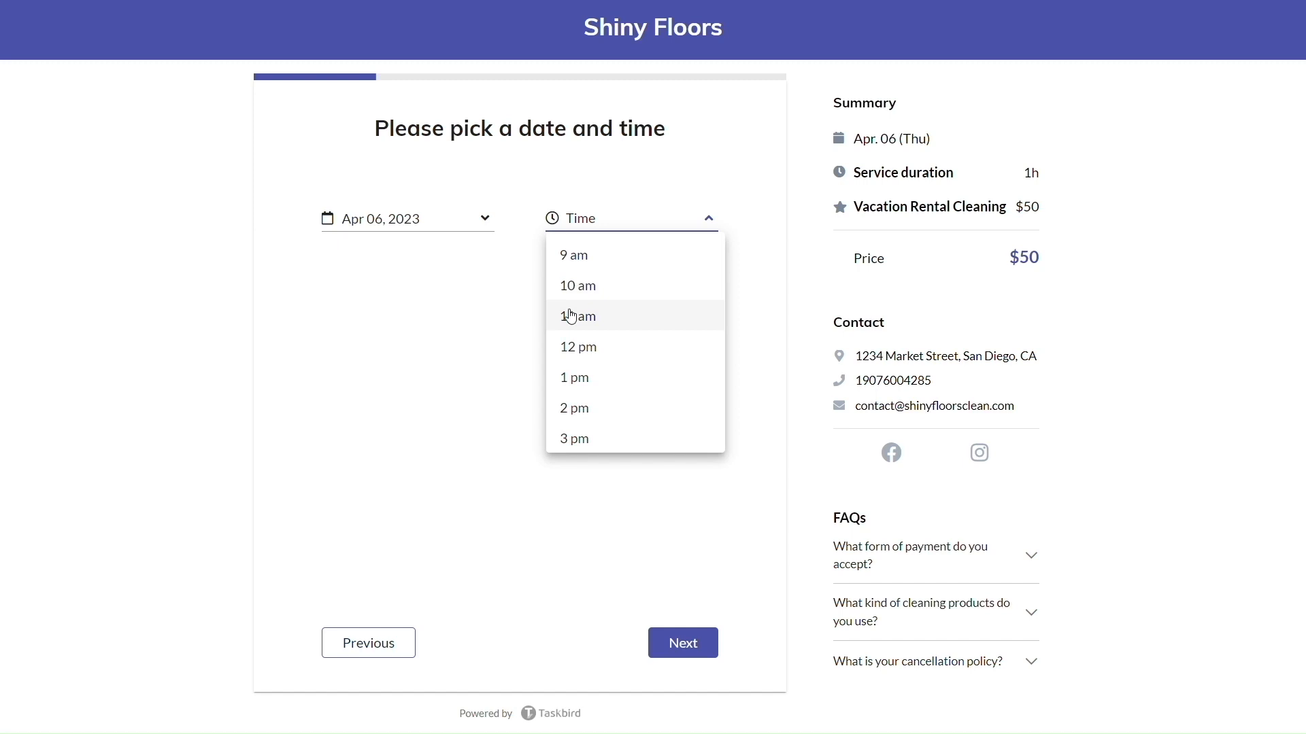
click(577, 315)
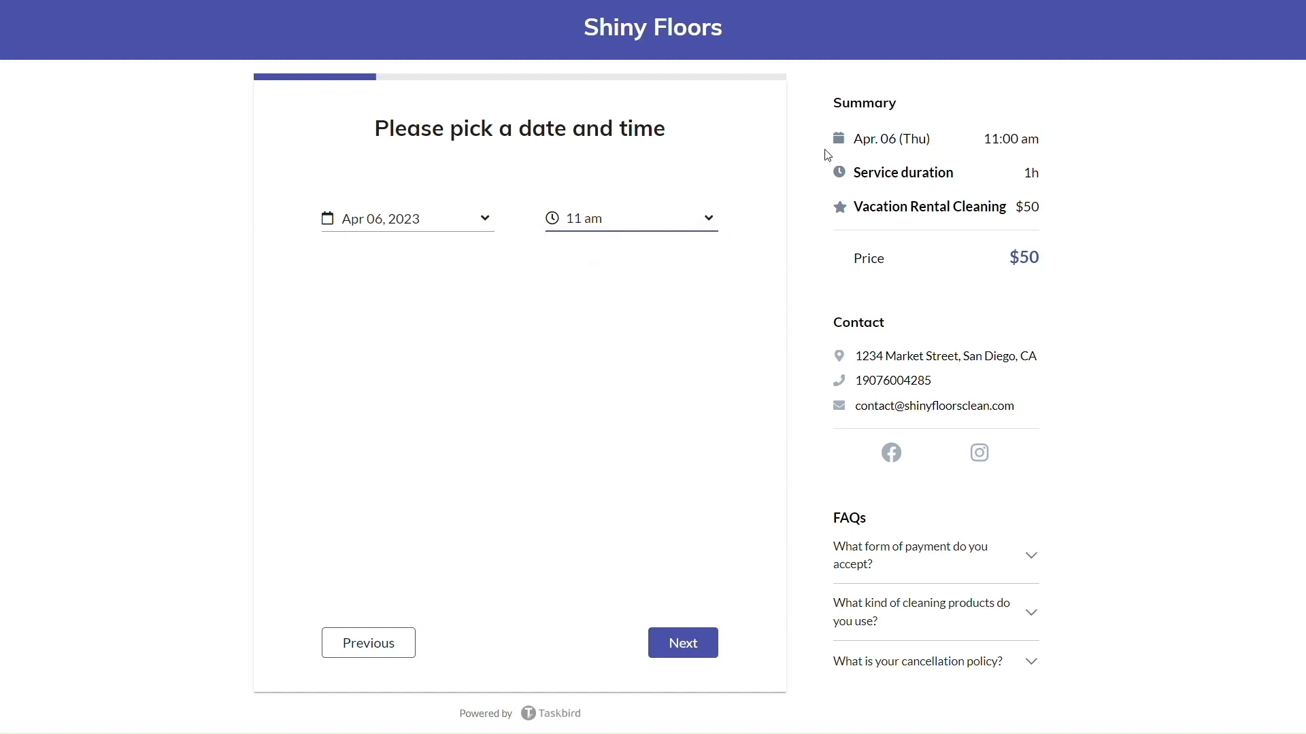
mouse_move(1051, 204)
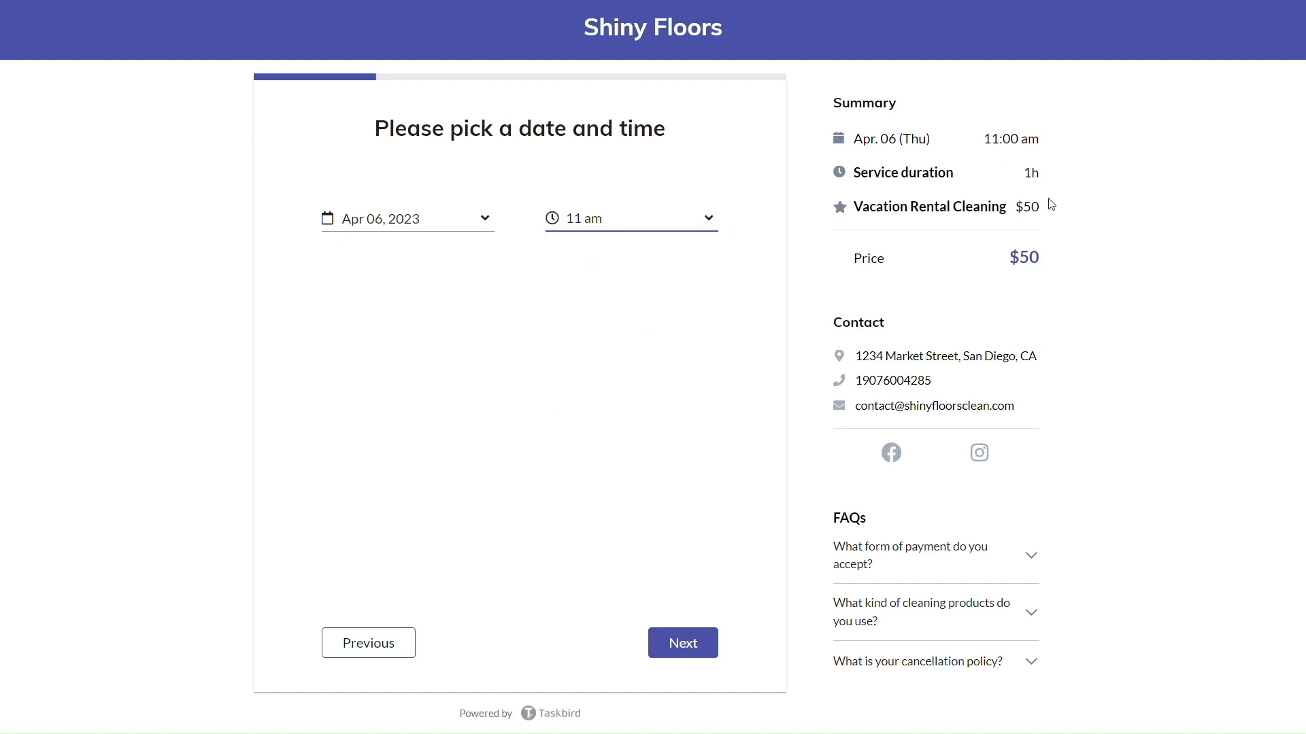
Choose 3 bedrooms, 2 bathrooms and the oven, cabinets and windows extras, totaling $195.
click(683, 642)
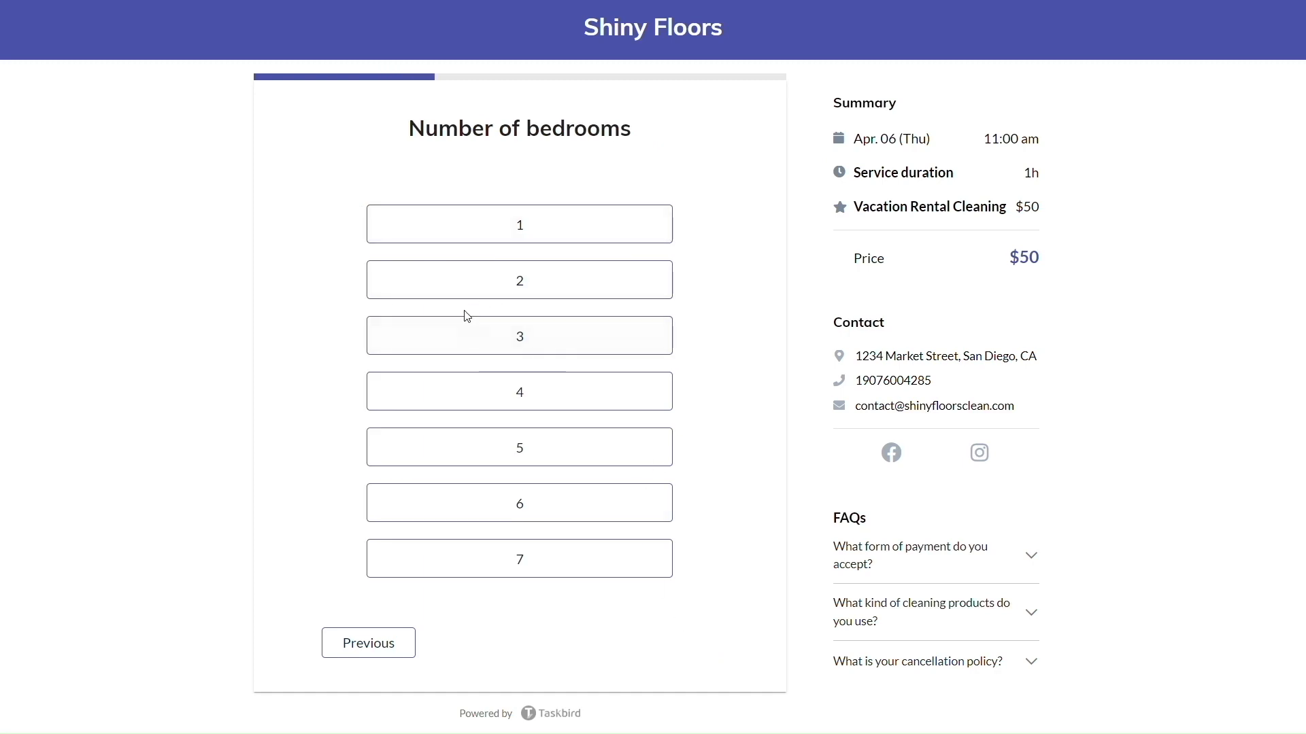
mouse_move(519, 336)
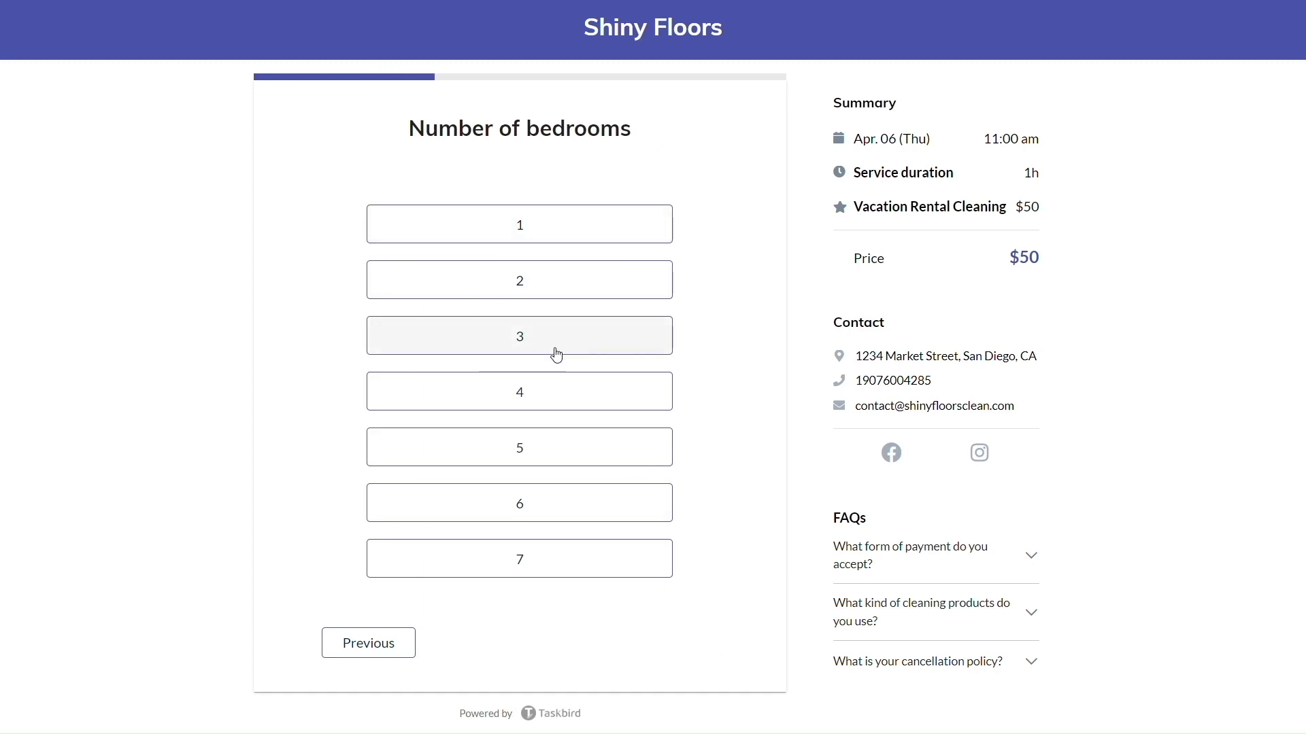
click(519, 335)
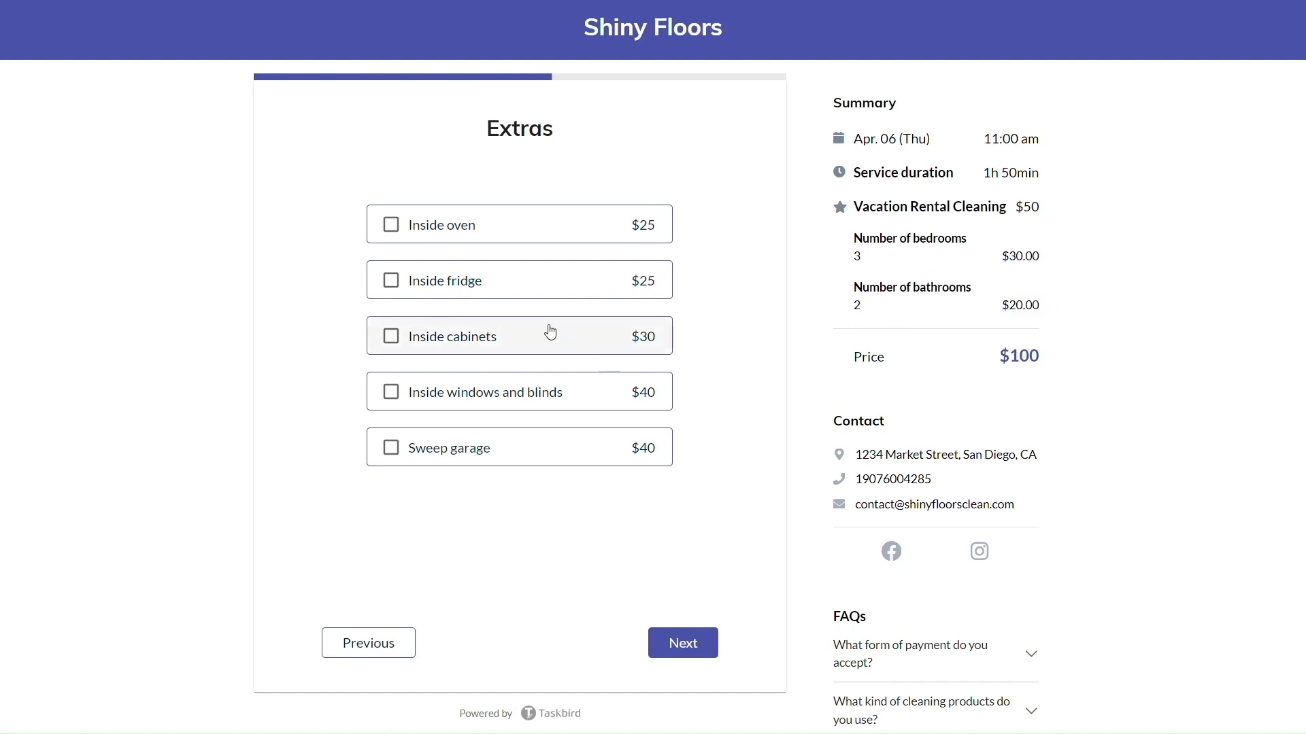
mouse_move(393, 225)
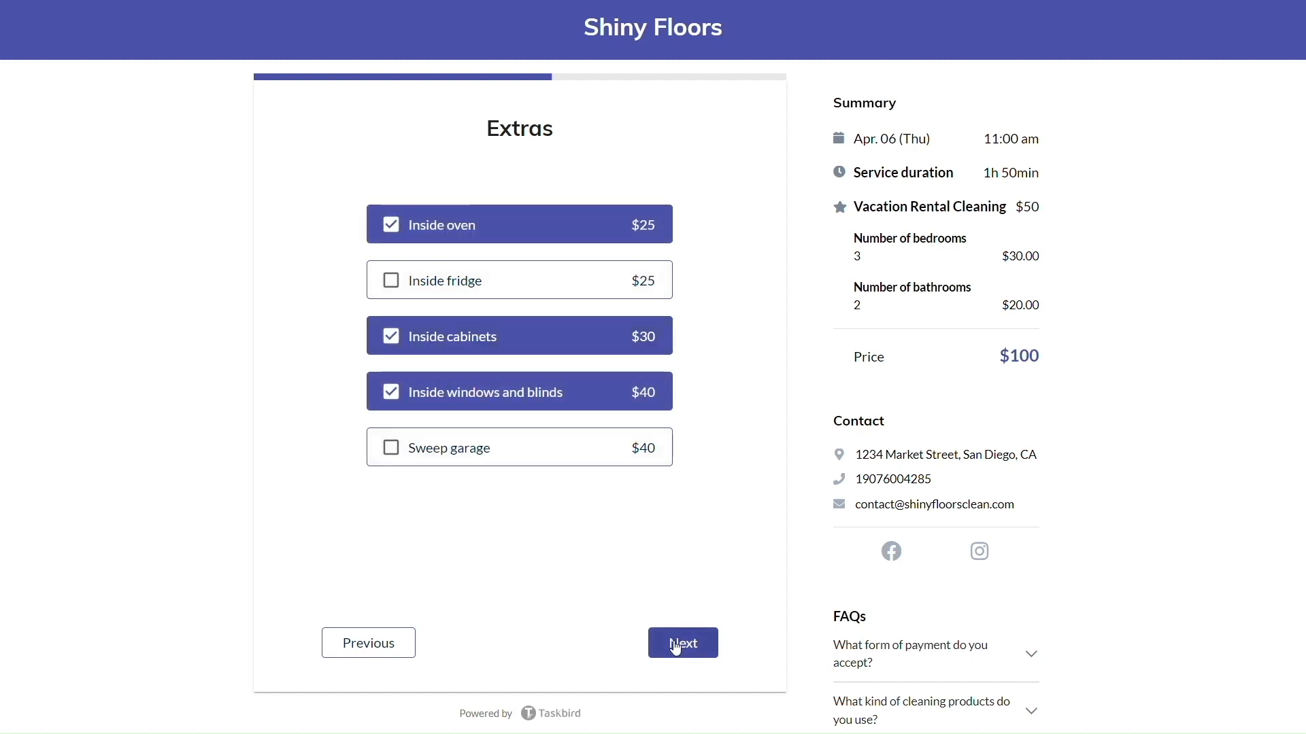
click(682, 642)
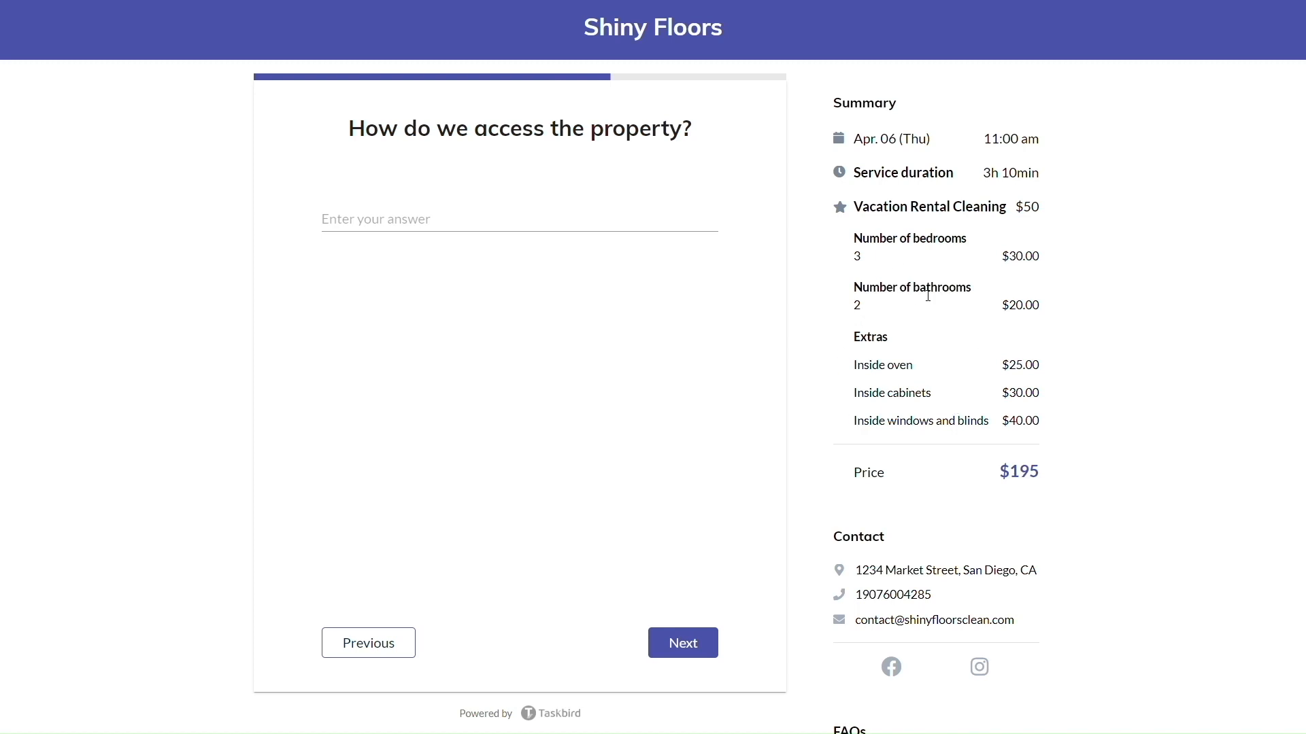
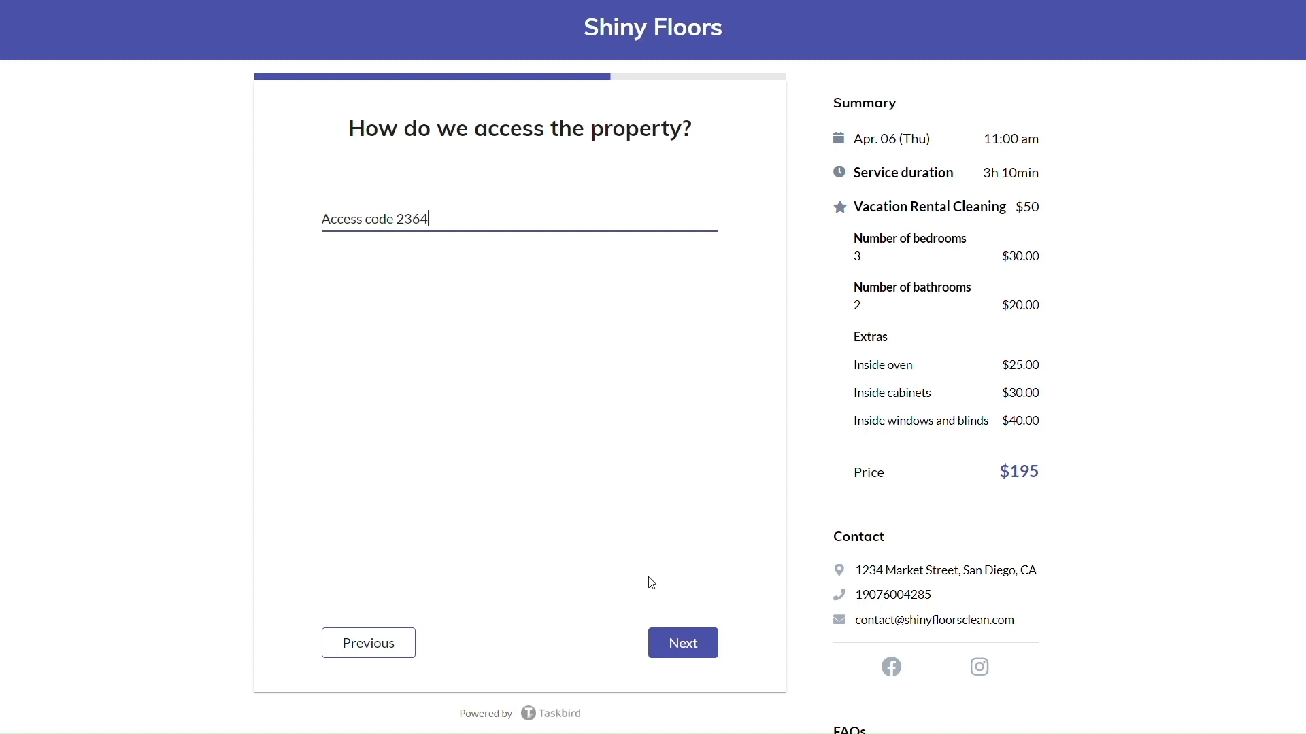
click(681, 642)
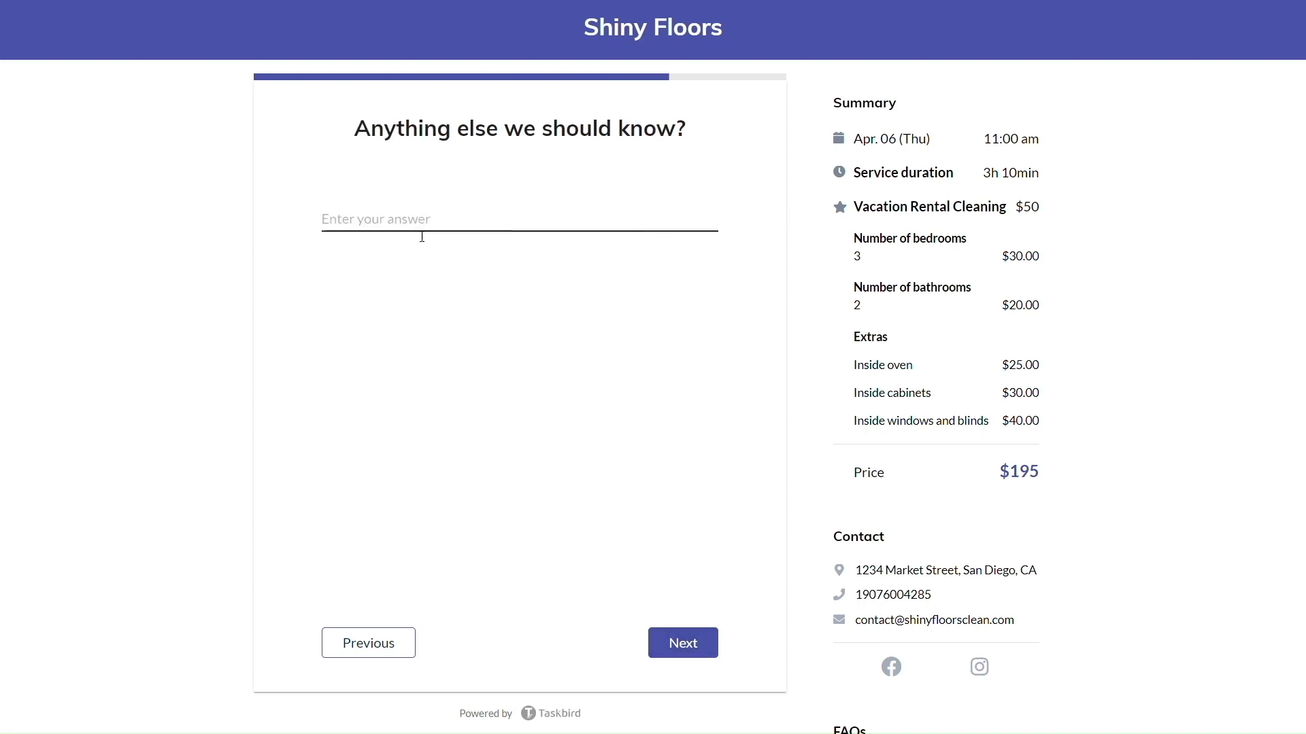
click(682, 642)
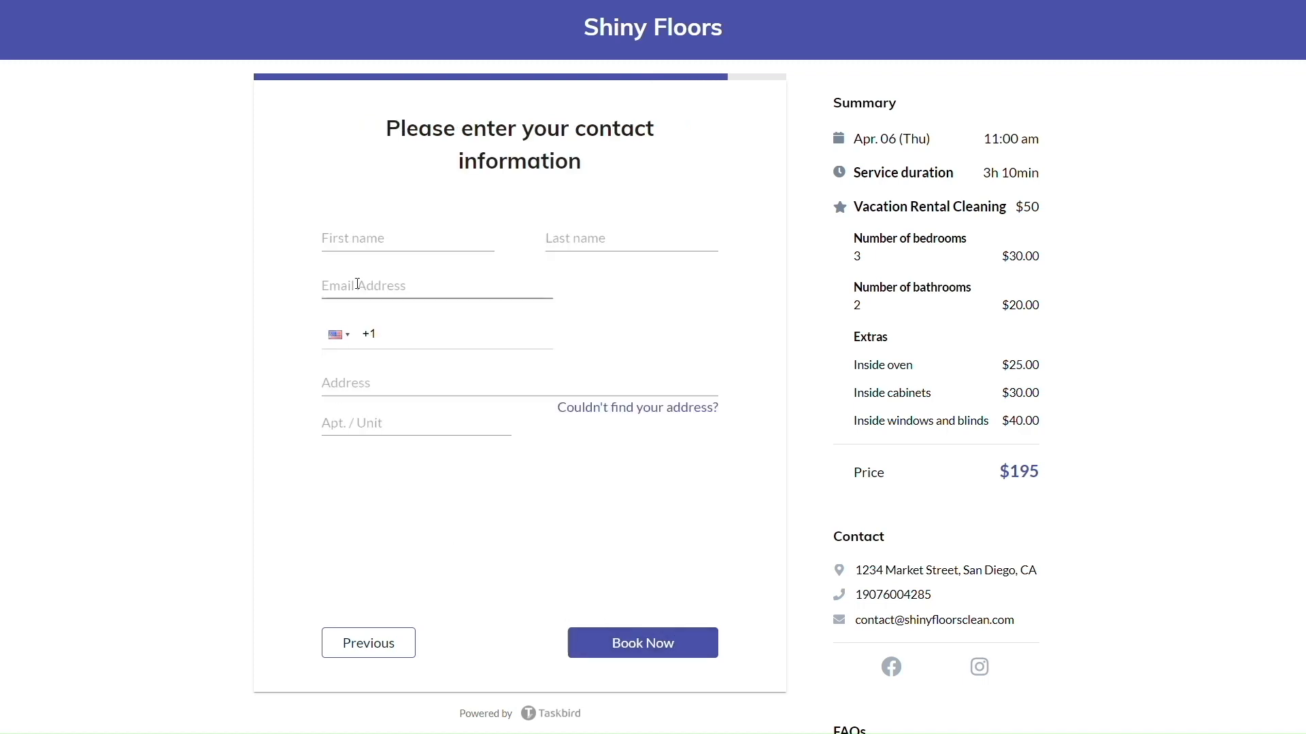
click(408, 238)
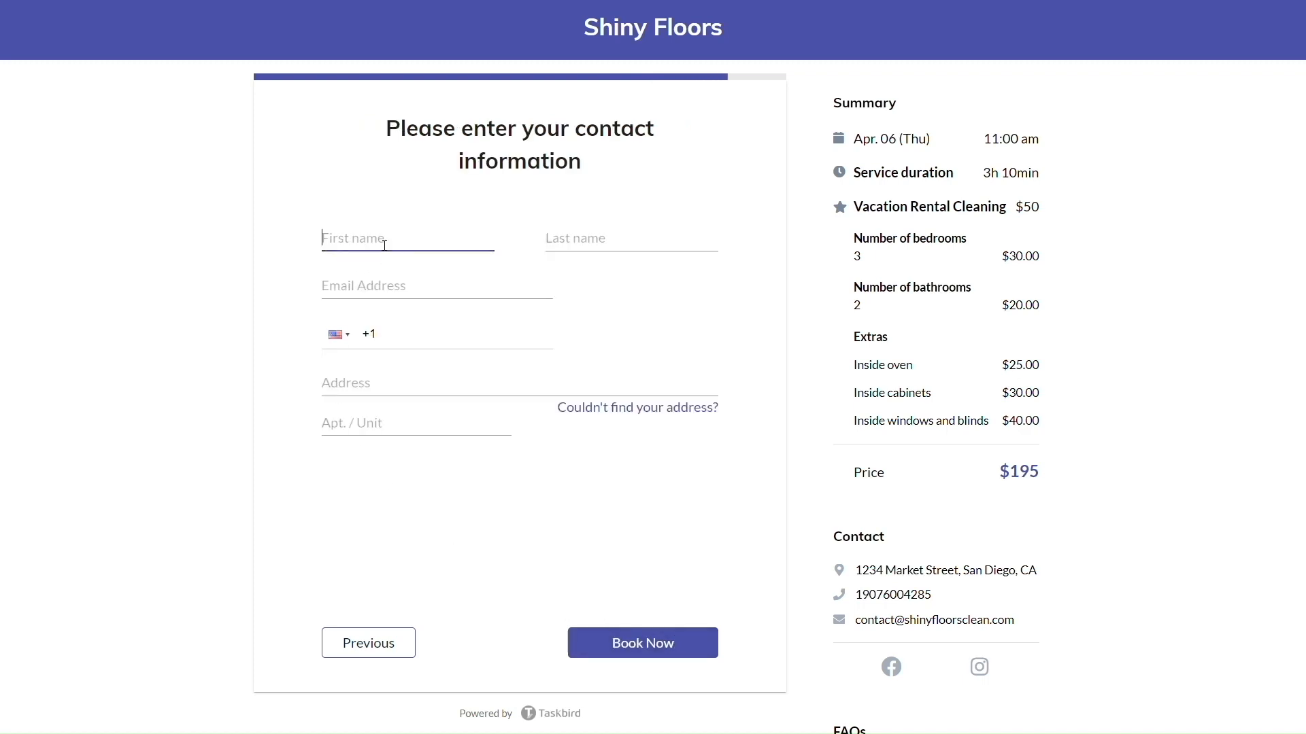